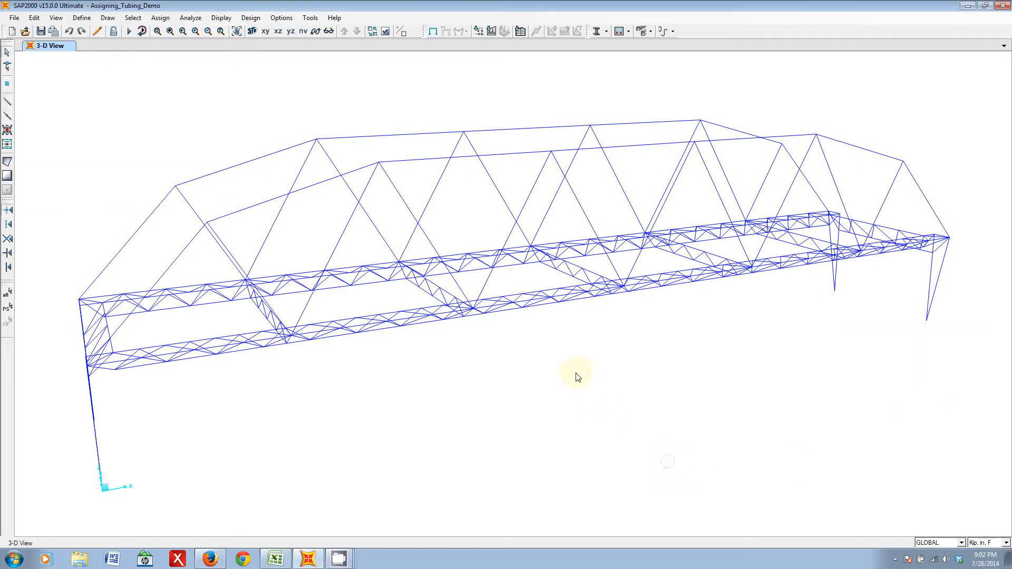
pyautogui.moveTo(551, 389)
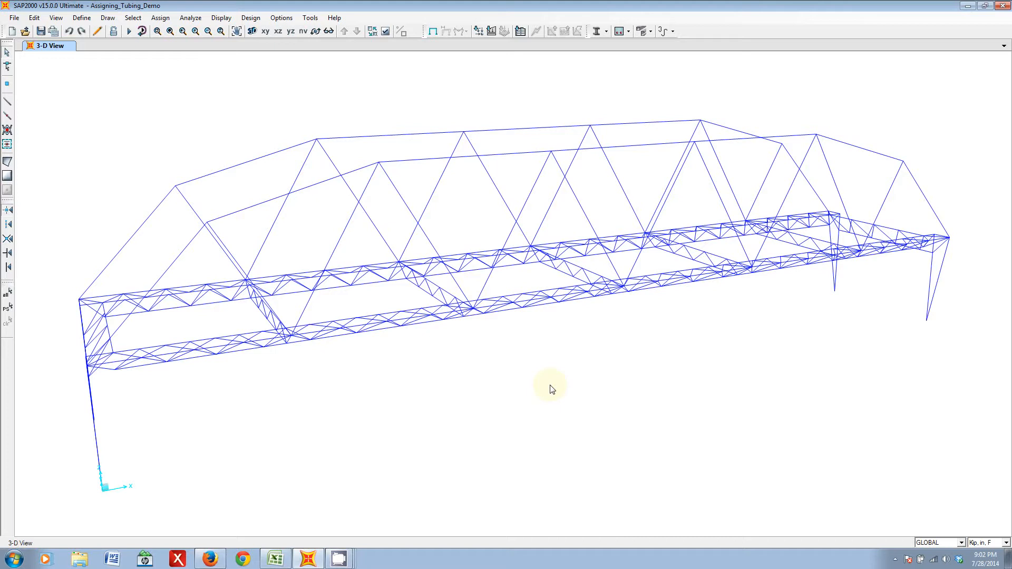
pyautogui.moveTo(330, 342)
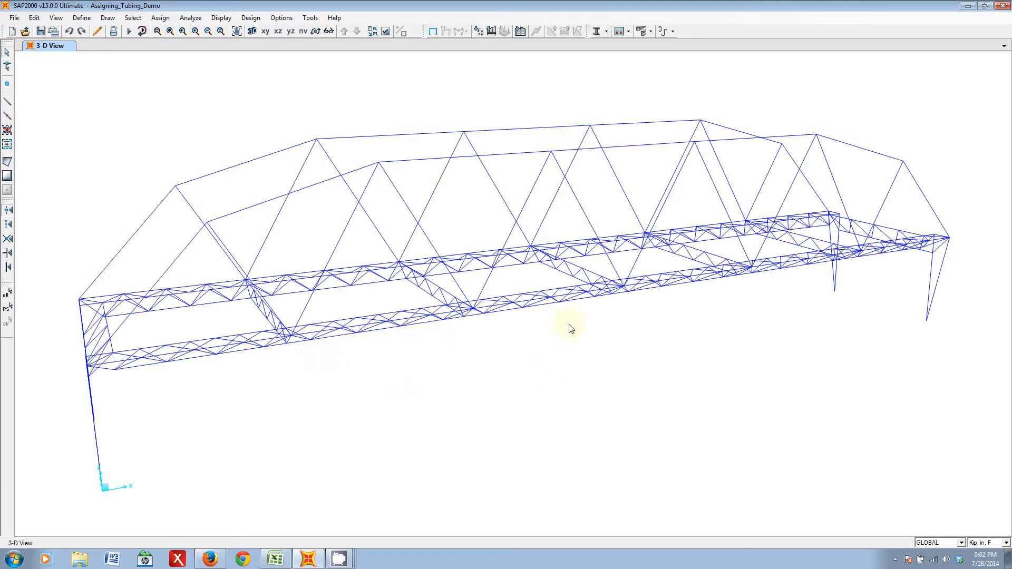
pyautogui.moveTo(593, 134)
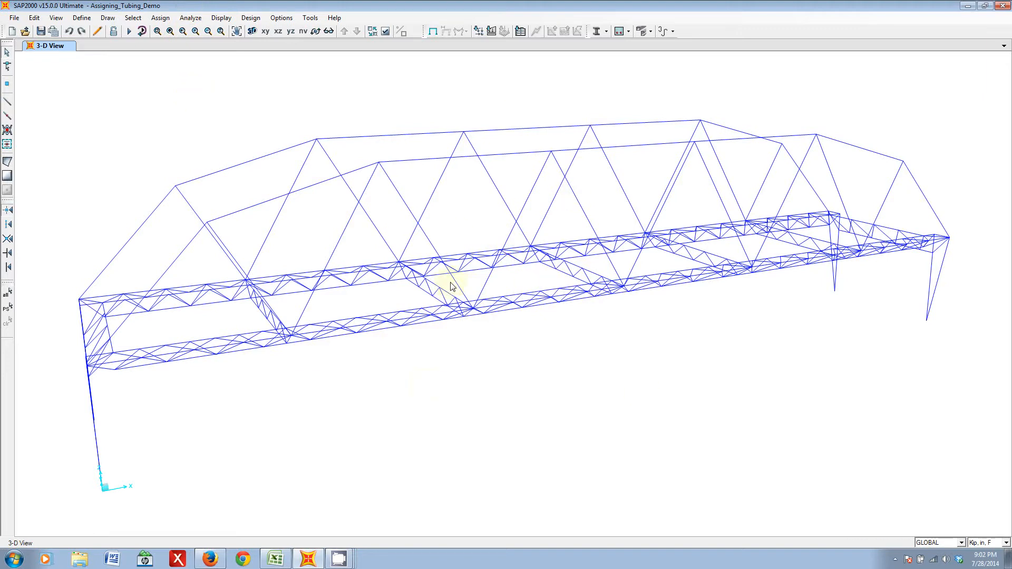
pyautogui.moveTo(596, 298)
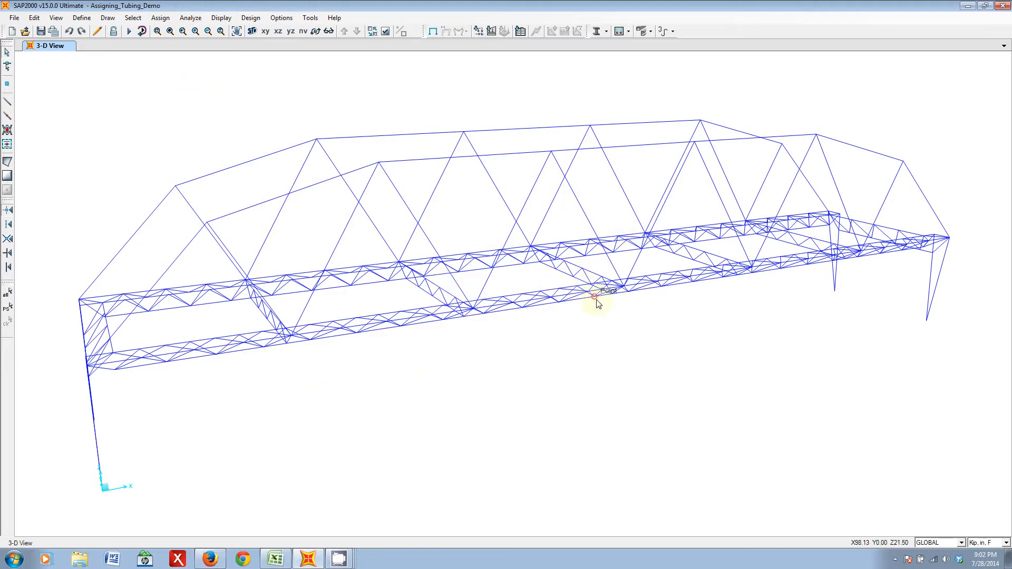
pyautogui.moveTo(761, 137)
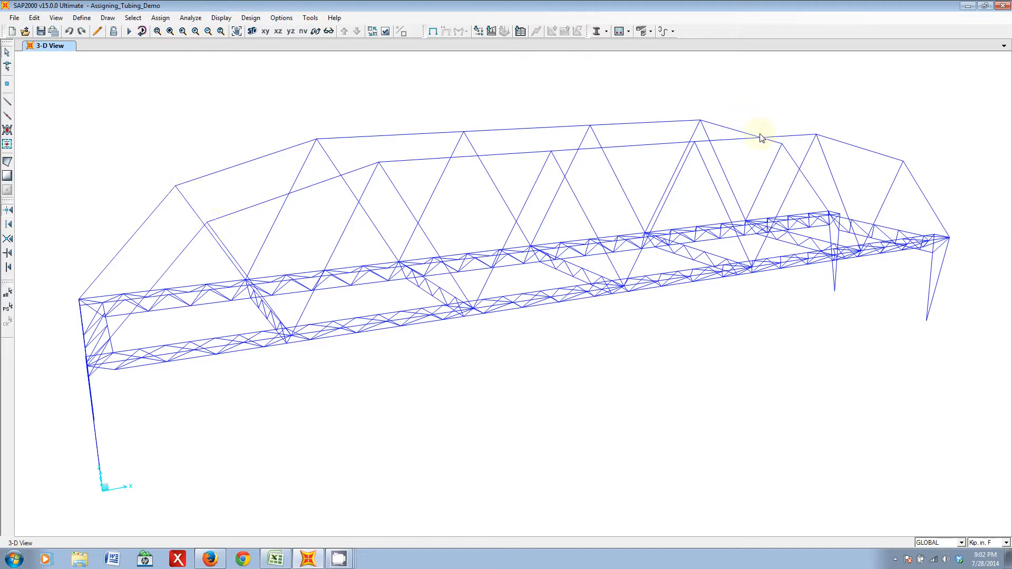
pyautogui.moveTo(441, 387)
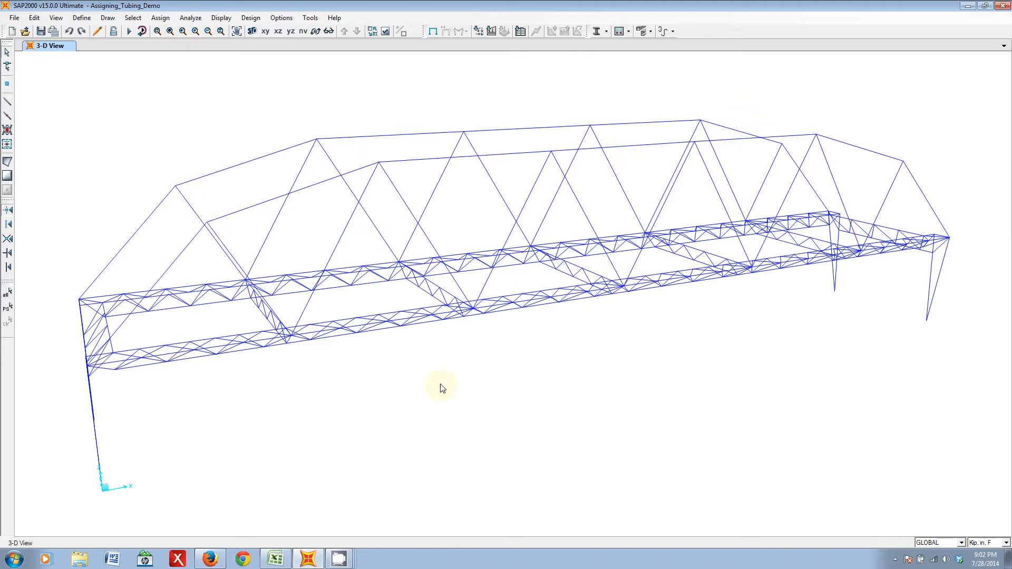
# - Bring up the Define Materials list and select the existing A992Fy50 steel
pyautogui.click(81, 18)
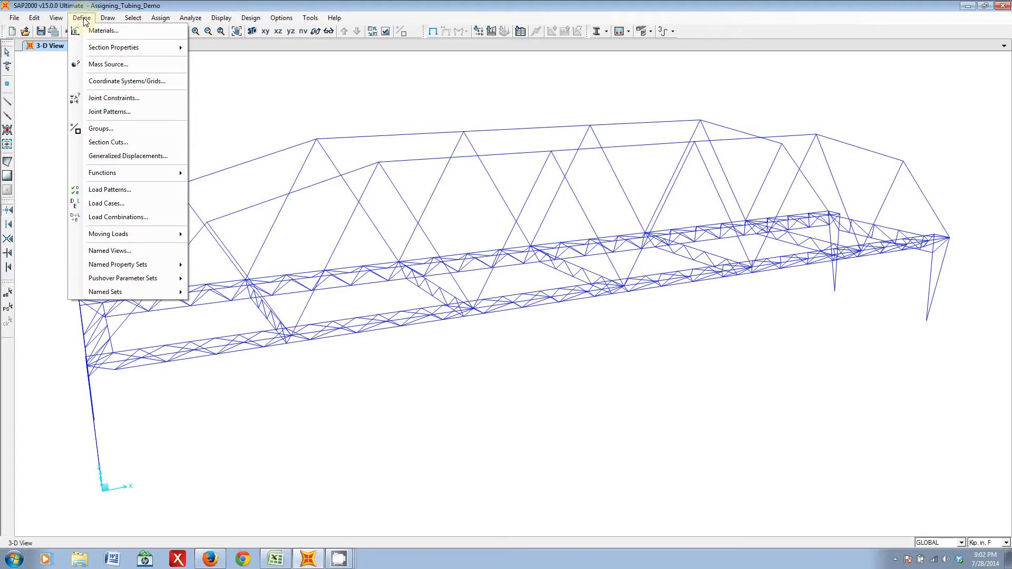
pyautogui.moveTo(82, 21)
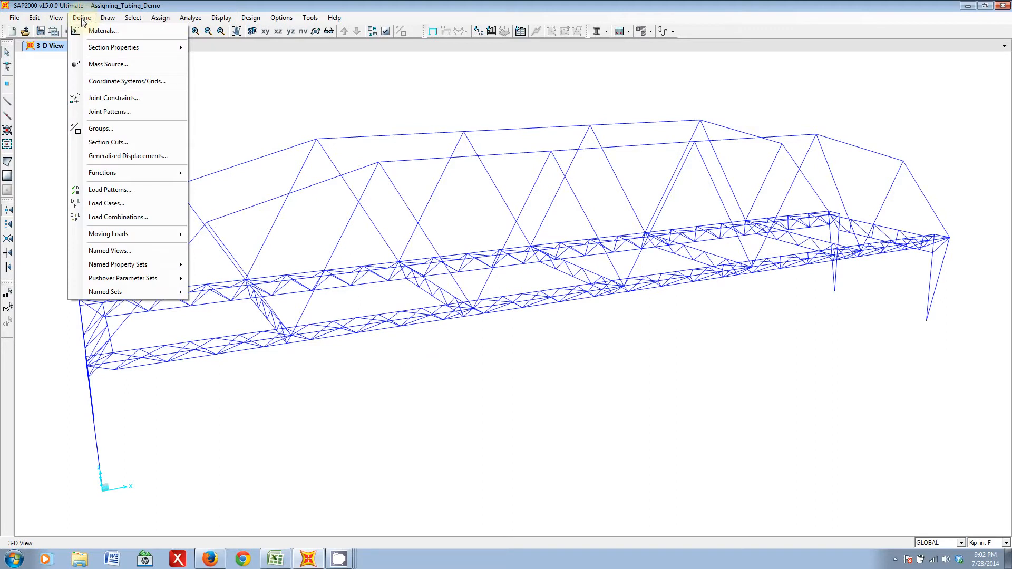
pyautogui.click(102, 31)
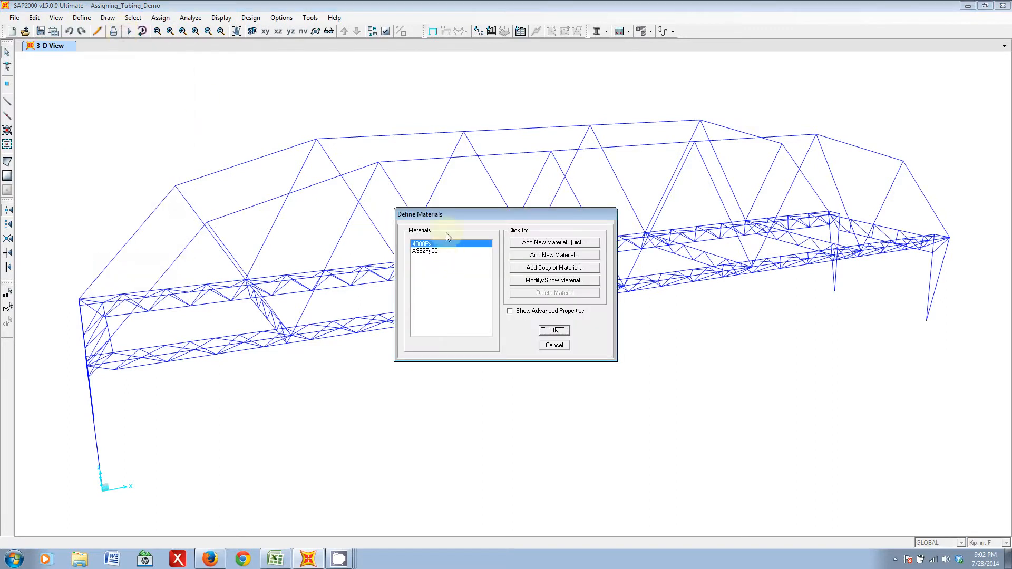
pyautogui.moveTo(420, 214); pyautogui.dragTo(538, 341)
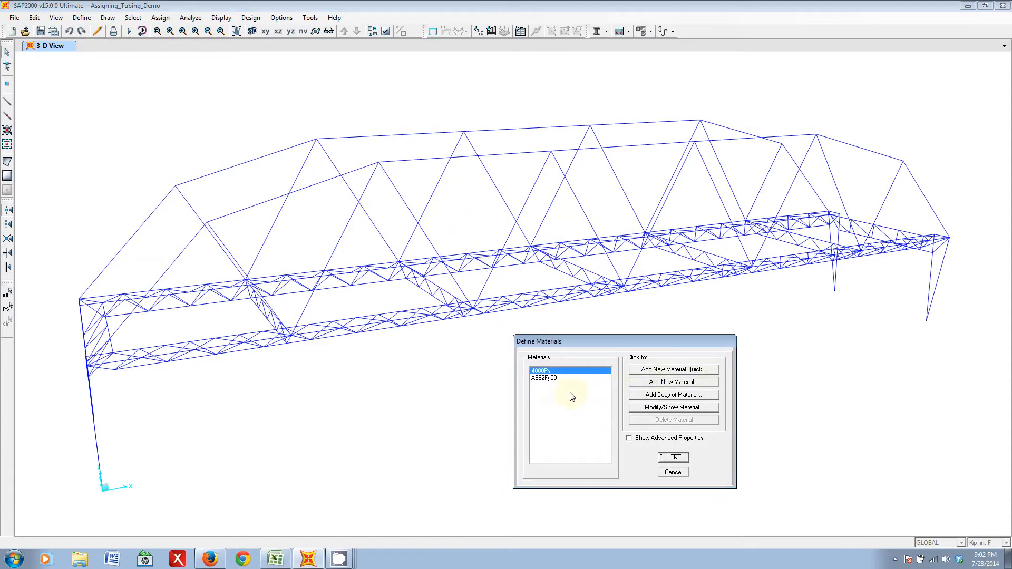
pyautogui.moveTo(645, 376)
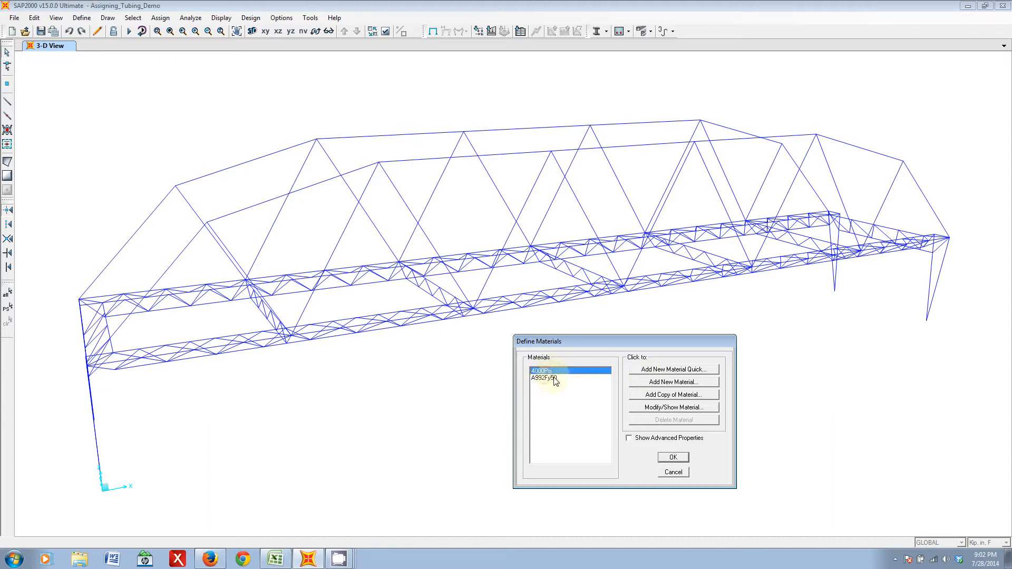
pyautogui.click(547, 377)
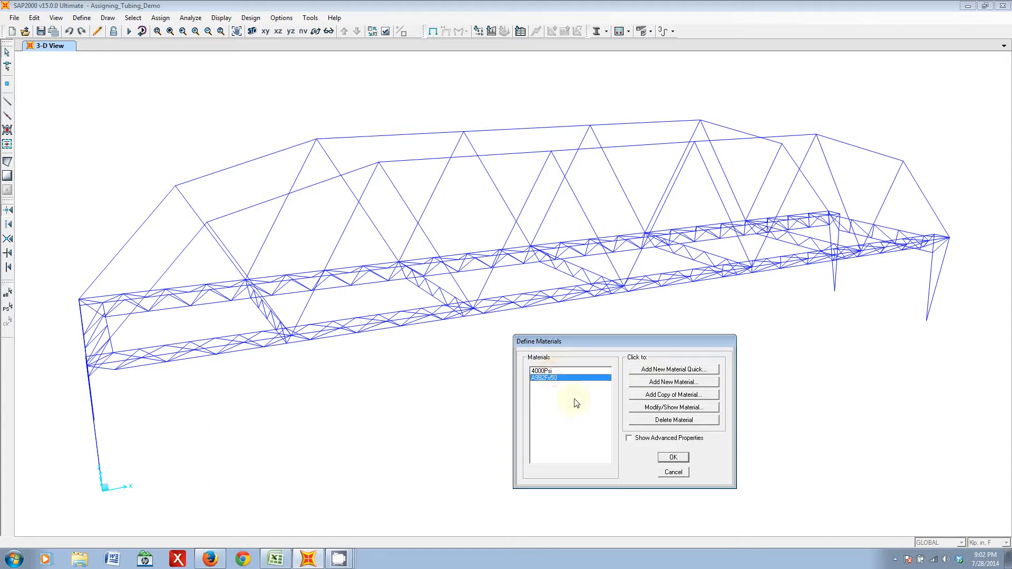
# - Add a new steel material and name it 4130
pyautogui.click(674, 382)
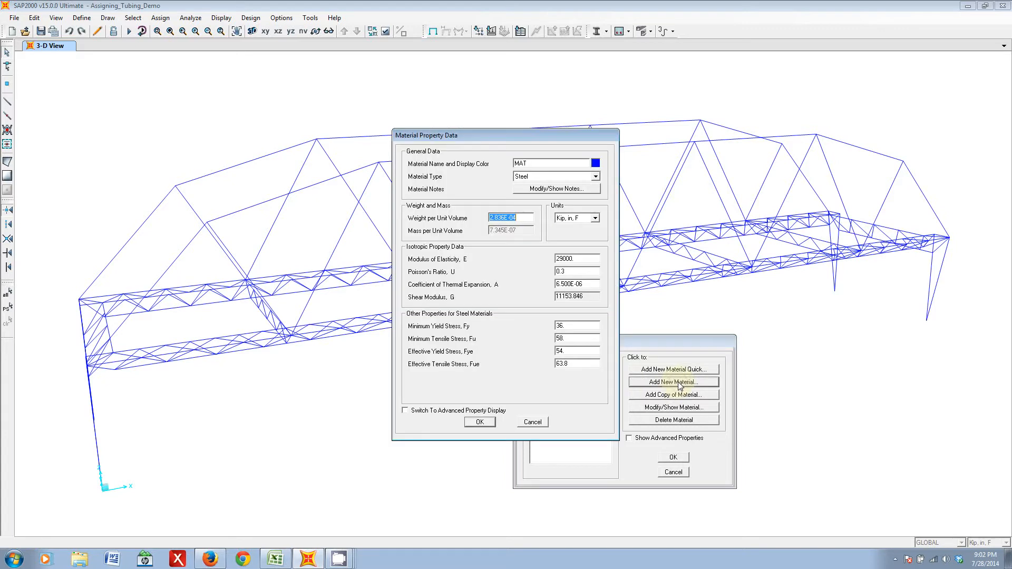
pyautogui.click(674, 382)
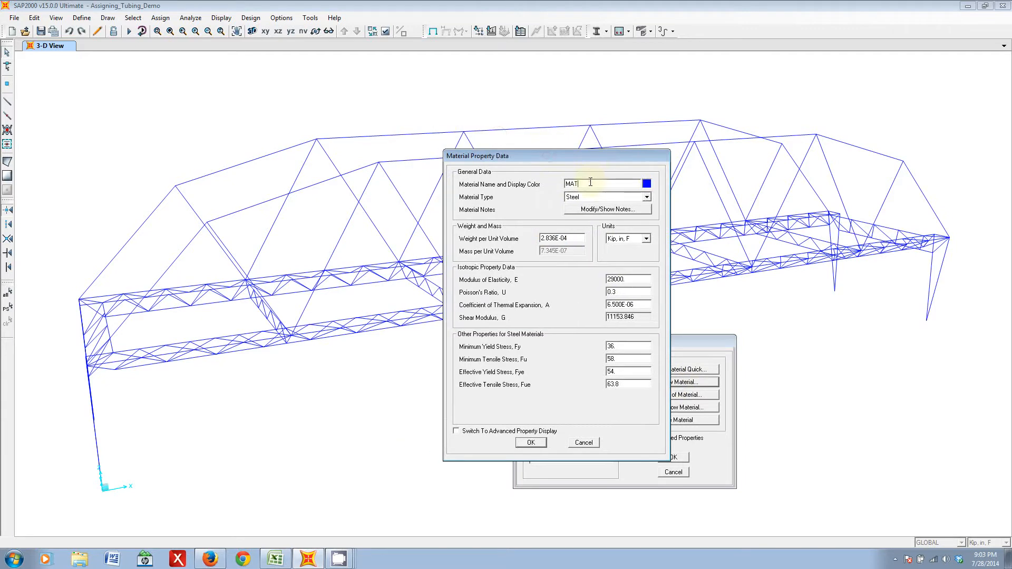
pyautogui.write('4')
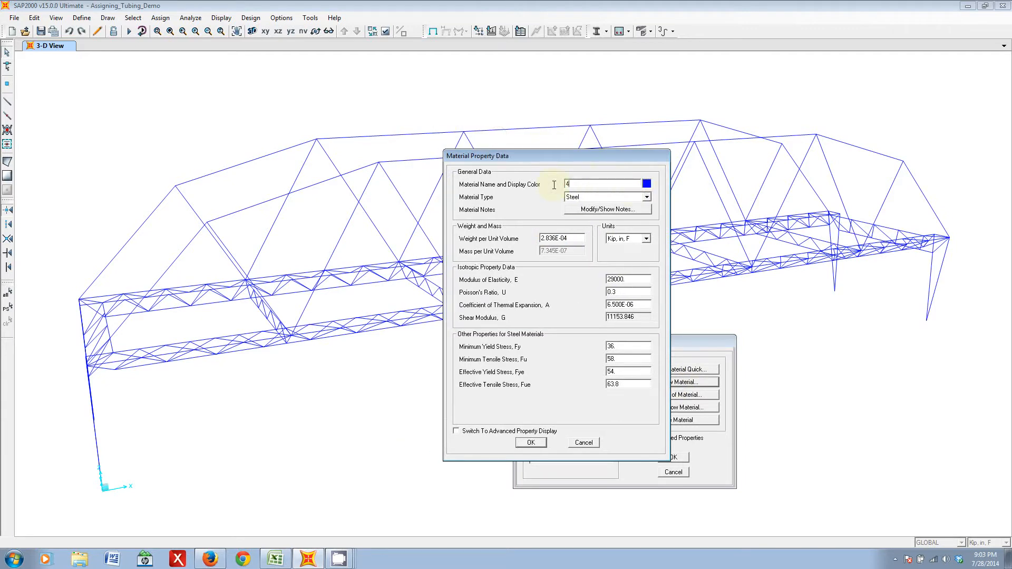
pyautogui.write('130')
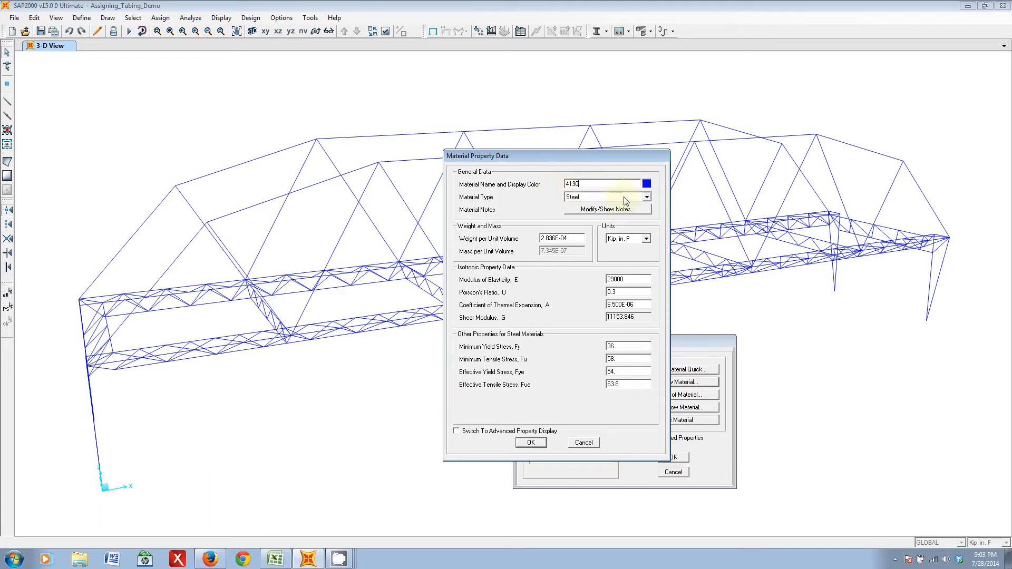
pyautogui.moveTo(607, 206)
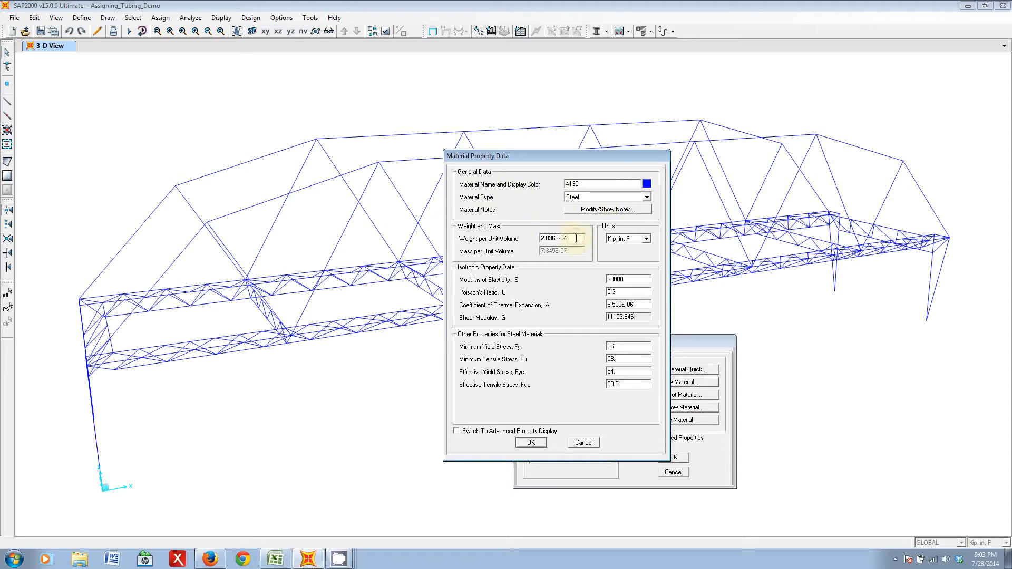
pyautogui.moveTo(623, 239)
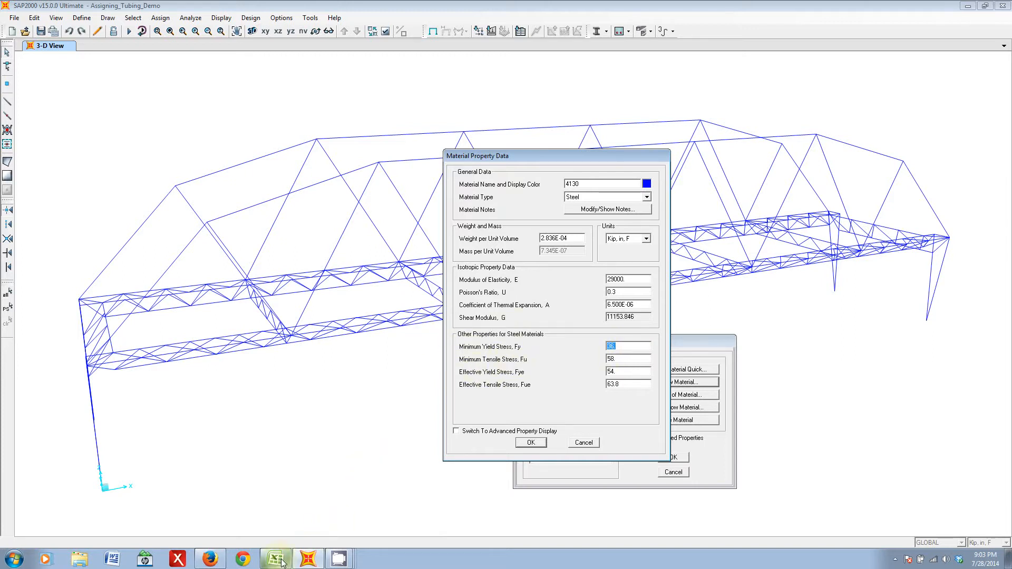
# - Switch to the 41xx steel Wikipedia article to read 4130 strengths
pyautogui.click(209, 558)
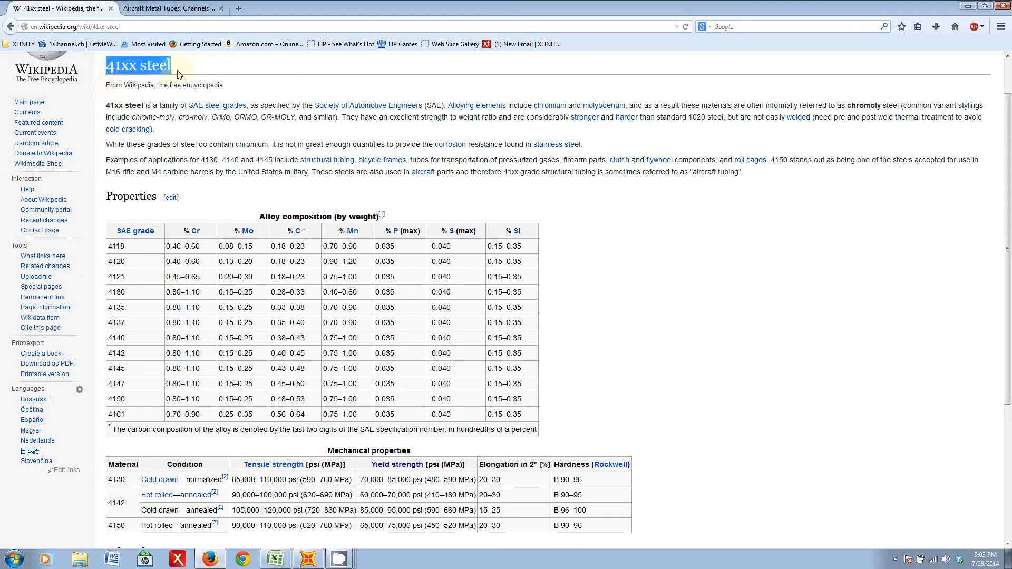
pyautogui.moveTo(593, 336)
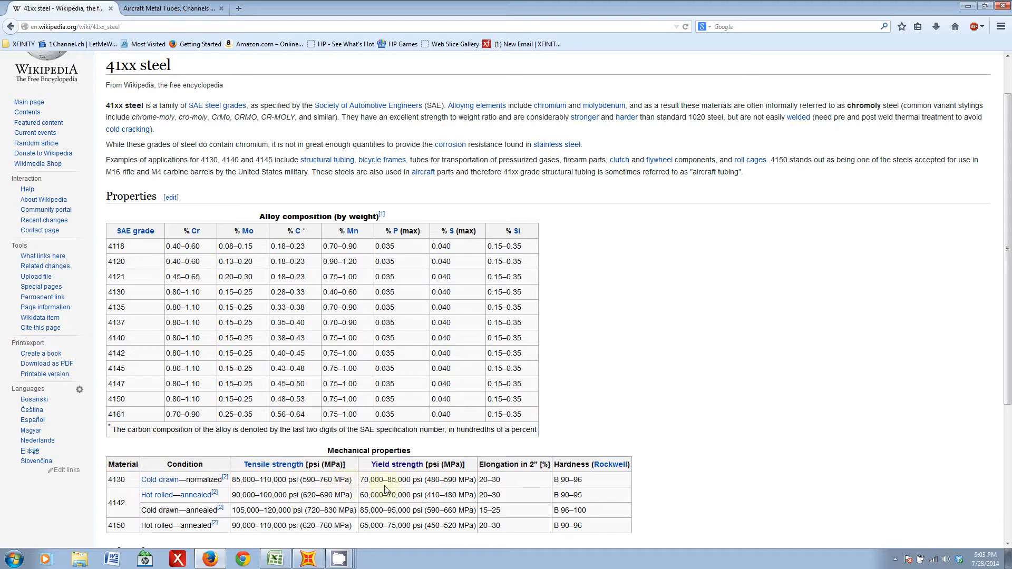
# - Set 4130 yield stresses to 70 and tensile stresses to 85, then keep the material
pyautogui.doubleClick(370, 480)
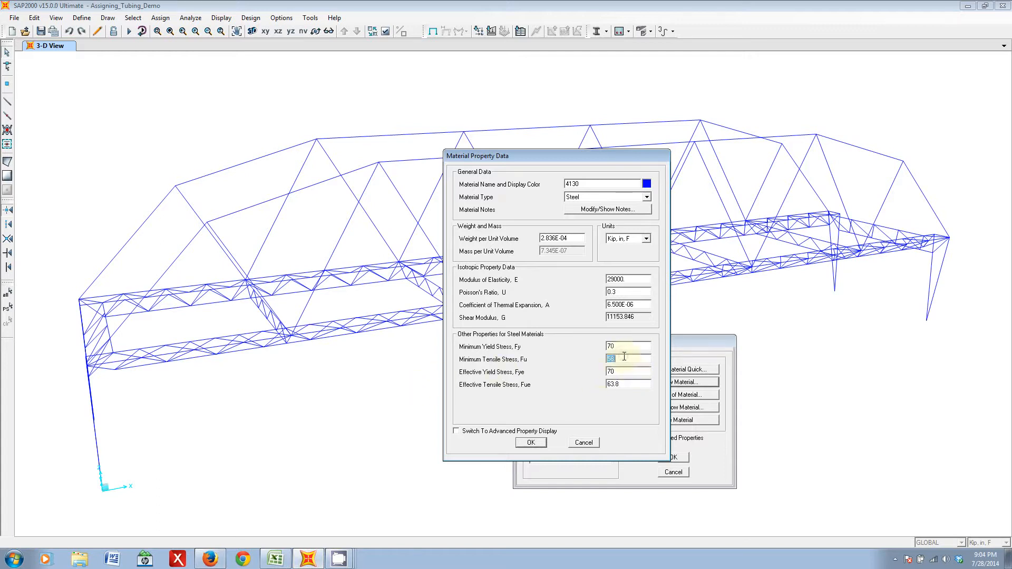
pyautogui.write('85')
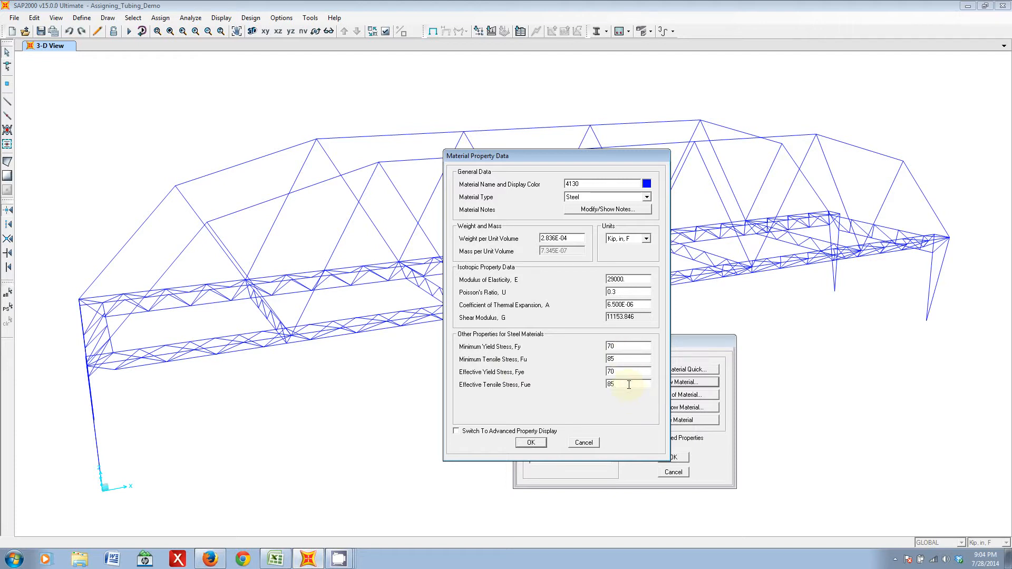
pyautogui.click(529, 442)
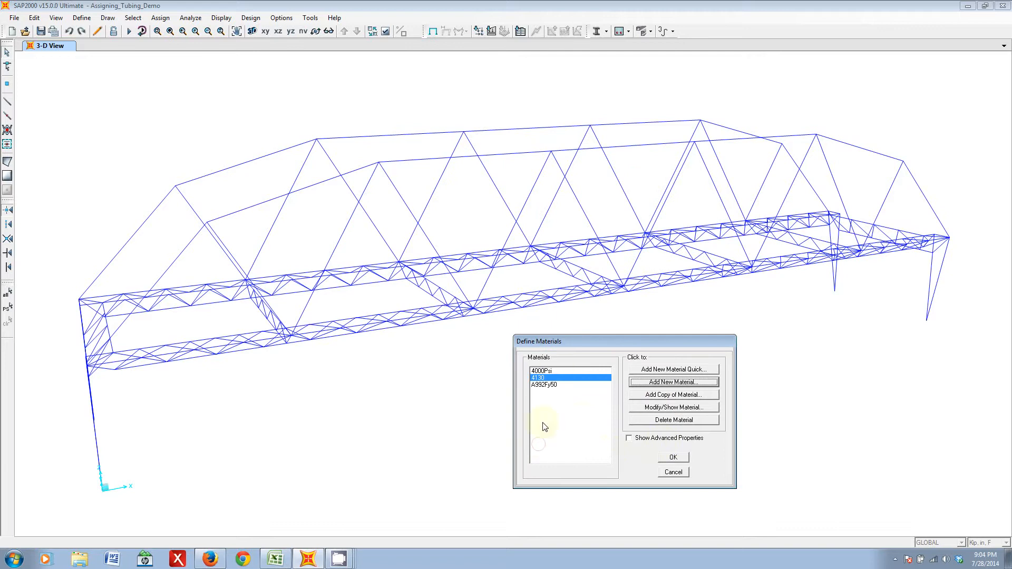
pyautogui.moveTo(501, 389)
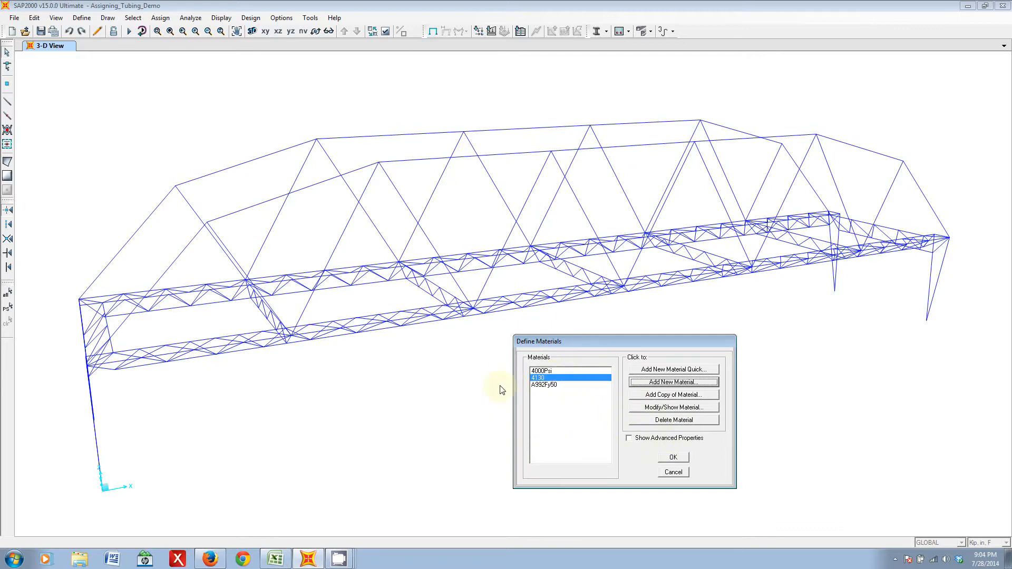
pyautogui.click(672, 457)
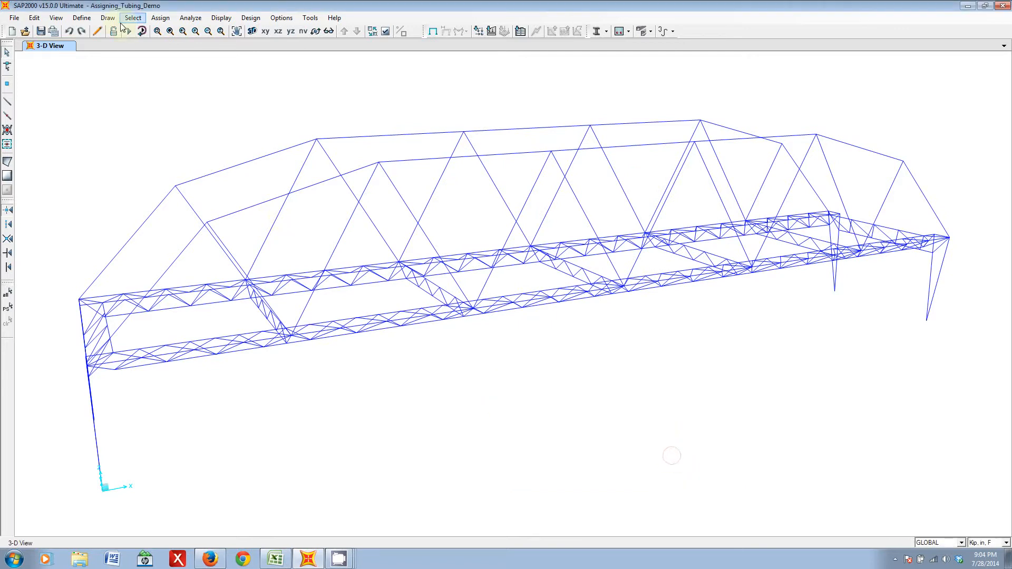
# - Bring up Frame Properties and start importing from the AISC section library file
pyautogui.click(81, 18)
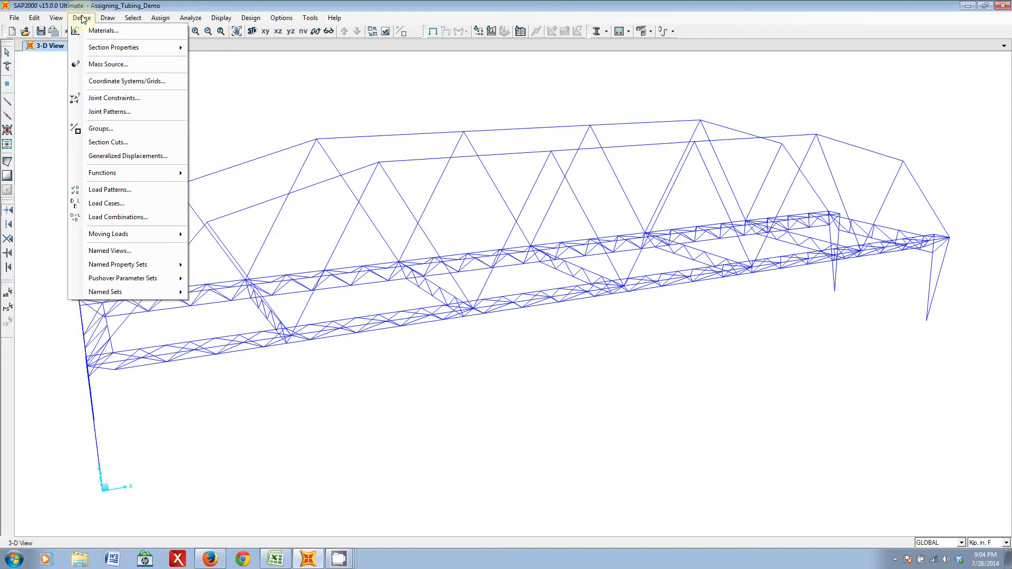
pyautogui.moveTo(136, 48)
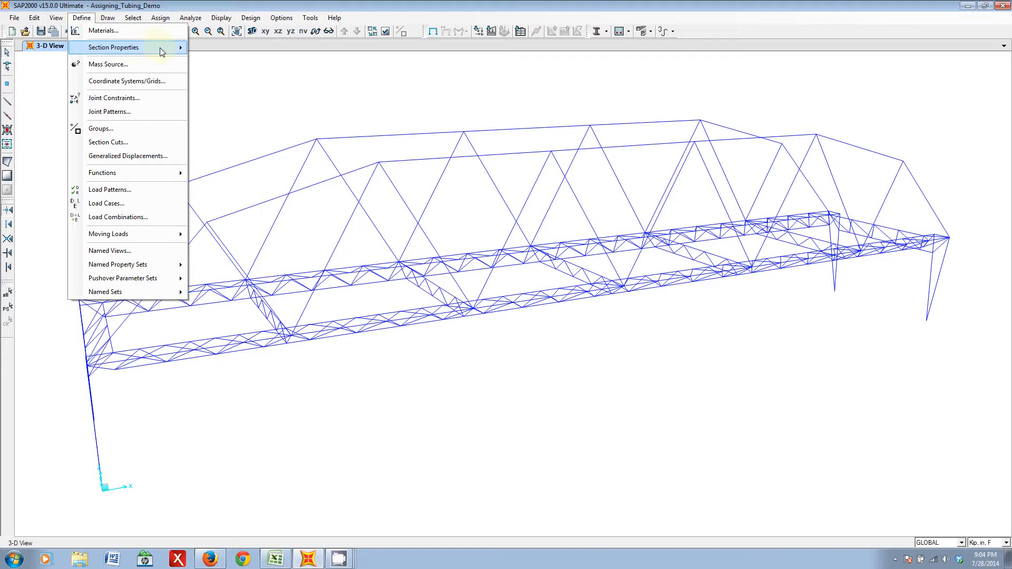
pyautogui.moveTo(113, 47)
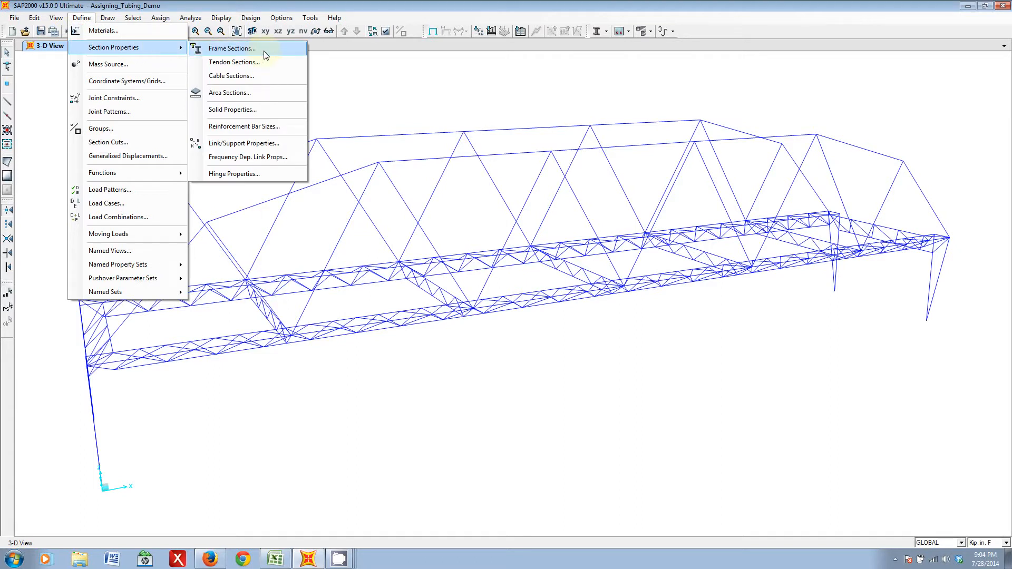
pyautogui.click(232, 48)
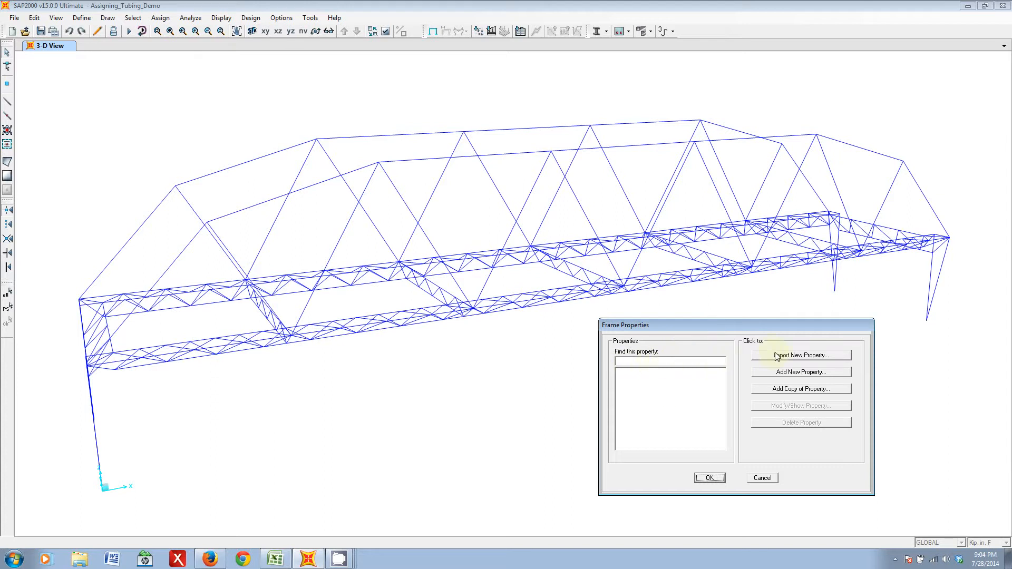
pyautogui.click(800, 355)
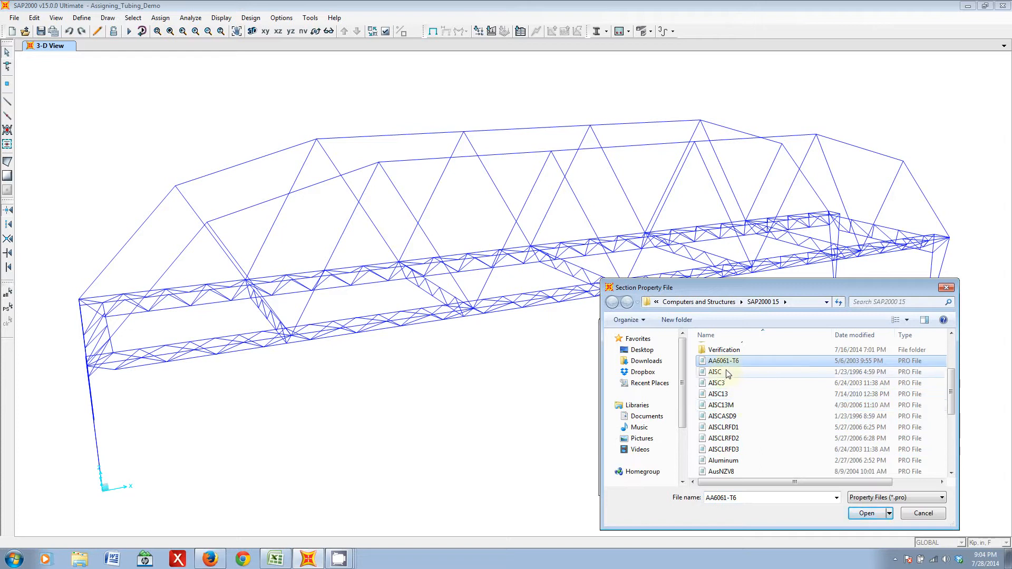
pyautogui.click(723, 360)
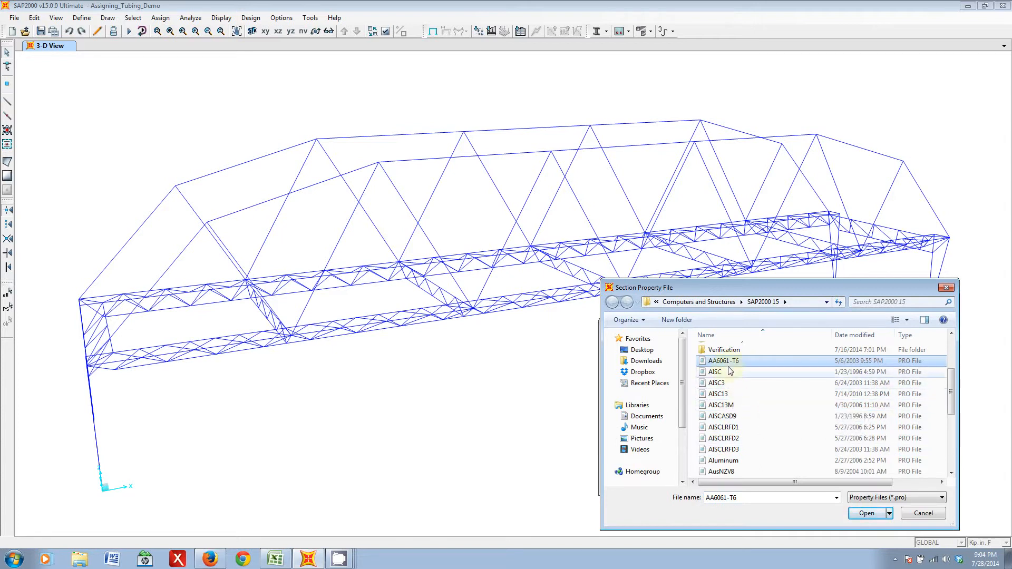
# - Browse the .pro library files, then cancel back to the empty Frame Properties list
pyautogui.click(715, 372)
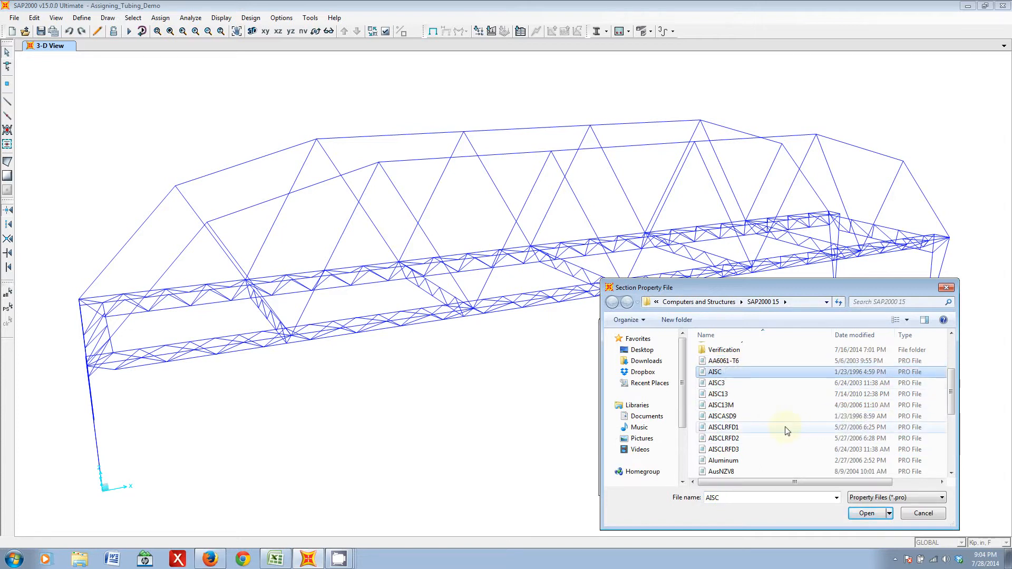
pyautogui.scroll(-3)
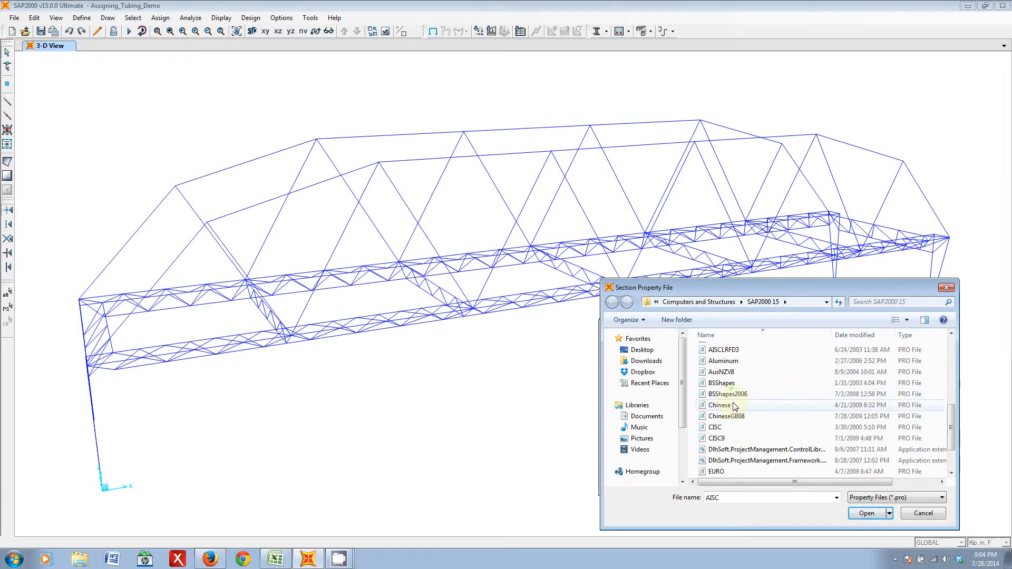
pyautogui.scroll(-3)
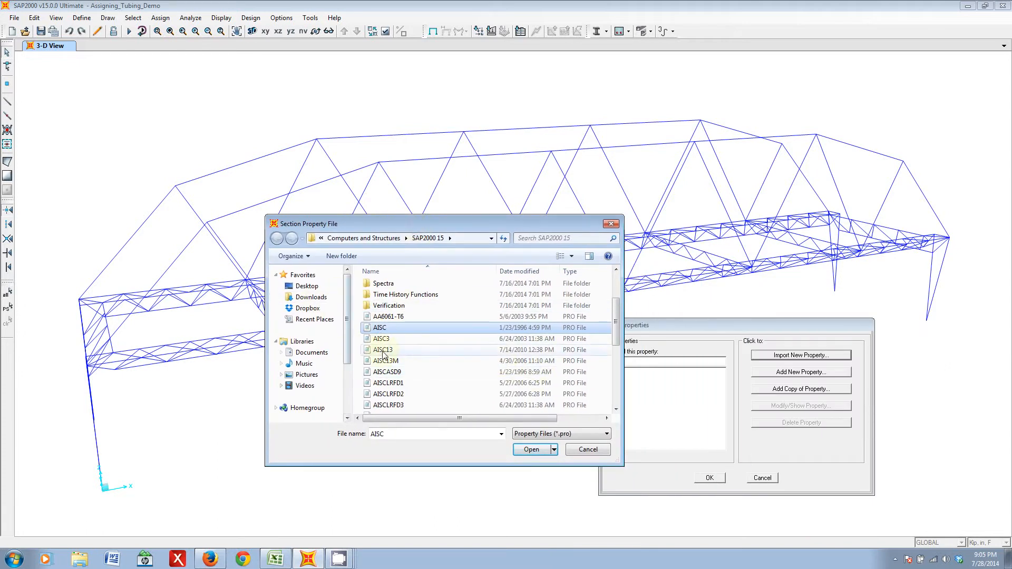
pyautogui.click(586, 449)
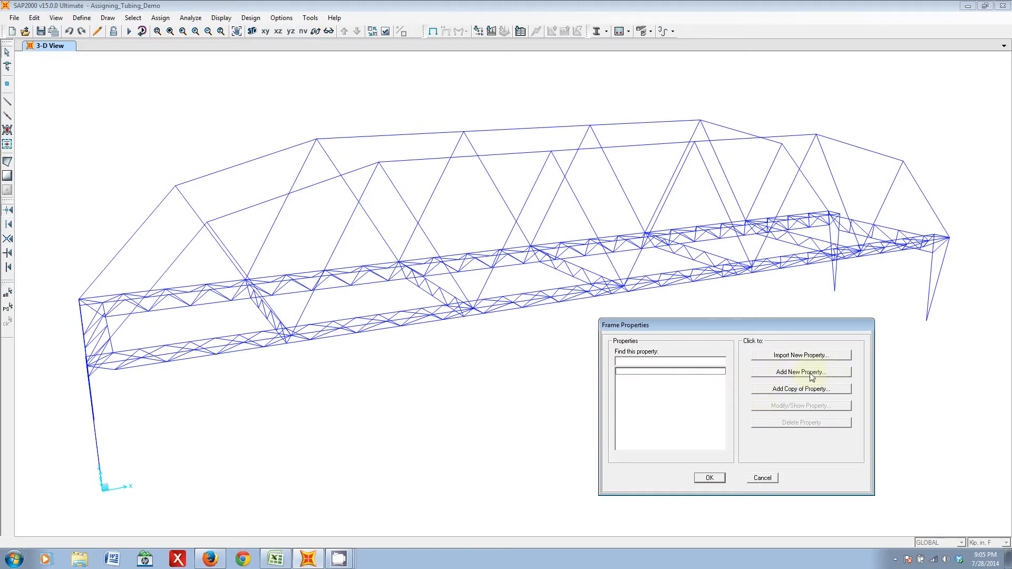
# - Add a new Steel frame section of Pipe type, opening its definition form
pyautogui.click(800, 372)
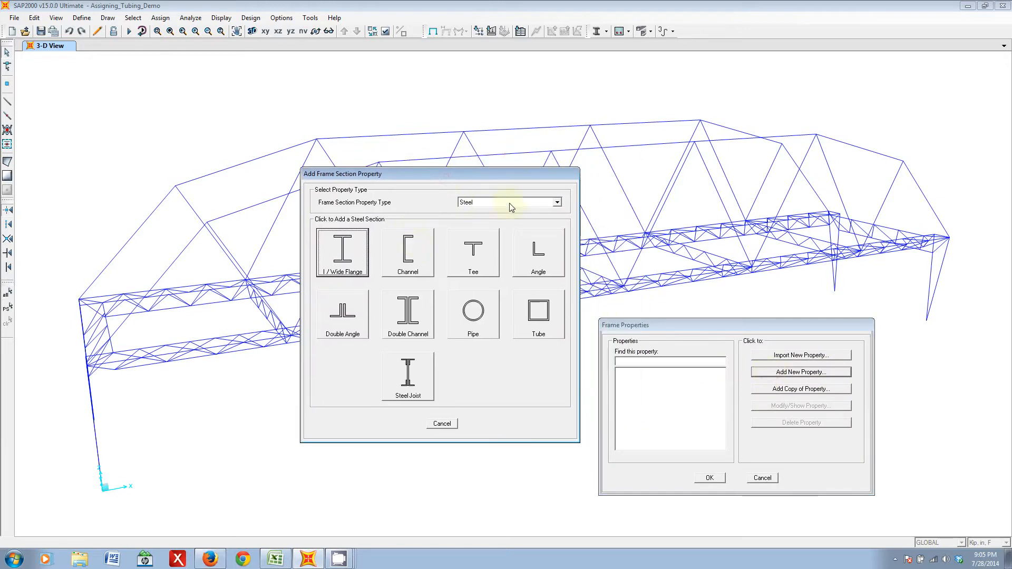
pyautogui.click(556, 202)
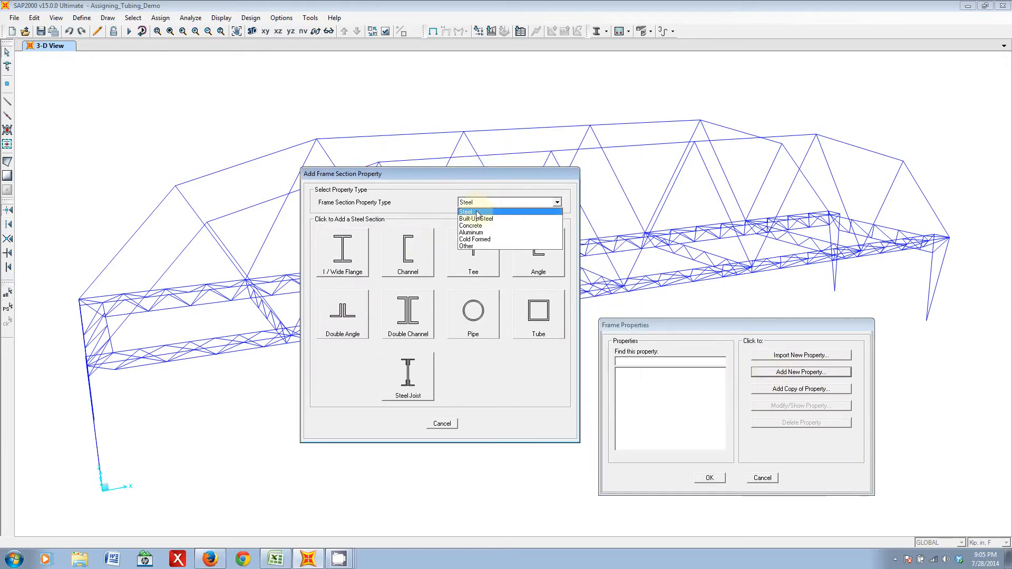
pyautogui.click(466, 210)
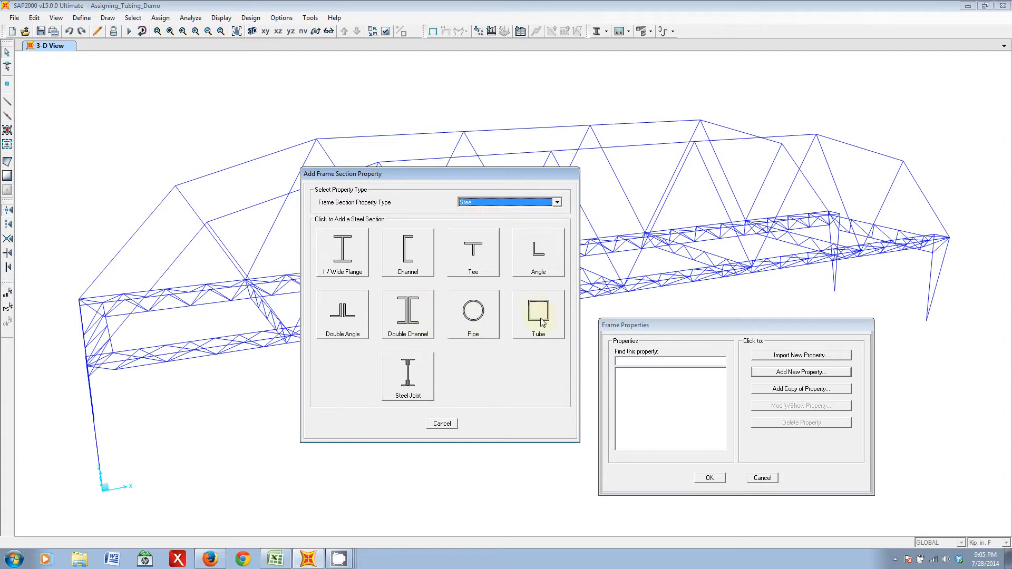
pyautogui.moveTo(472, 312)
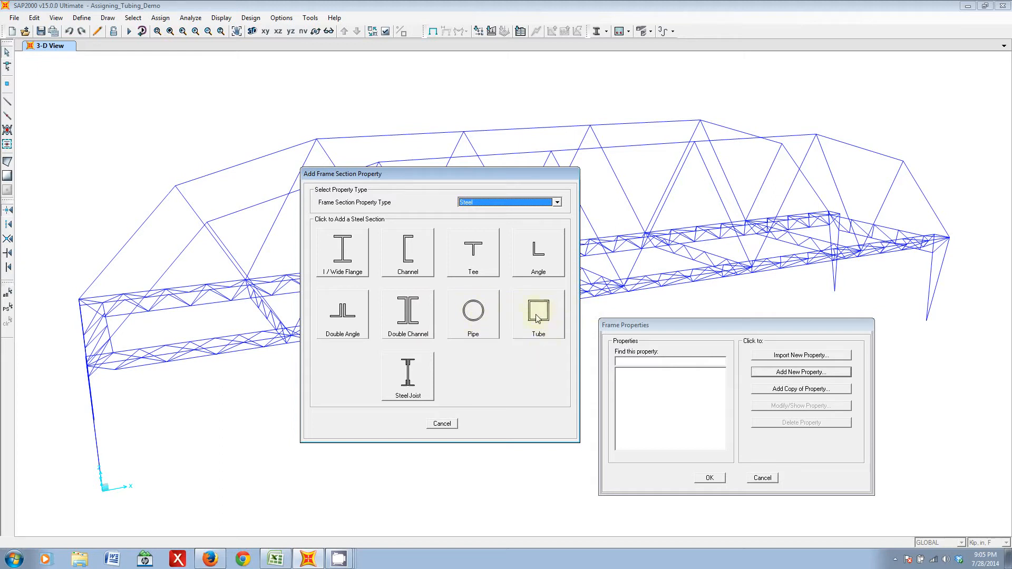
pyautogui.moveTo(490, 330)
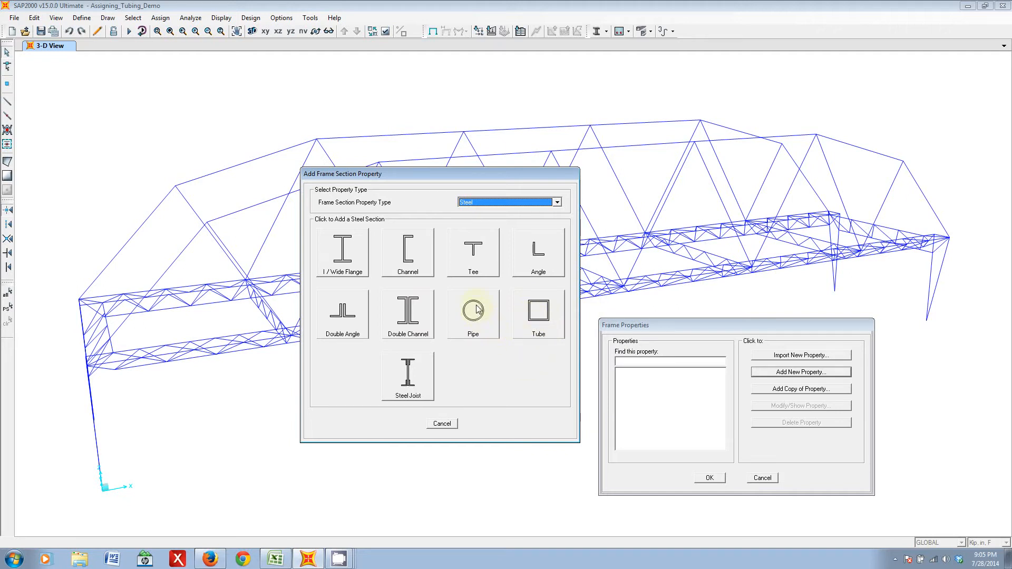
pyautogui.click(473, 309)
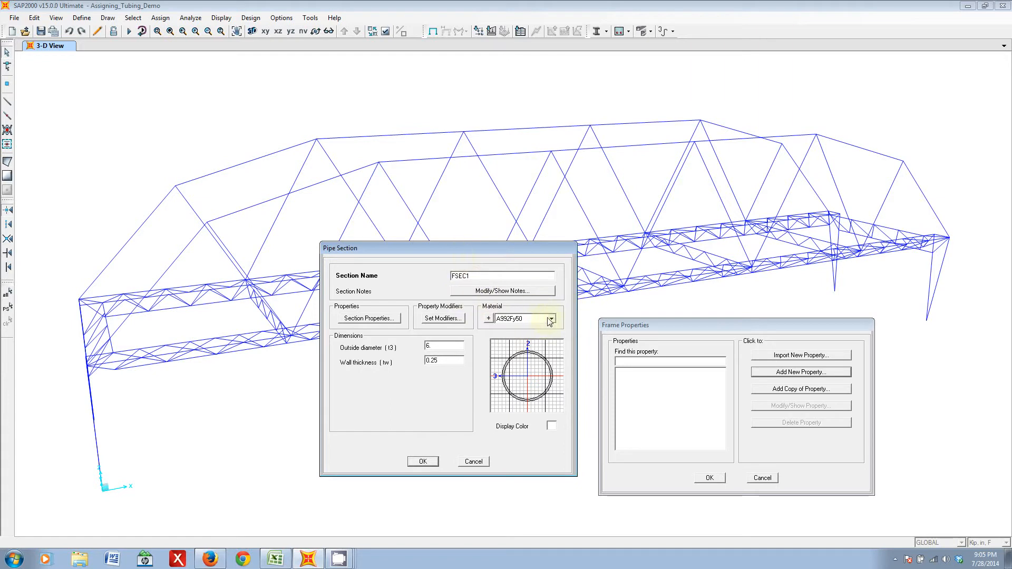
pyautogui.click(443, 346)
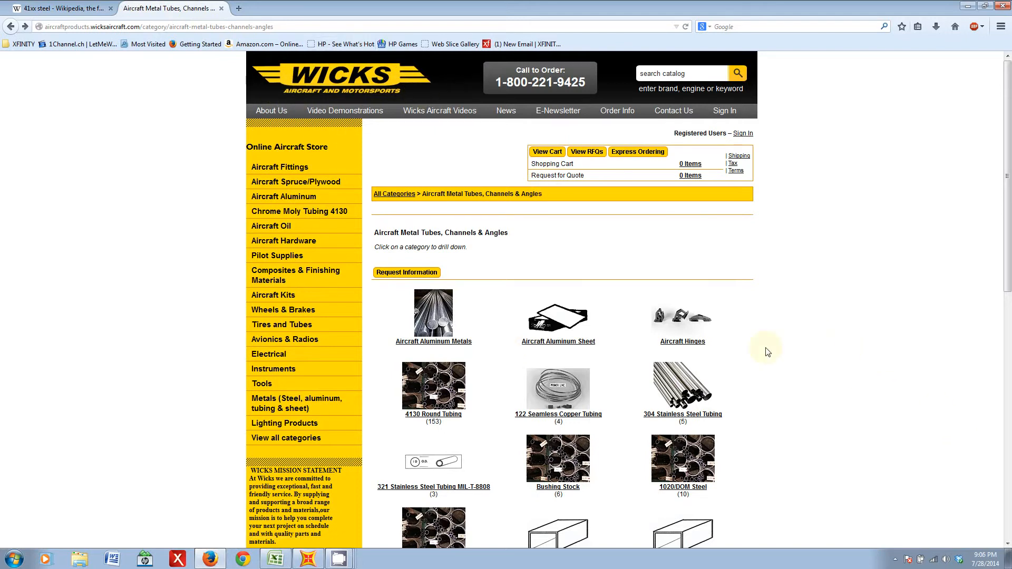
pyautogui.moveTo(283, 389)
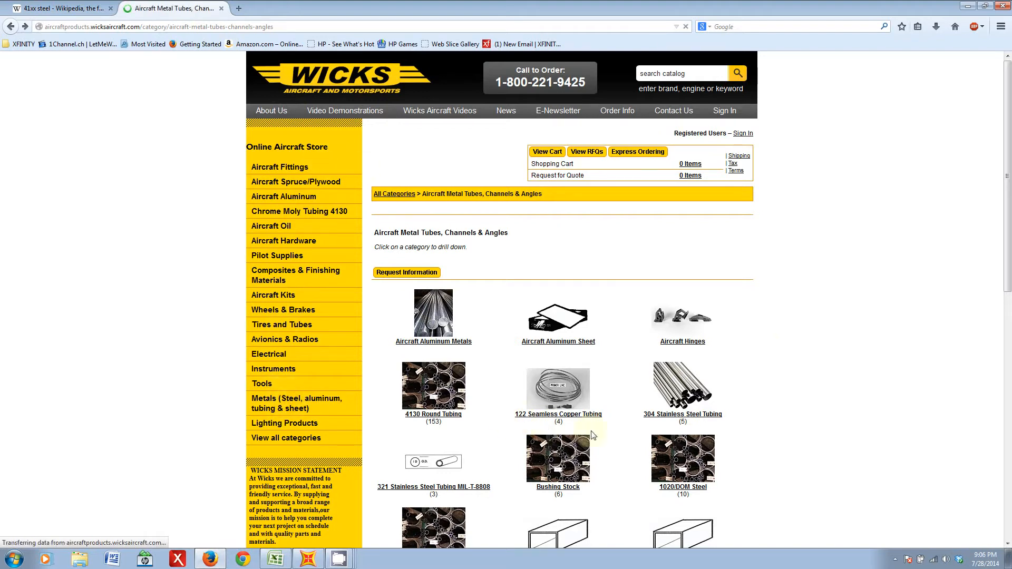
# - Browse the Wicks 4130 Round Tubing product table of diameters and wall thicknesses
pyautogui.scroll(-3)
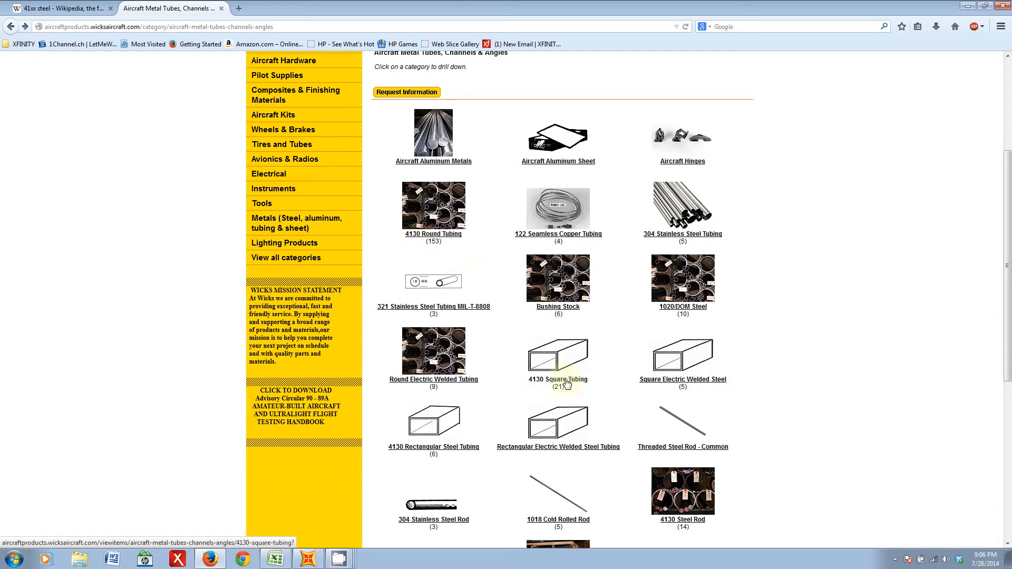
pyautogui.click(557, 380)
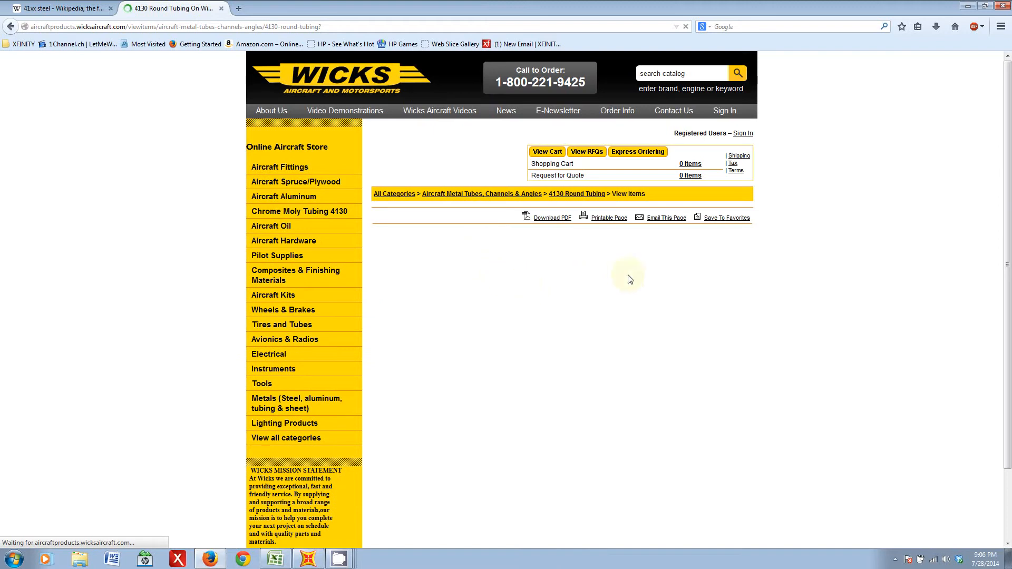
pyautogui.moveTo(561, 303)
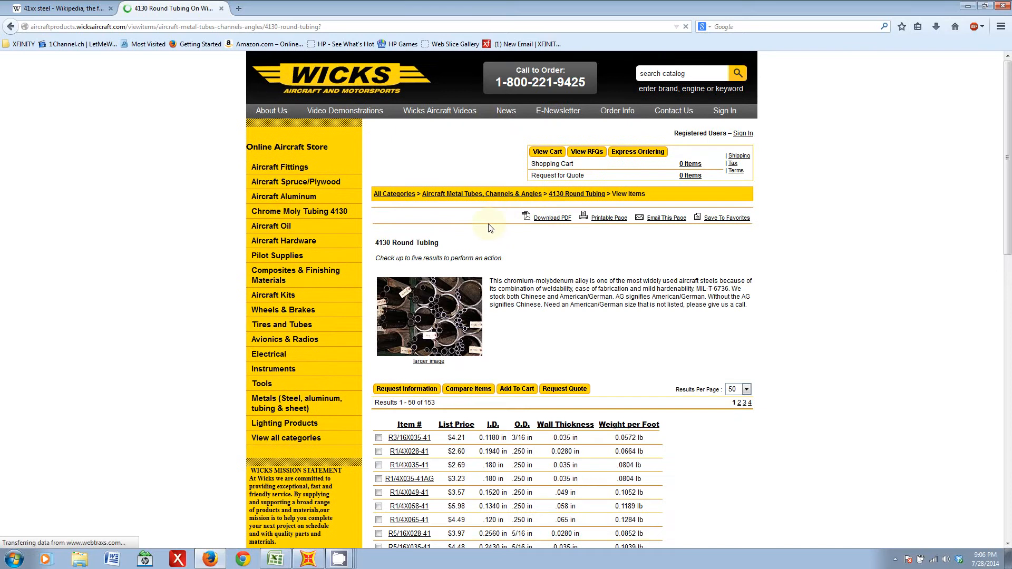
pyautogui.scroll(-3)
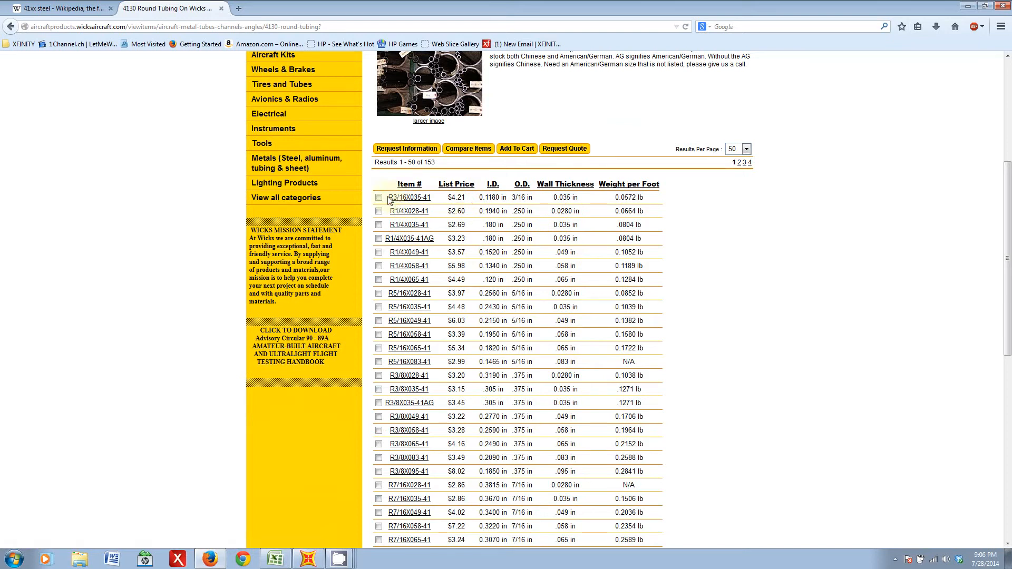
pyautogui.scroll(-3)
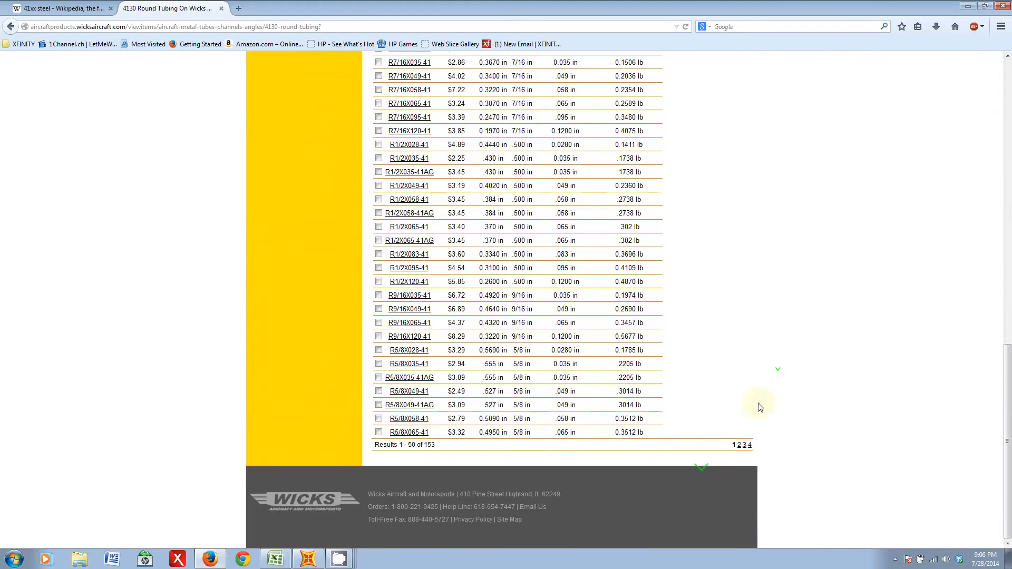
pyautogui.scroll(3)
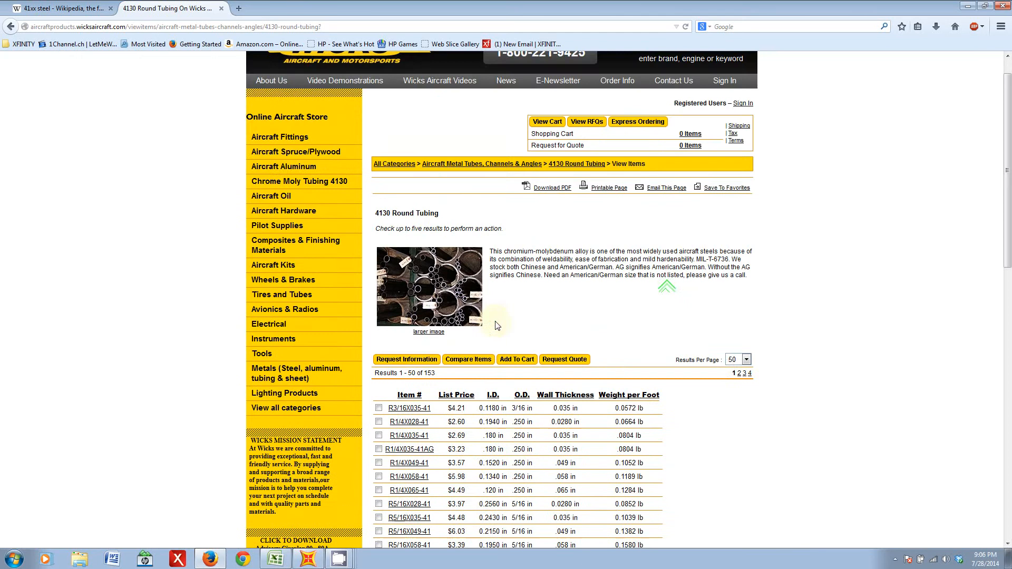
pyautogui.scroll(-3)
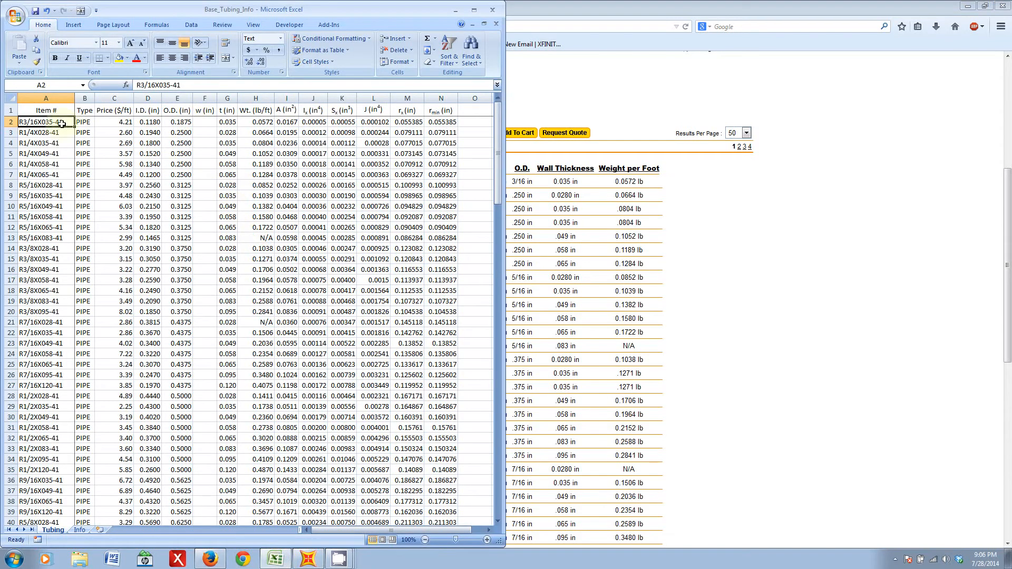
# - Review the Base_Tubing_Info PIPE and TUBE rows, landing on item R3/16X035-41
pyautogui.click(208, 559)
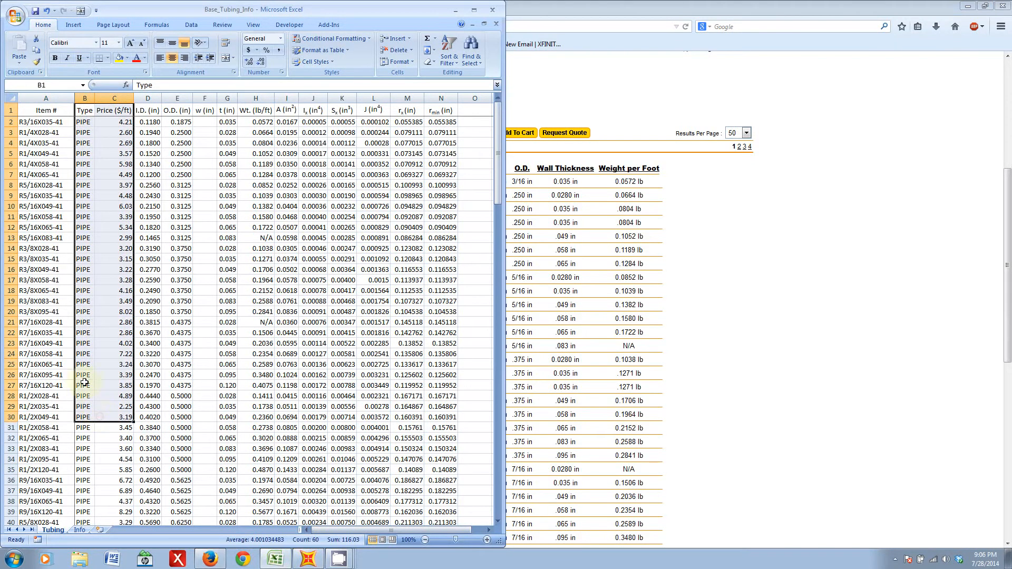
pyautogui.scroll(-3)
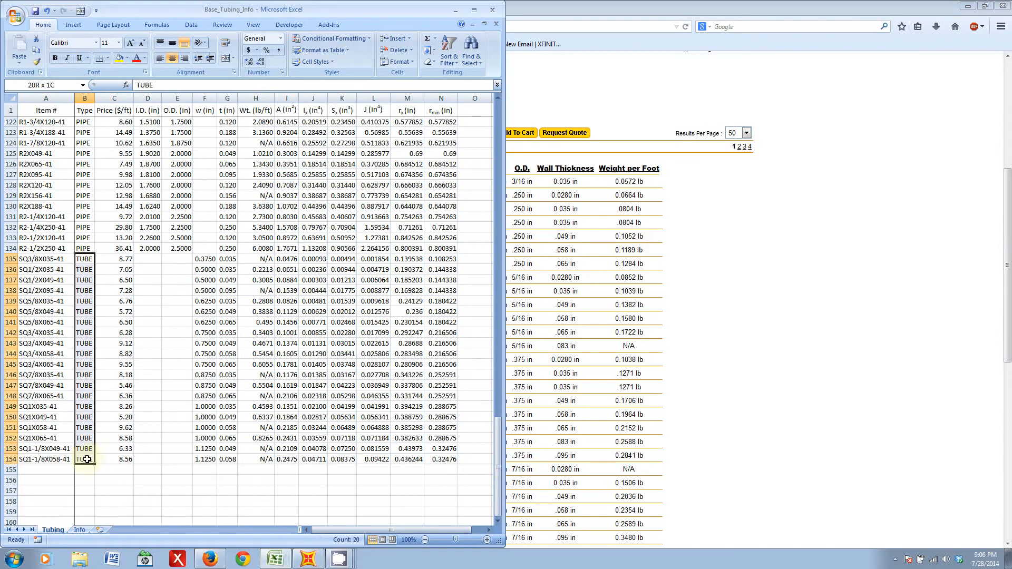
pyautogui.click(45, 259)
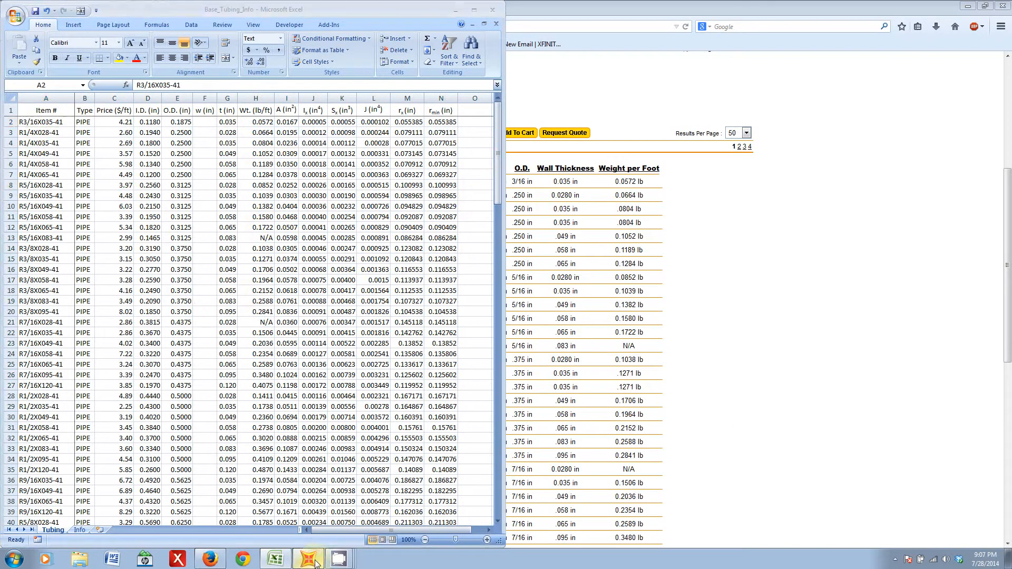
# - Name the pipe section R3/16X035-41 and set its material to 4130
pyautogui.click(308, 559)
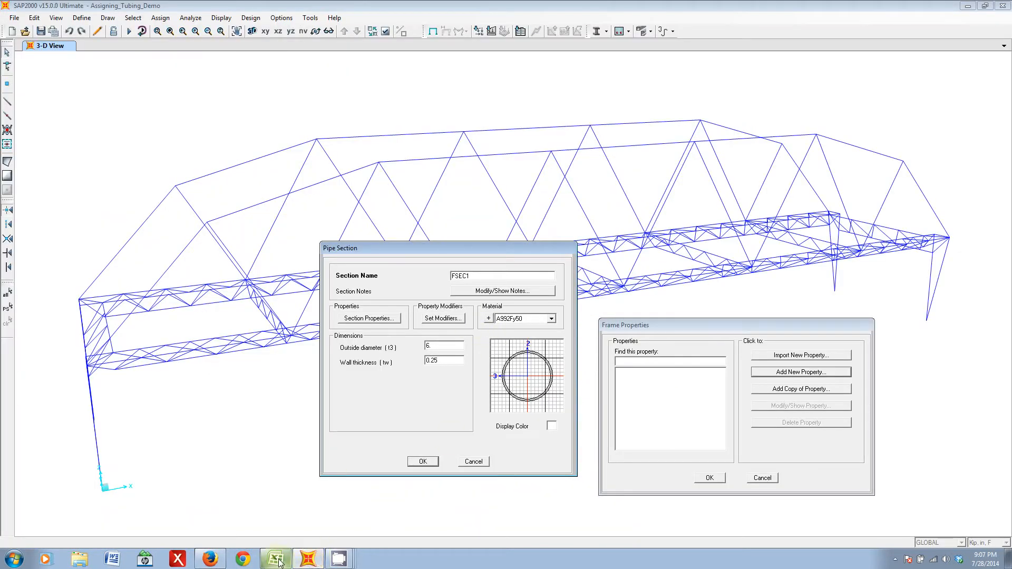
pyautogui.click(275, 559)
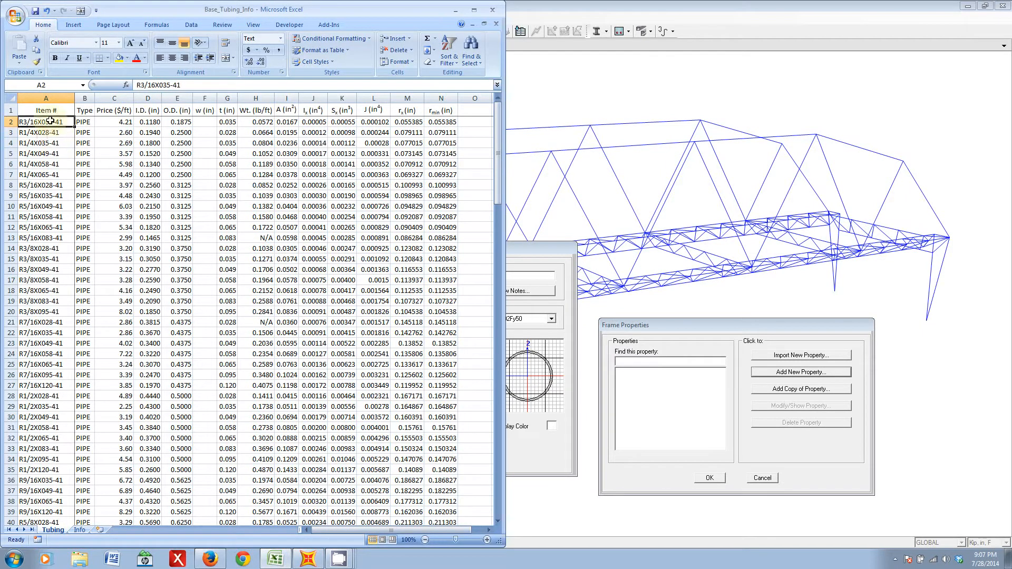
pyautogui.moveTo(91, 144)
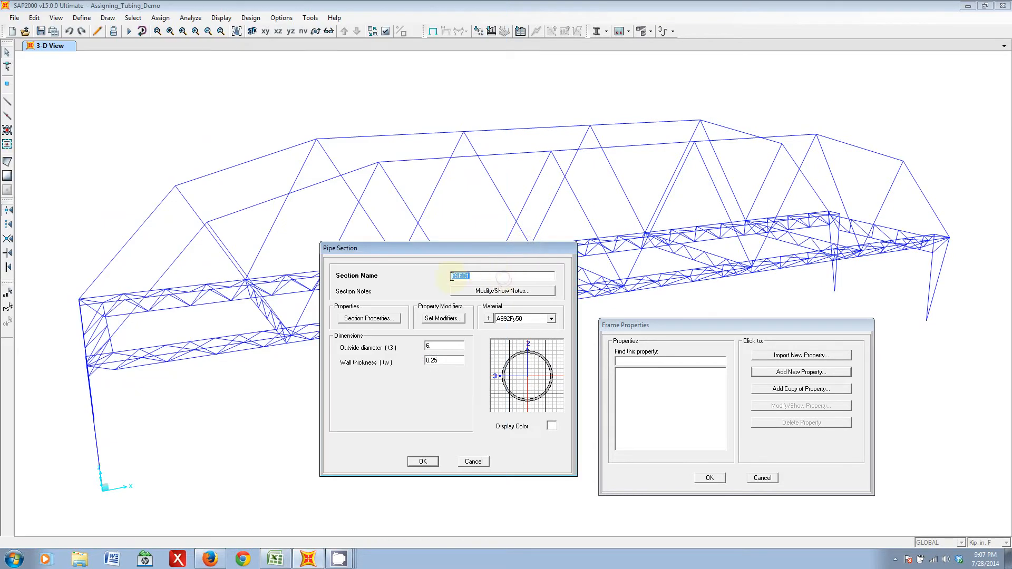
pyautogui.write('R3/16X035-41')
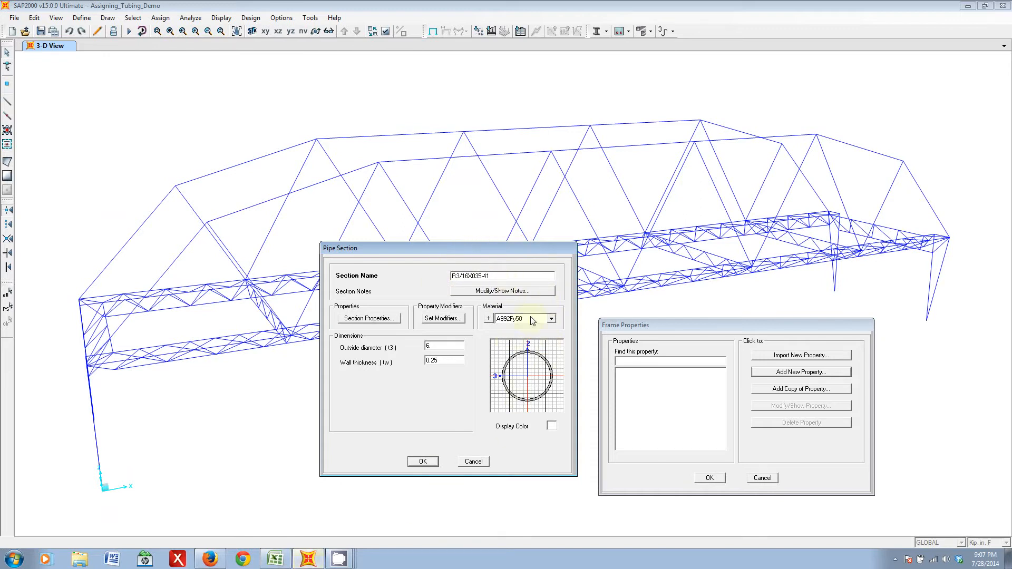
pyautogui.click(550, 318)
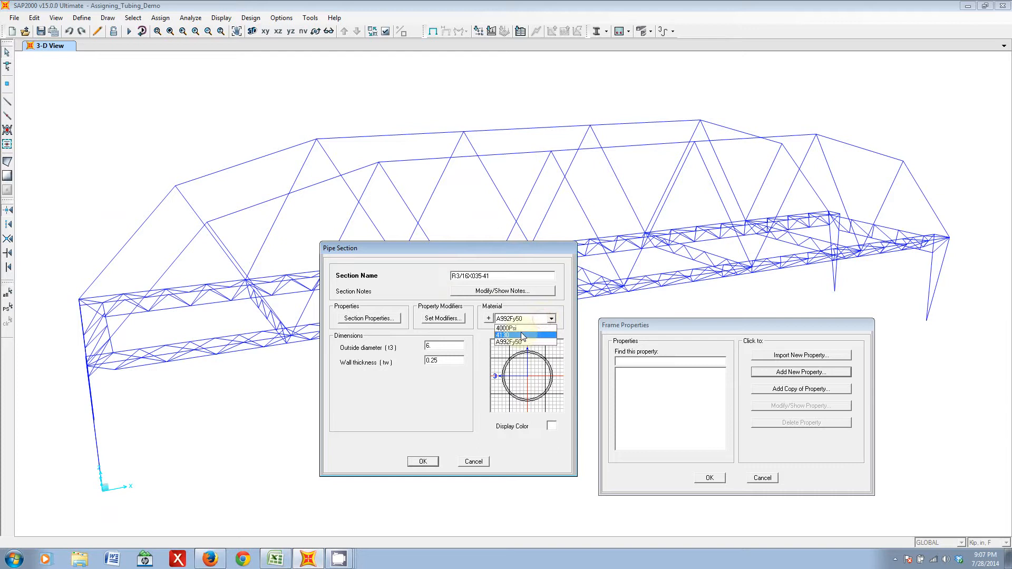
pyautogui.click(504, 336)
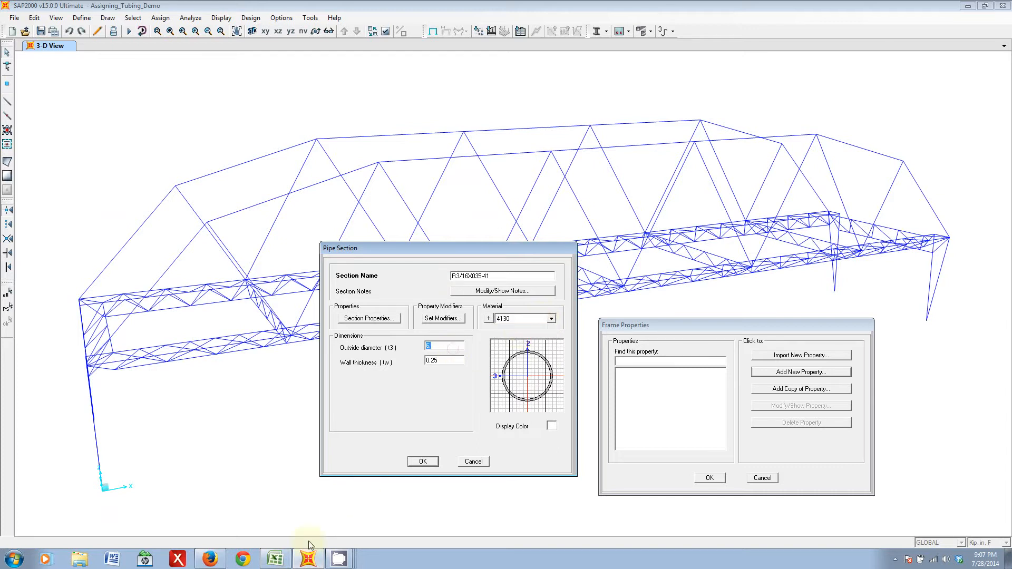
pyautogui.click(442, 346)
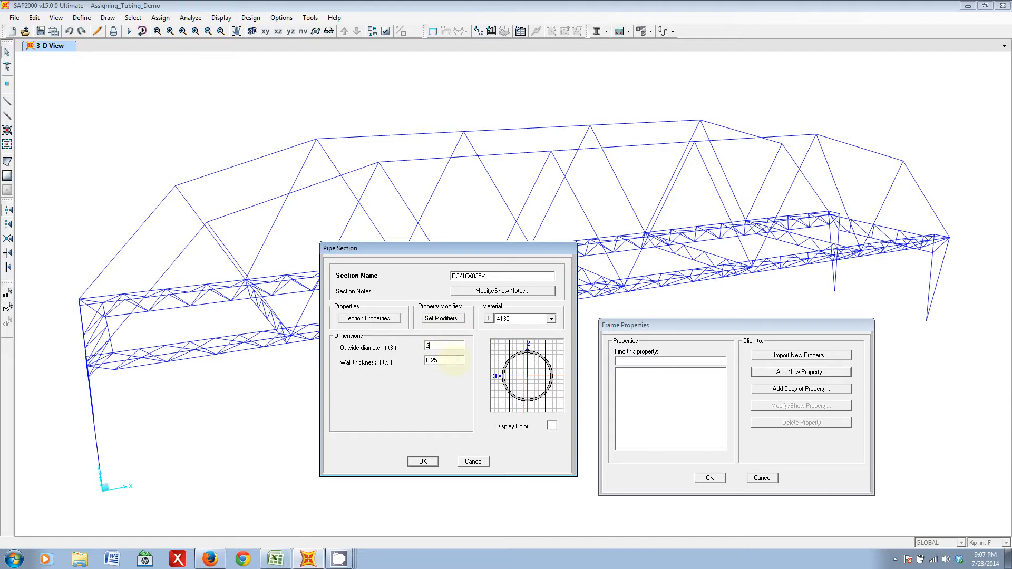
pyautogui.click(444, 345)
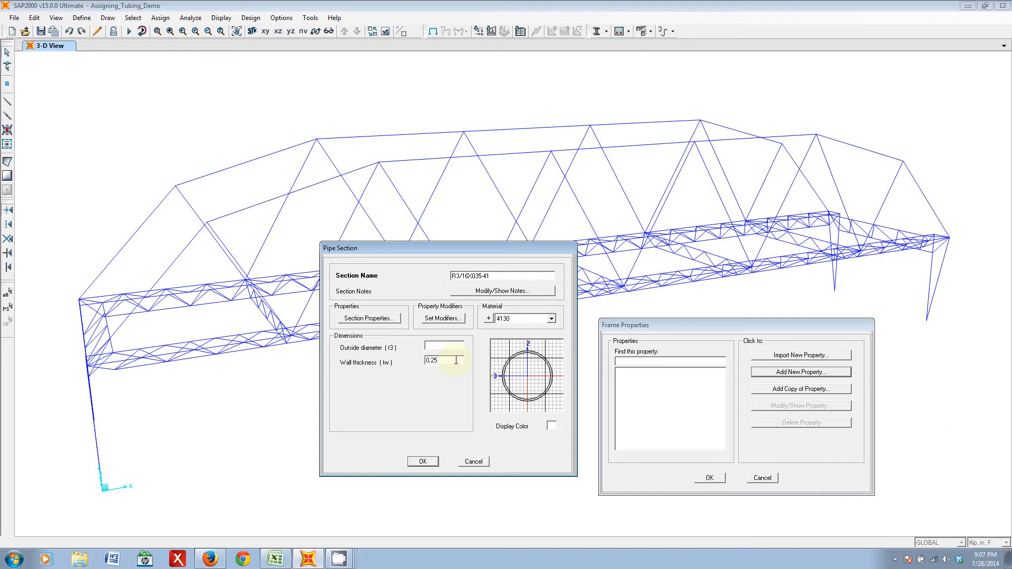
# - Give the pipe a 3/16 outside diameter and 0.035 wall thickness and add it to the sections
pyautogui.click(421, 461)
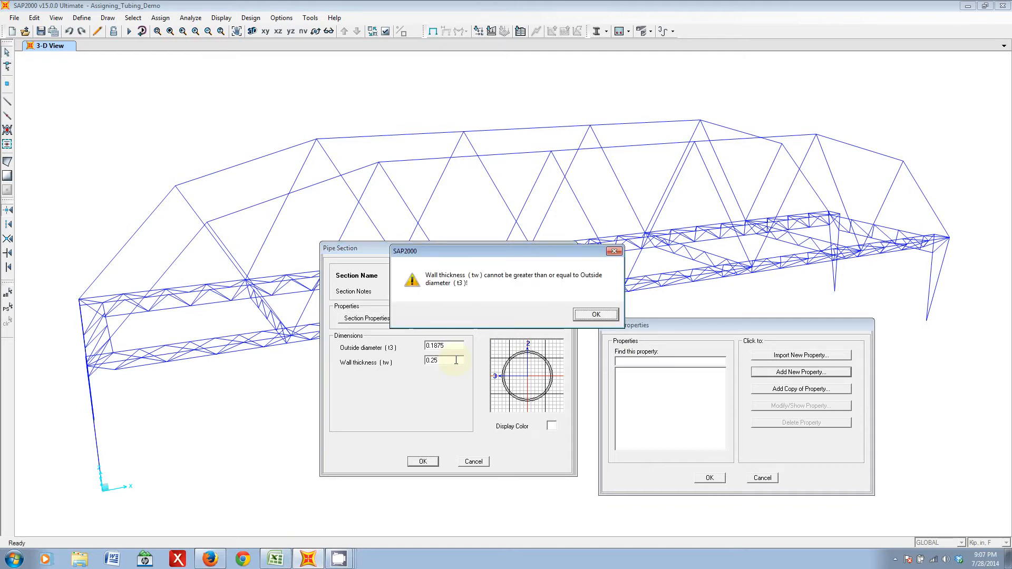
pyautogui.moveTo(429, 282)
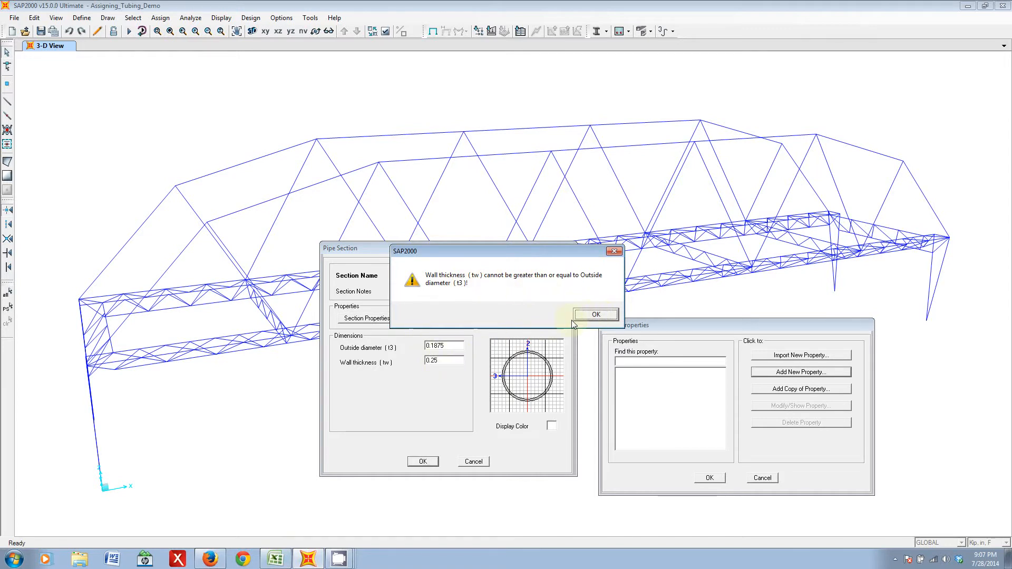
pyautogui.click(593, 314)
pyautogui.write('6.')
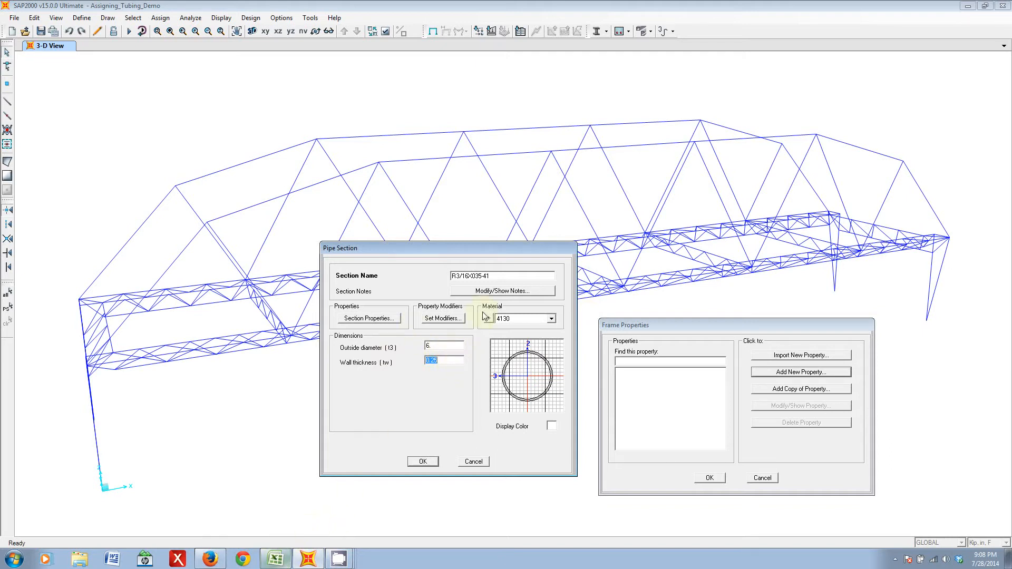
pyautogui.moveTo(275, 558)
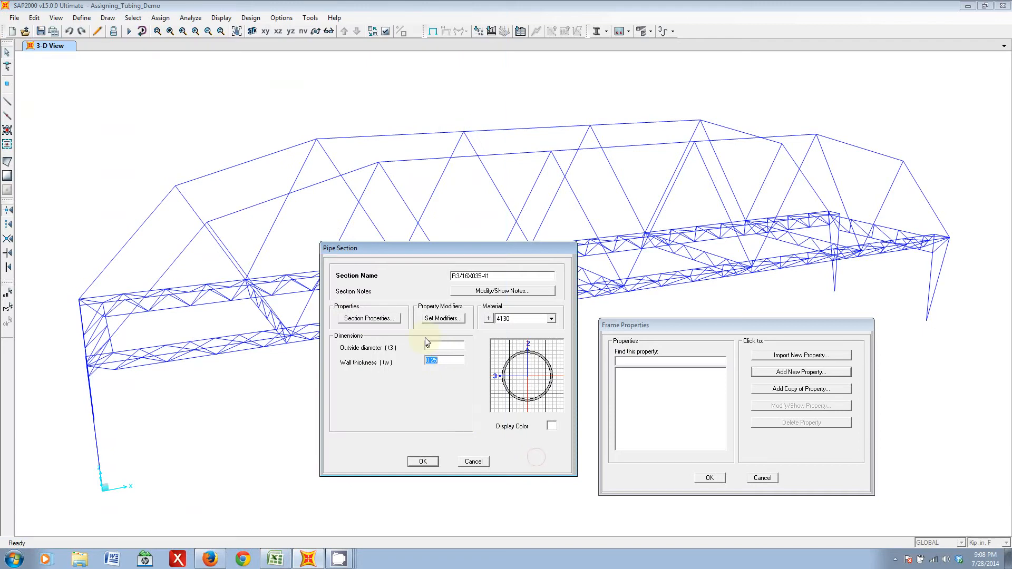
pyautogui.write('0.035')
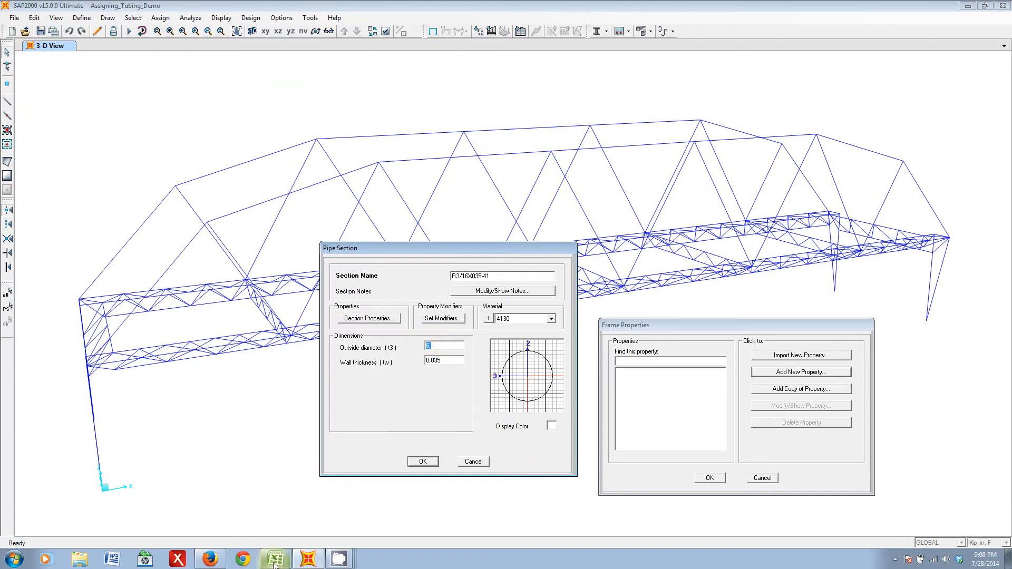
pyautogui.write('3/16')
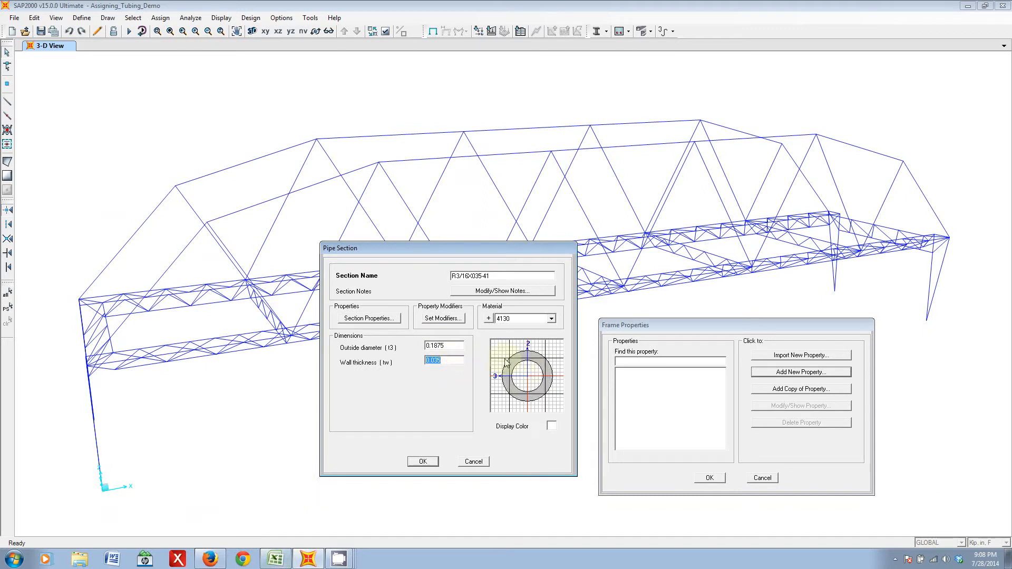
pyautogui.click(422, 461)
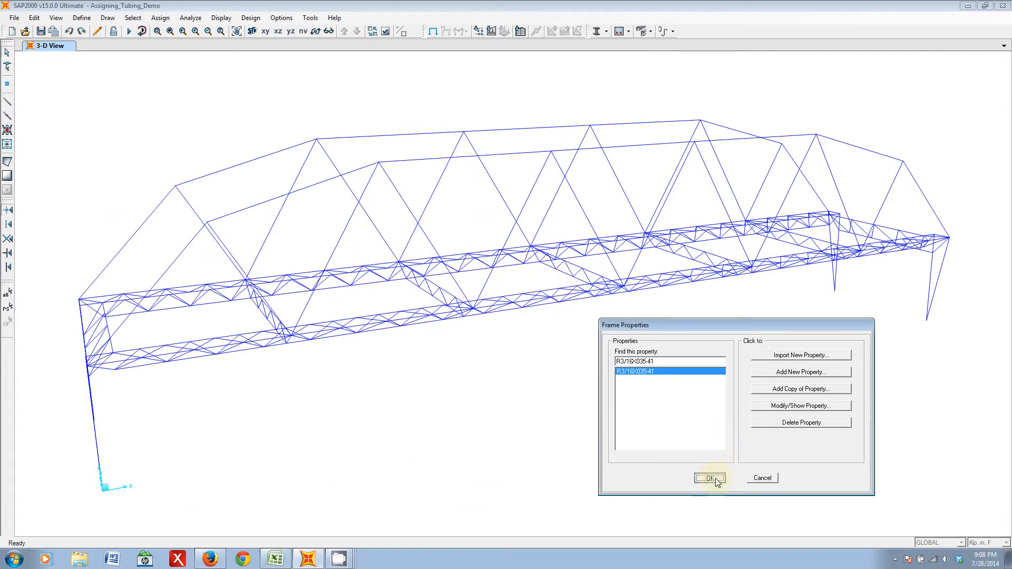
pyautogui.click(709, 478)
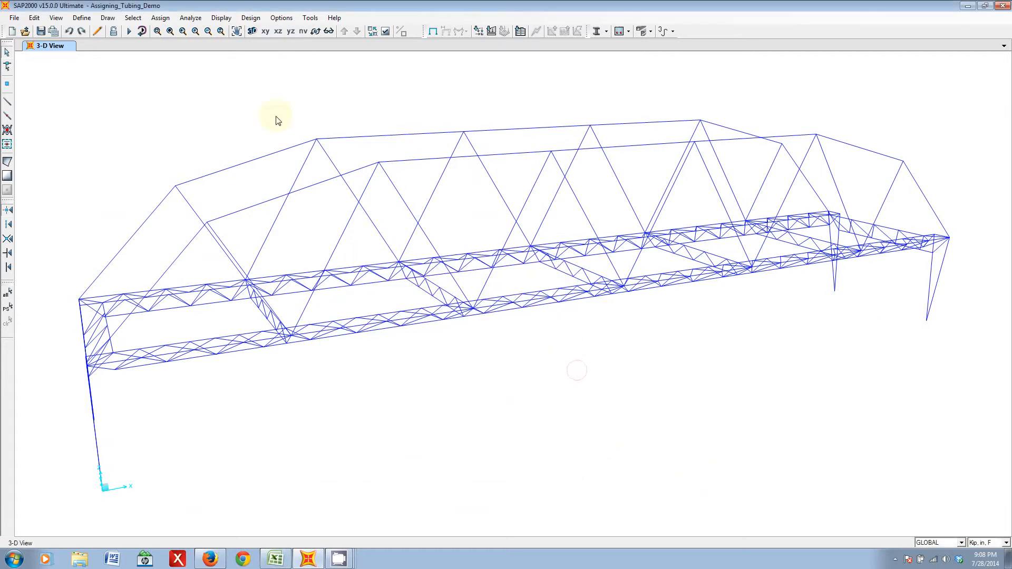
pyautogui.moveTo(387, 265)
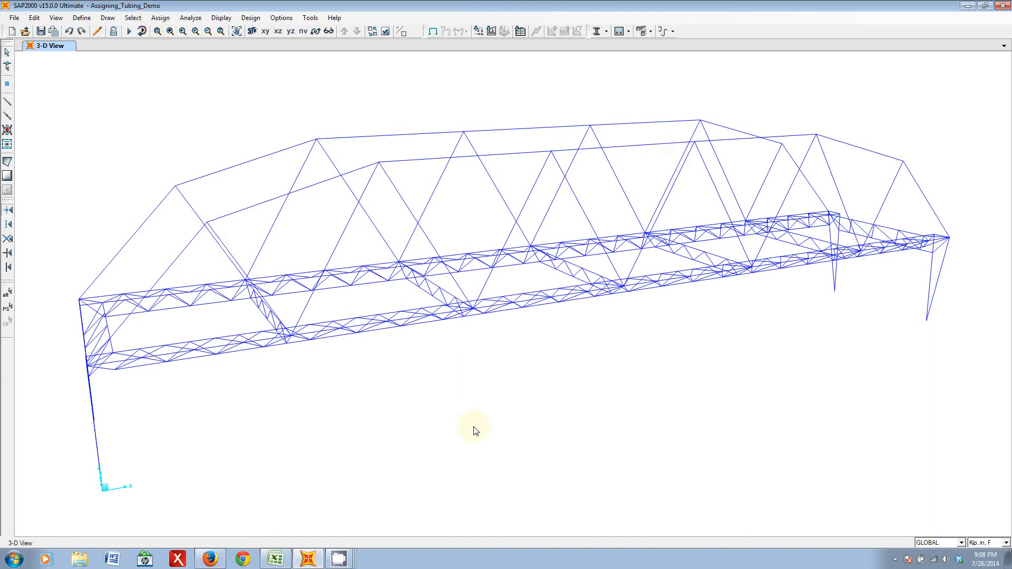
pyautogui.moveTo(505, 427)
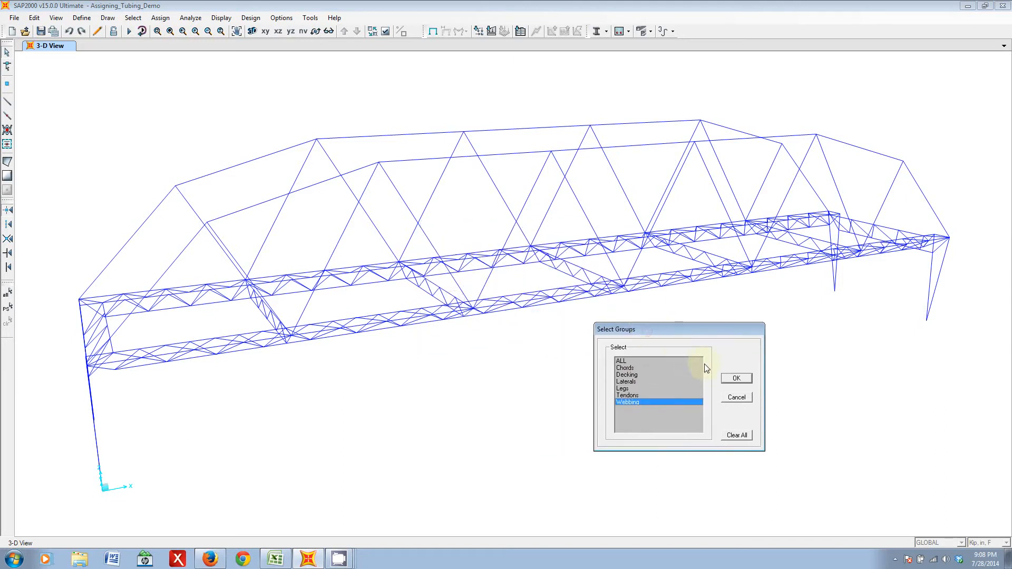
pyautogui.moveTo(643, 416)
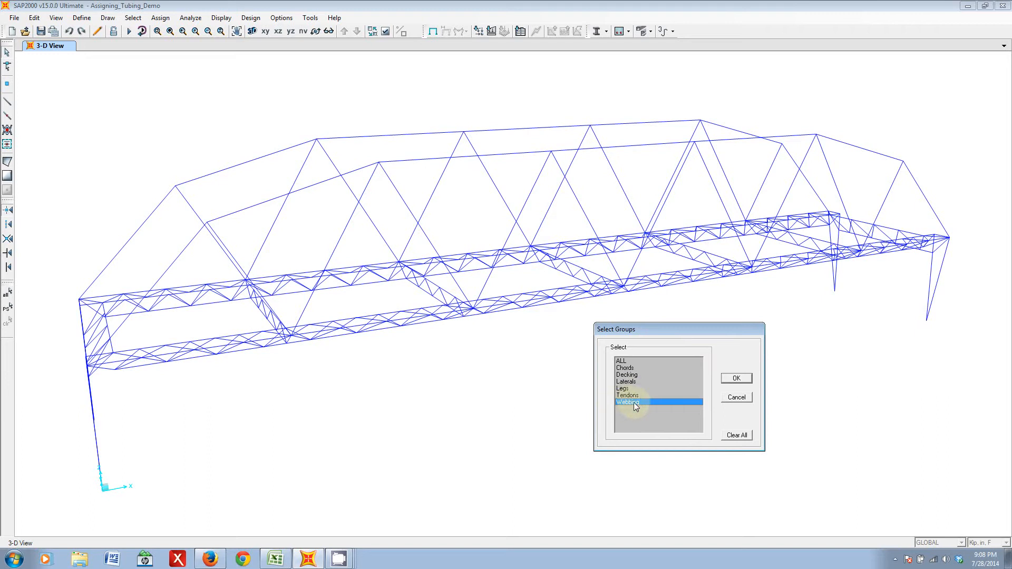
# - Select the Webbing group and assign section R3/16X035-41 to its members
pyautogui.click(735, 377)
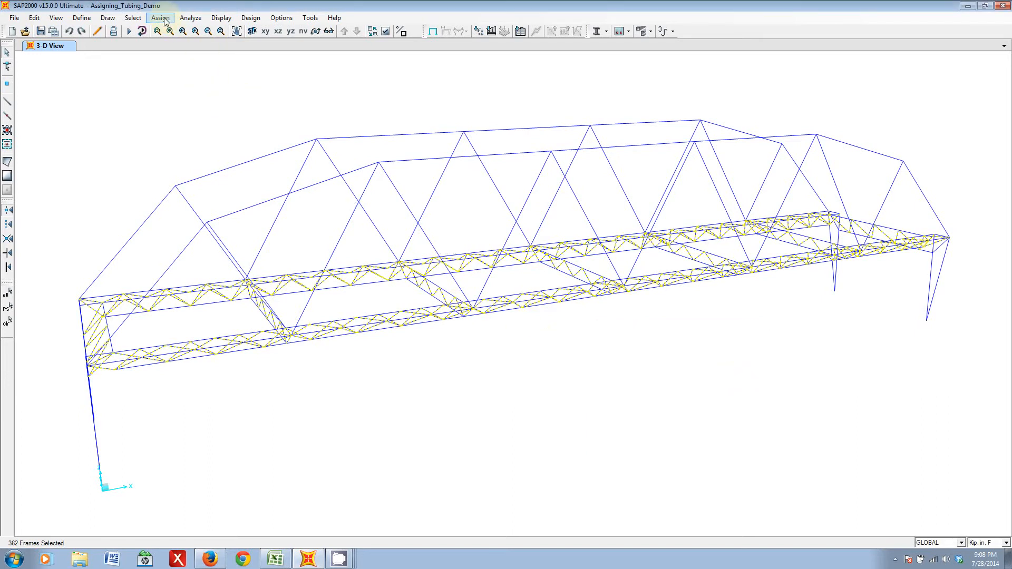
pyautogui.click(159, 18)
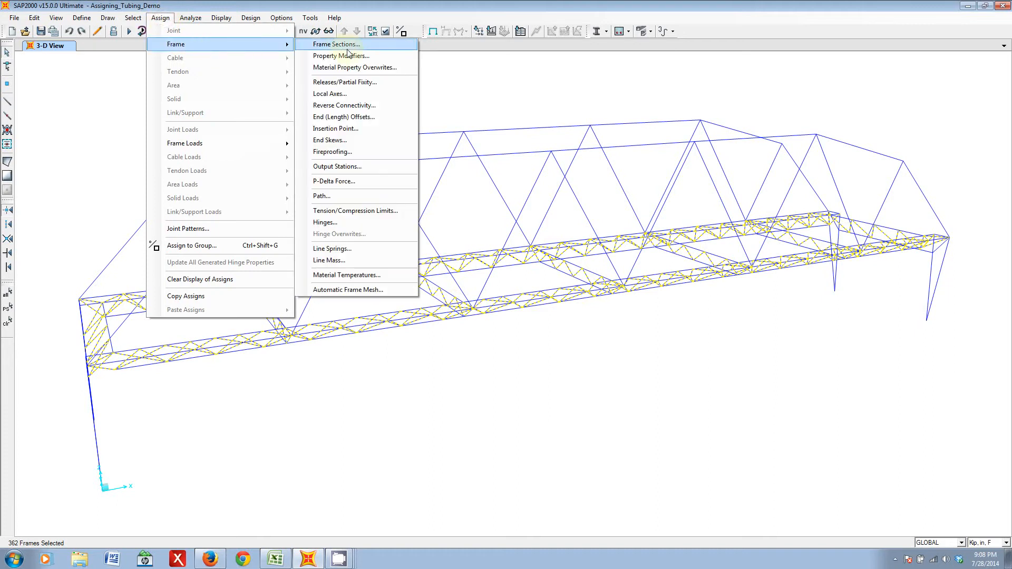
pyautogui.click(336, 44)
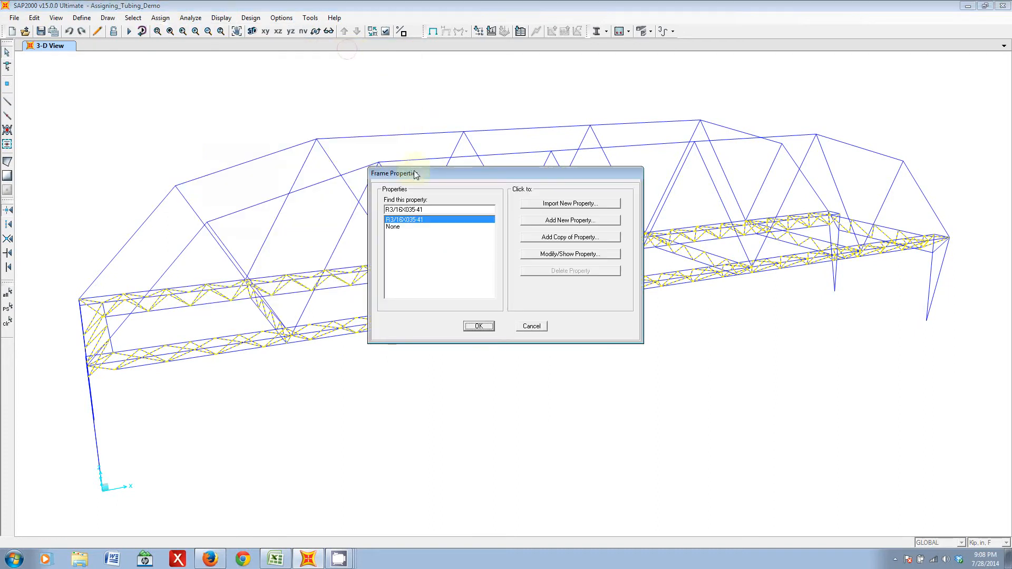
pyautogui.moveTo(413, 172); pyautogui.dragTo(640, 312)
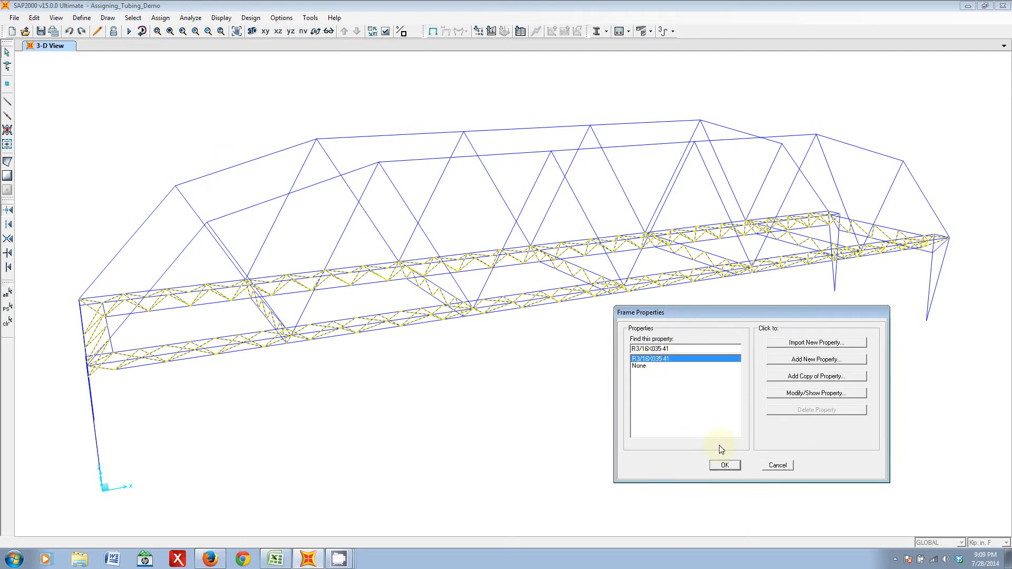
pyautogui.click(723, 465)
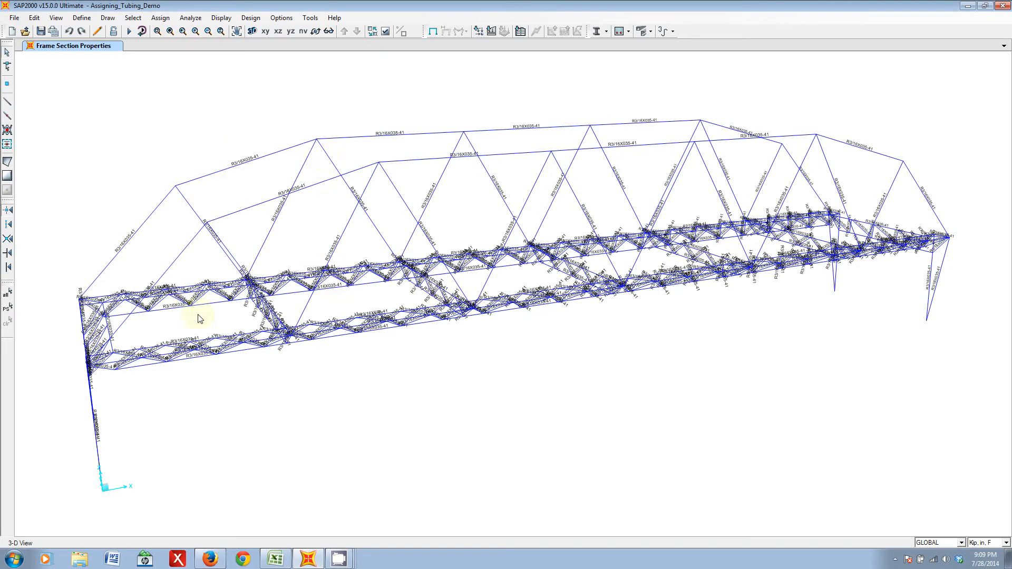
pyautogui.moveTo(341, 219)
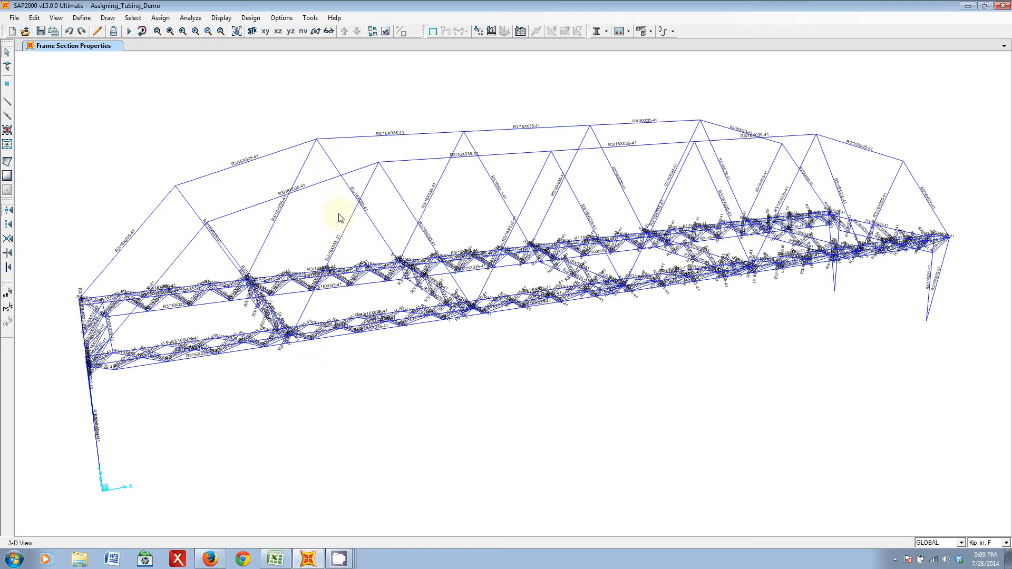
pyautogui.moveTo(867, 128)
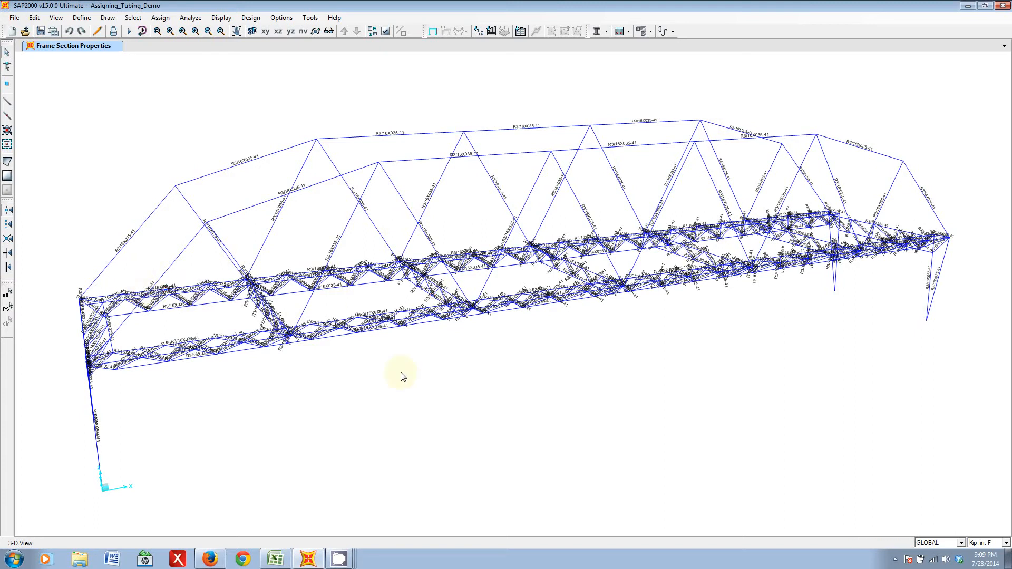
pyautogui.moveTo(402, 366)
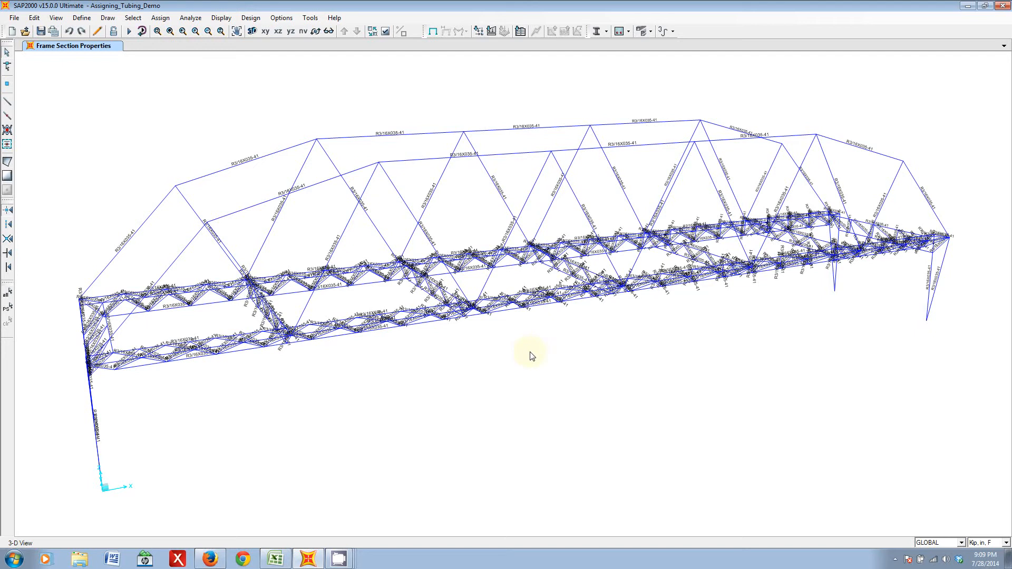
pyautogui.moveTo(353, 261)
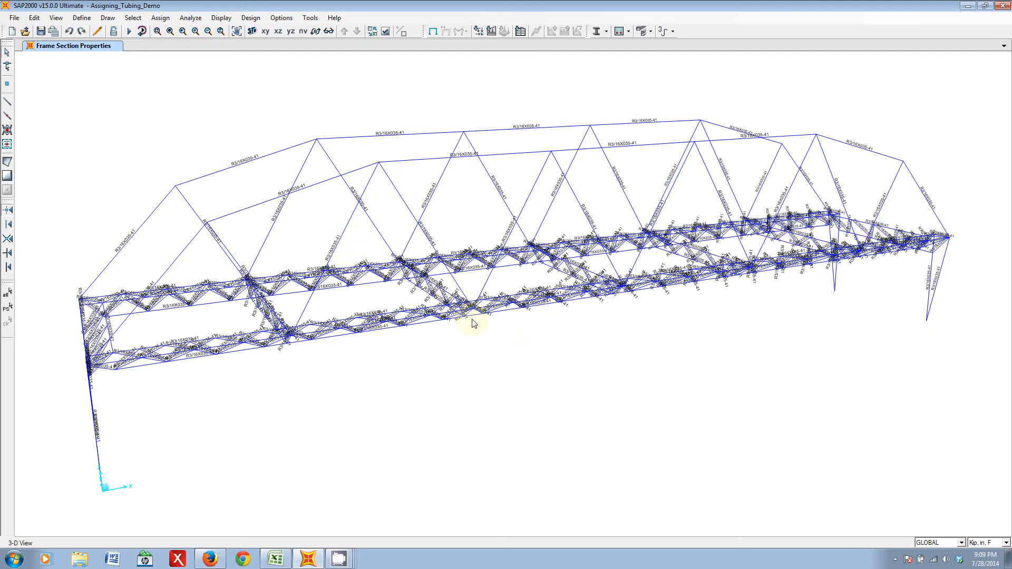
pyautogui.moveTo(507, 239)
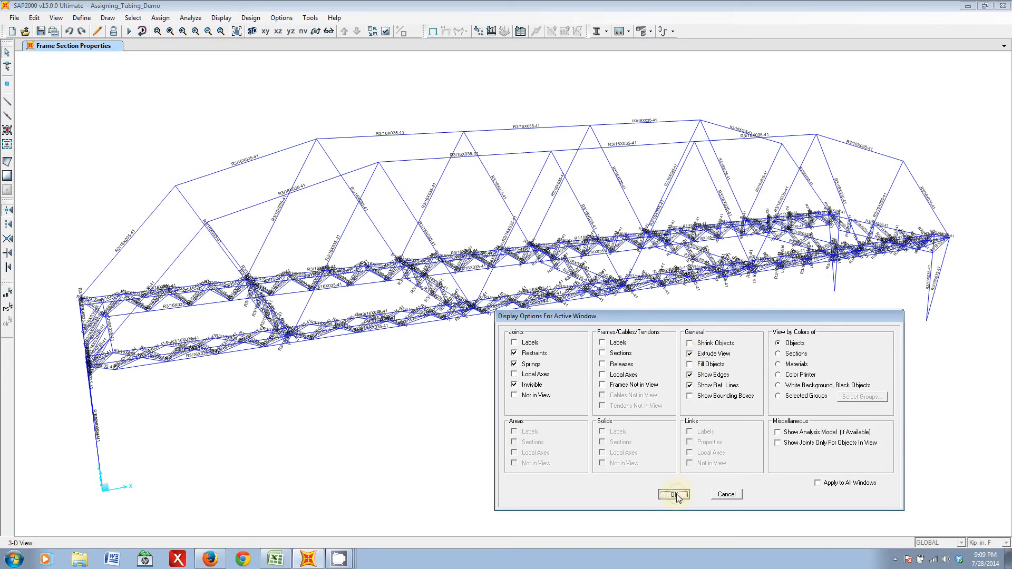
# - Apply the extruded display so members show at real section sizes
pyautogui.click(673, 494)
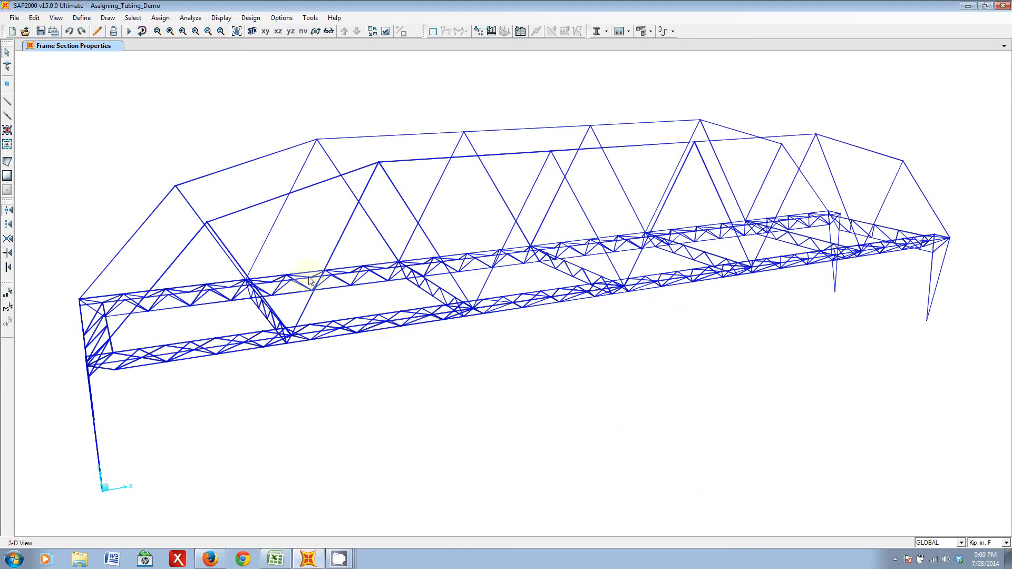
pyautogui.moveTo(271, 362)
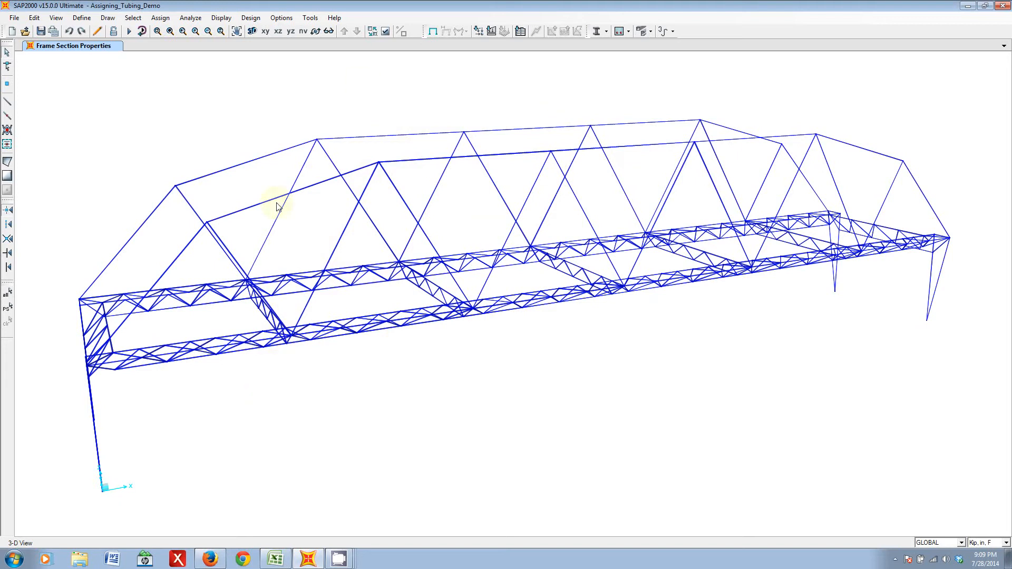
pyautogui.moveTo(444, 241)
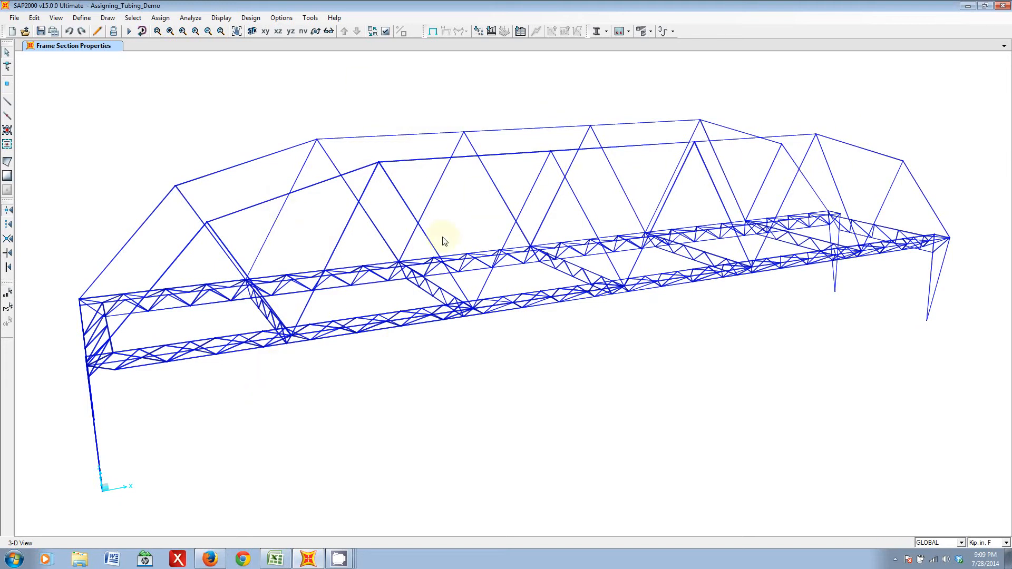
pyautogui.moveTo(441, 243)
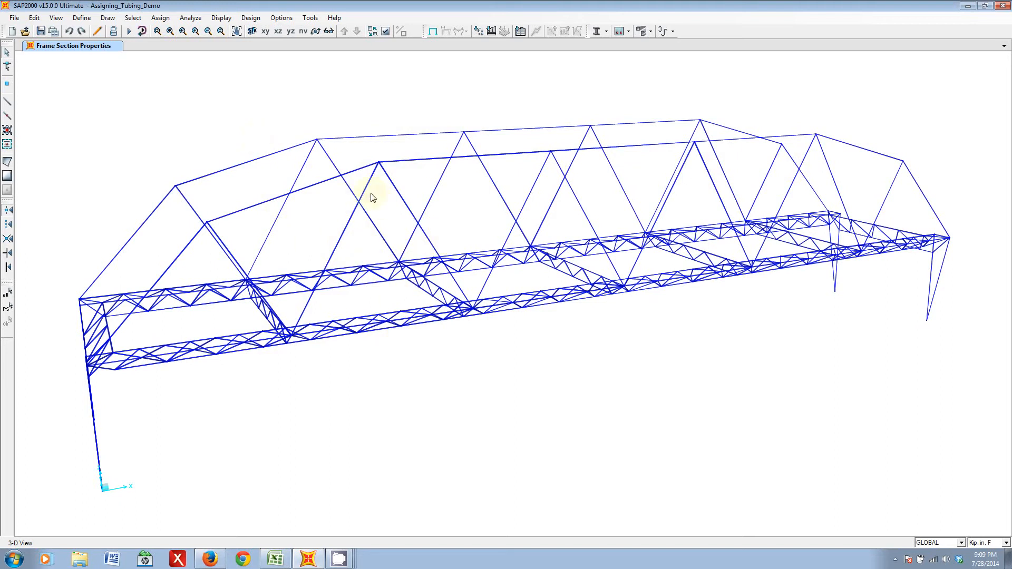
pyautogui.moveTo(489, 204)
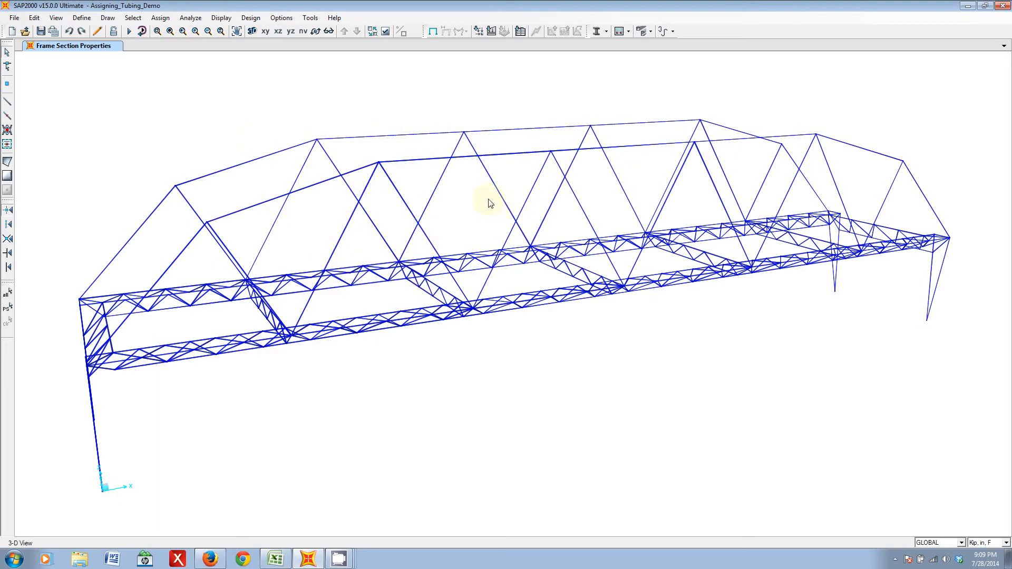
pyautogui.moveTo(287, 134)
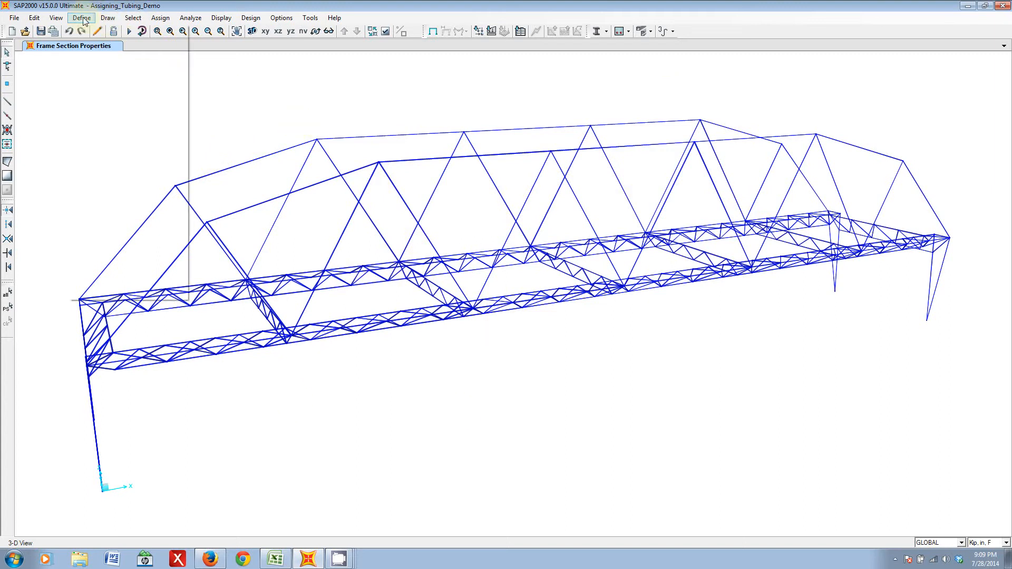
# - Define 4130 box/tube section SQ1-1/8X058-41 with 1.125 x 1.125 sides and 0.058 walls
pyautogui.click(82, 18)
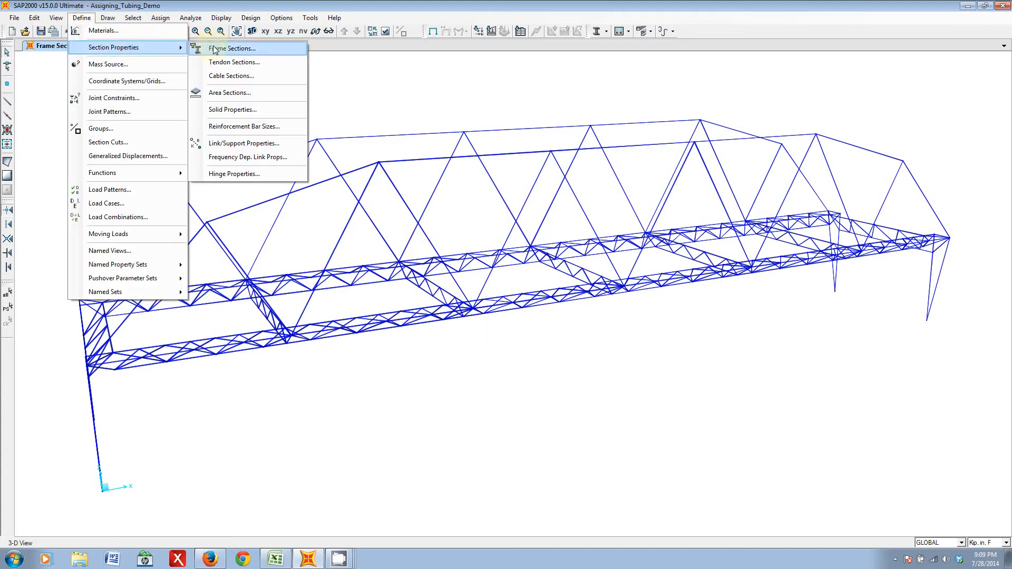
pyautogui.click(232, 47)
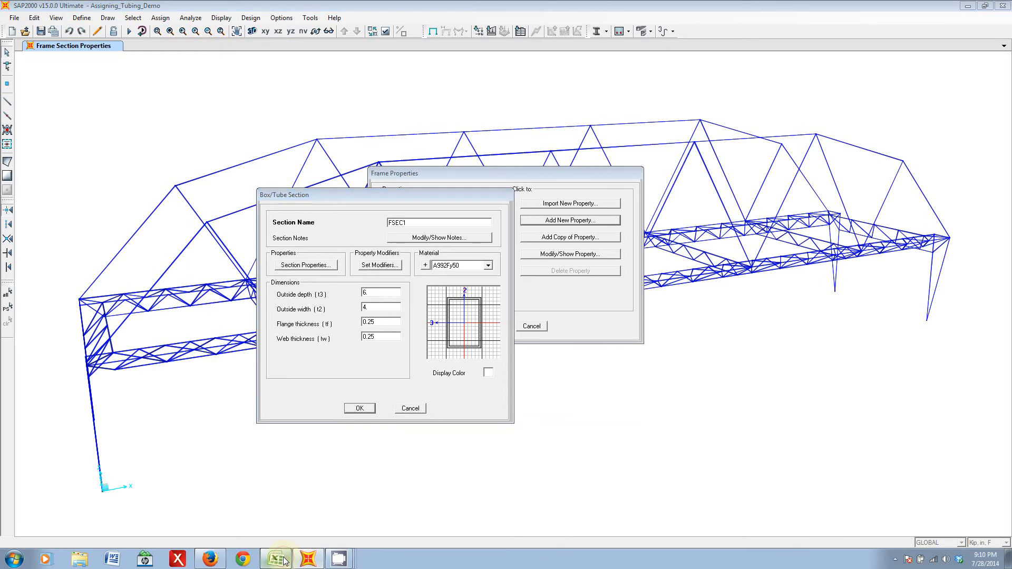
pyautogui.click(274, 559)
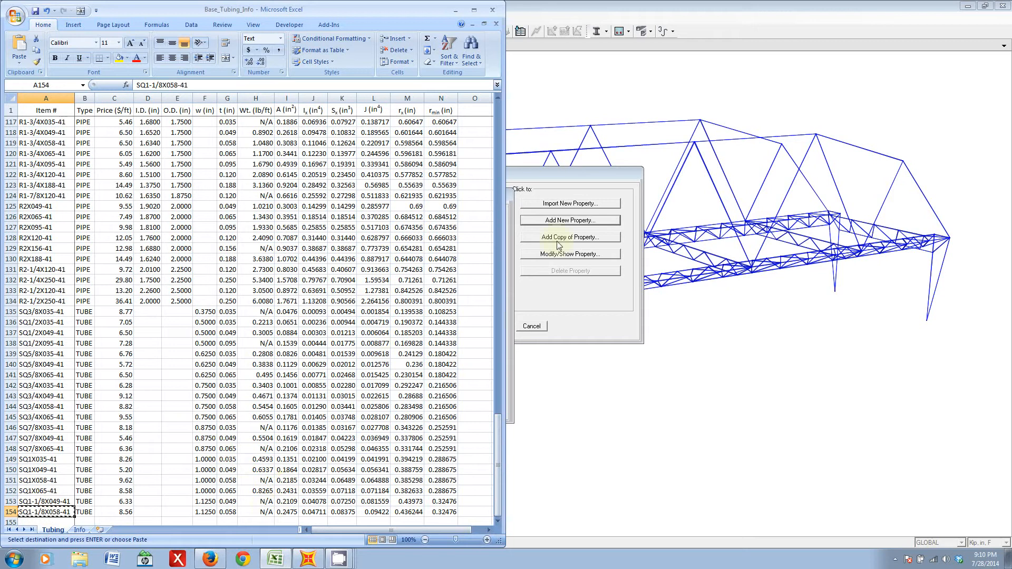
pyautogui.click(569, 254)
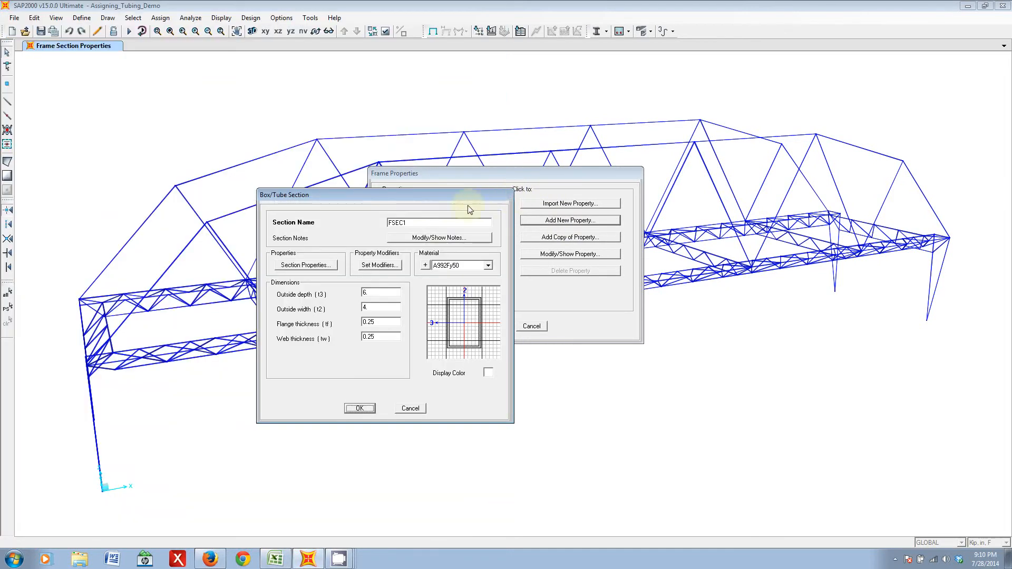
pyautogui.write('SQ1-1/8X058-41')
pyautogui.write('0.058')
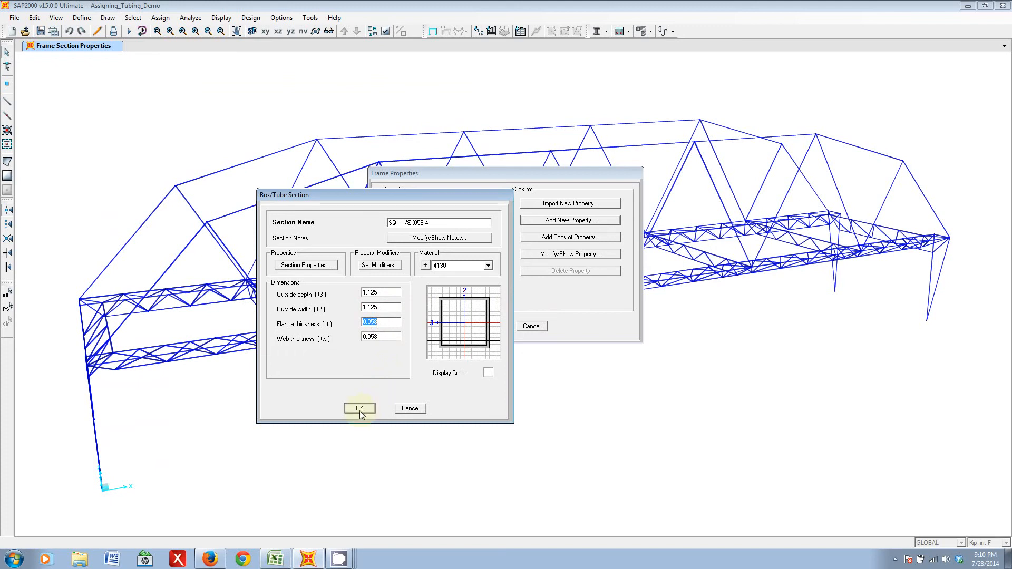
pyautogui.click(360, 408)
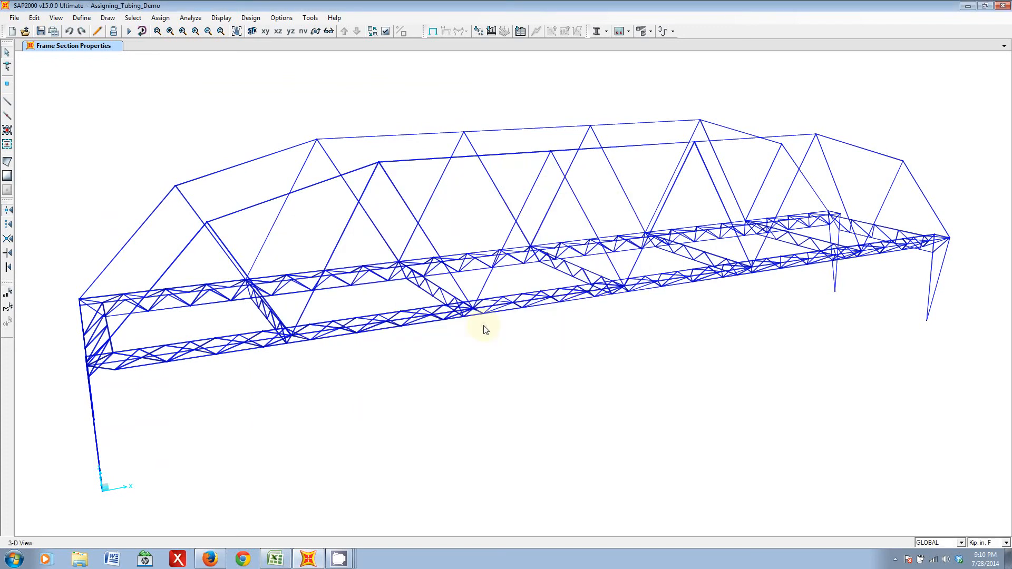
pyautogui.moveTo(456, 353)
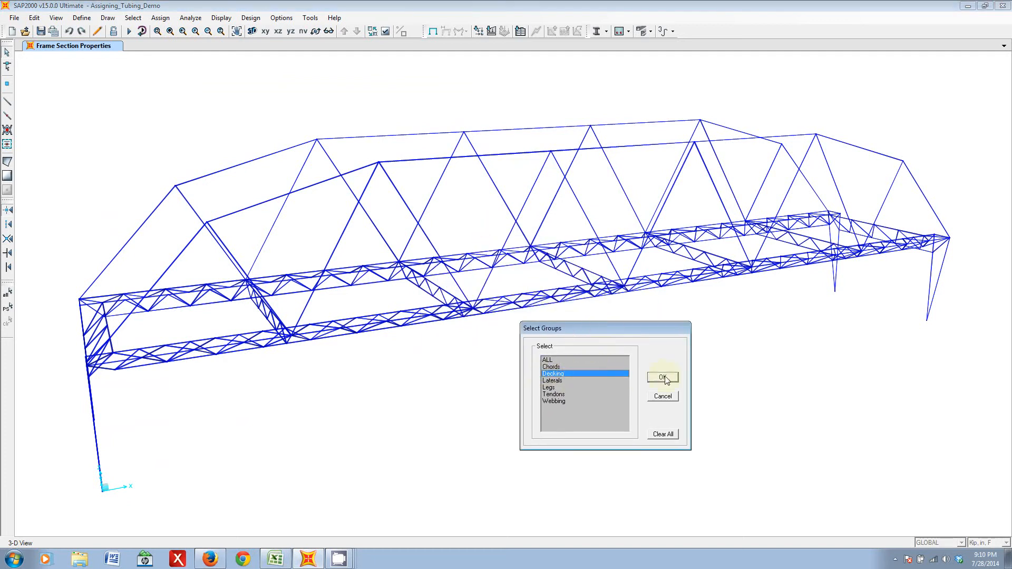
pyautogui.click(662, 377)
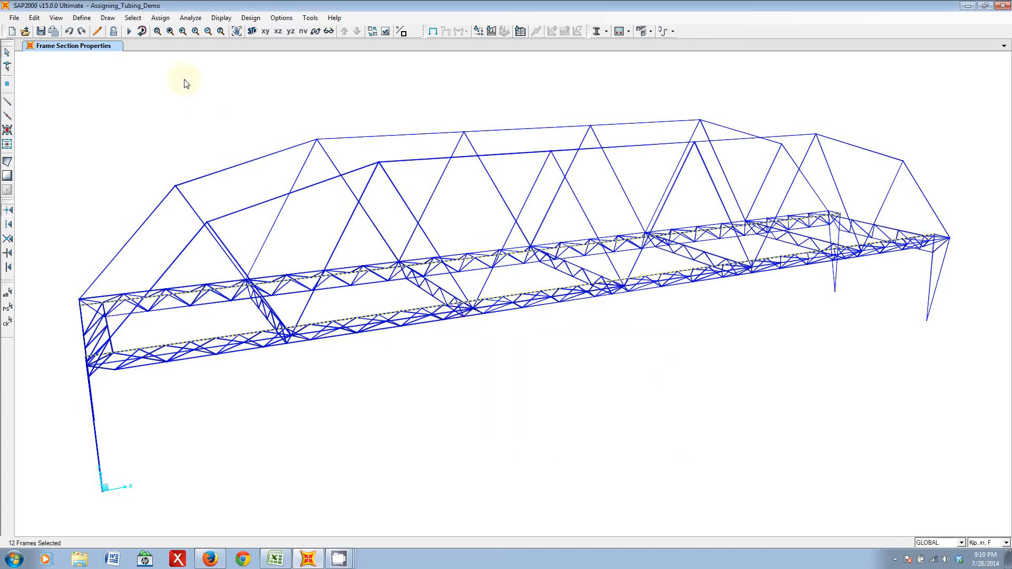
pyautogui.click(159, 18)
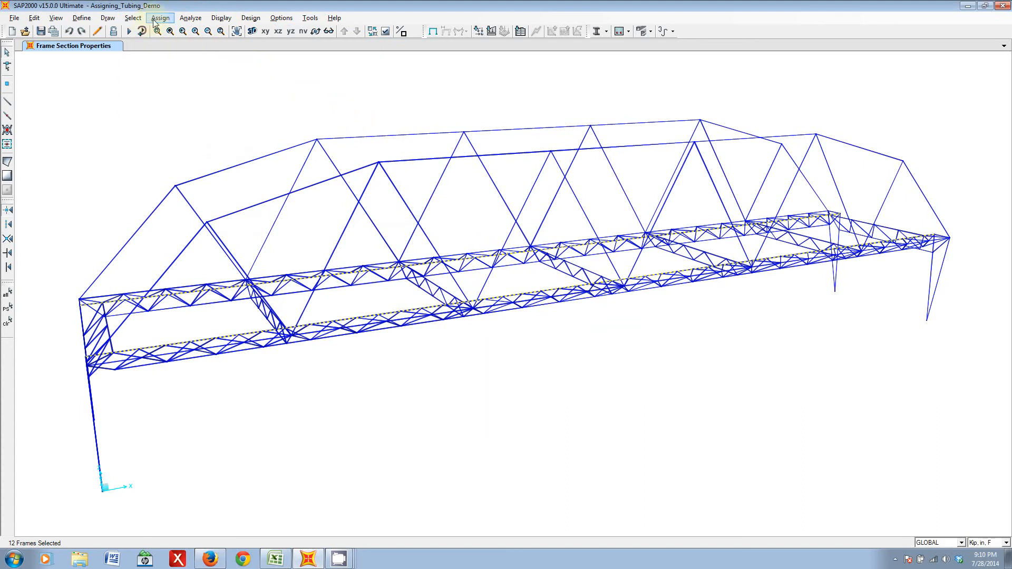
pyautogui.moveTo(332, 29)
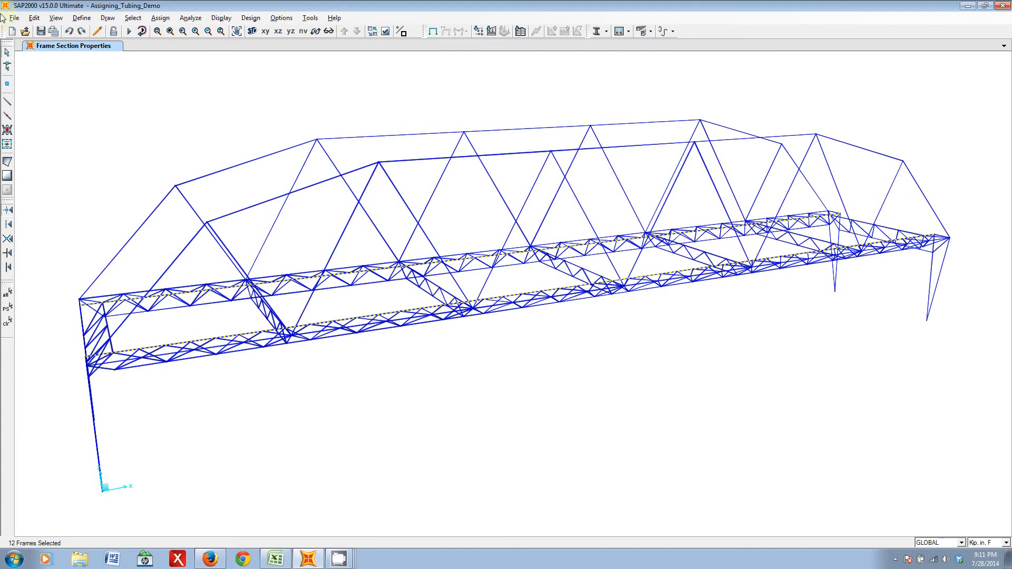
pyautogui.moveTo(272, 71)
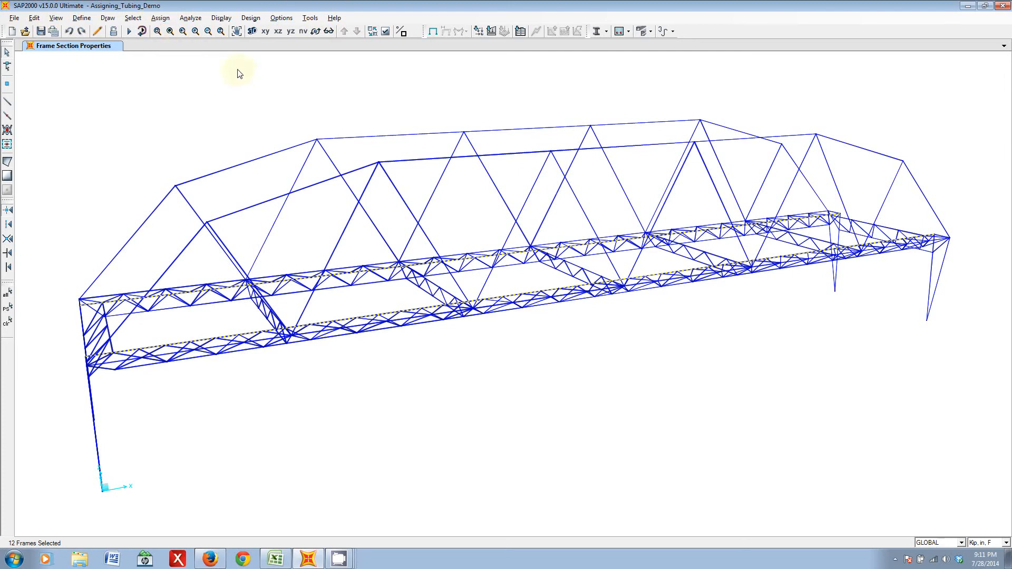
# - Assign the SQ1-1/8X058-41 square tube to the longitudinal decking members via Frame Properties
pyautogui.click(159, 18)
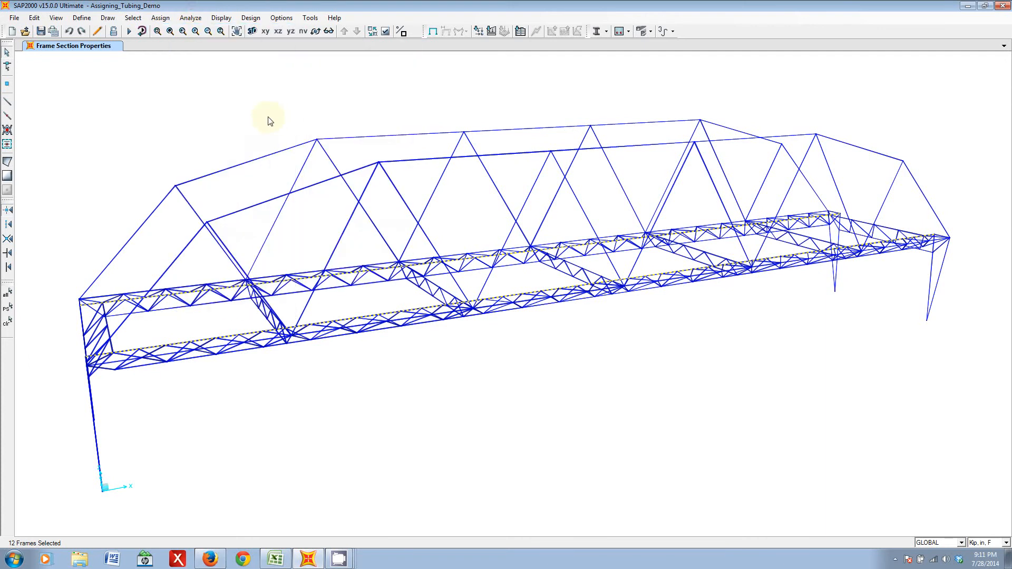
pyautogui.moveTo(264, 113)
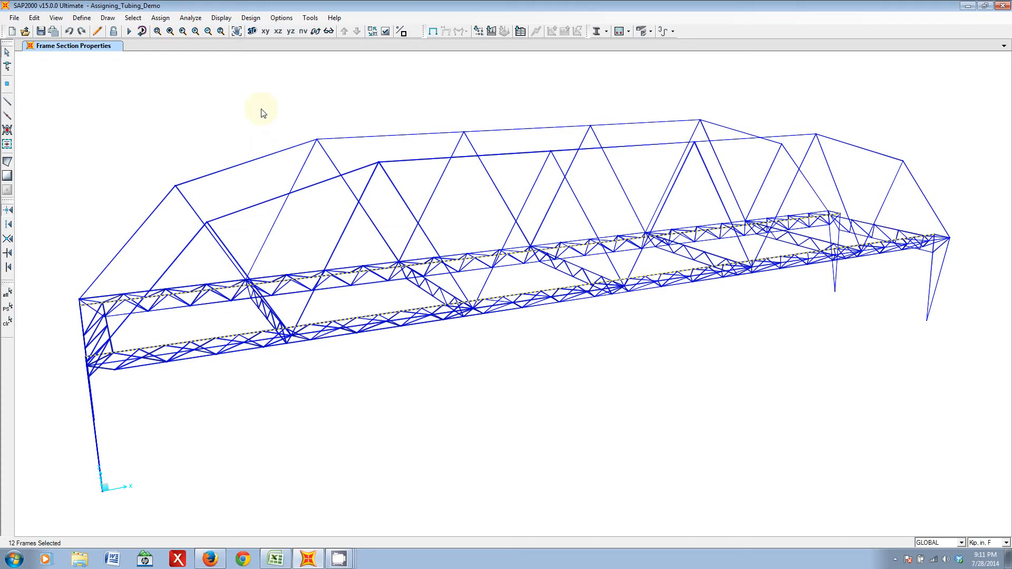
pyautogui.click(159, 17)
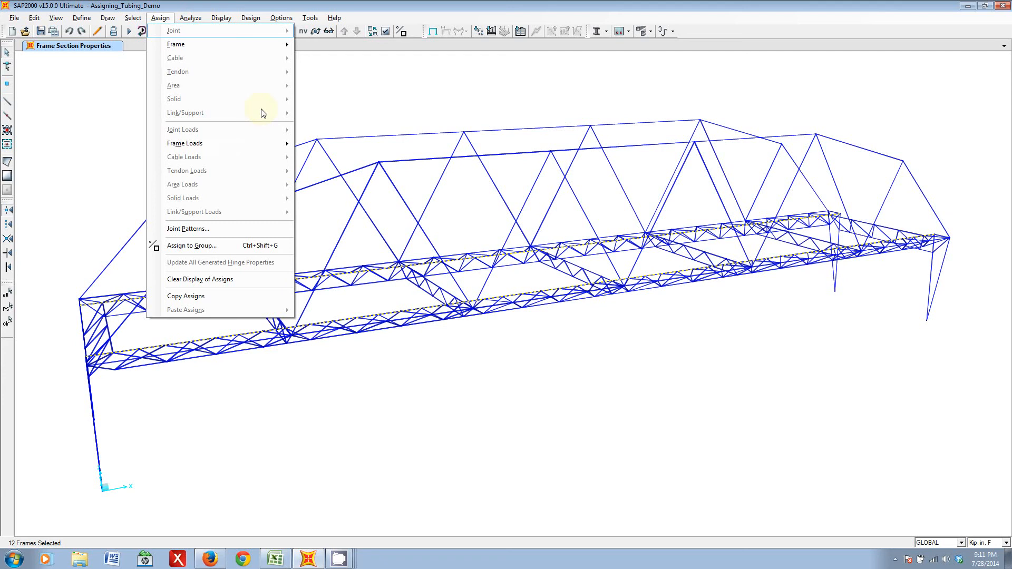
pyautogui.moveTo(183, 44)
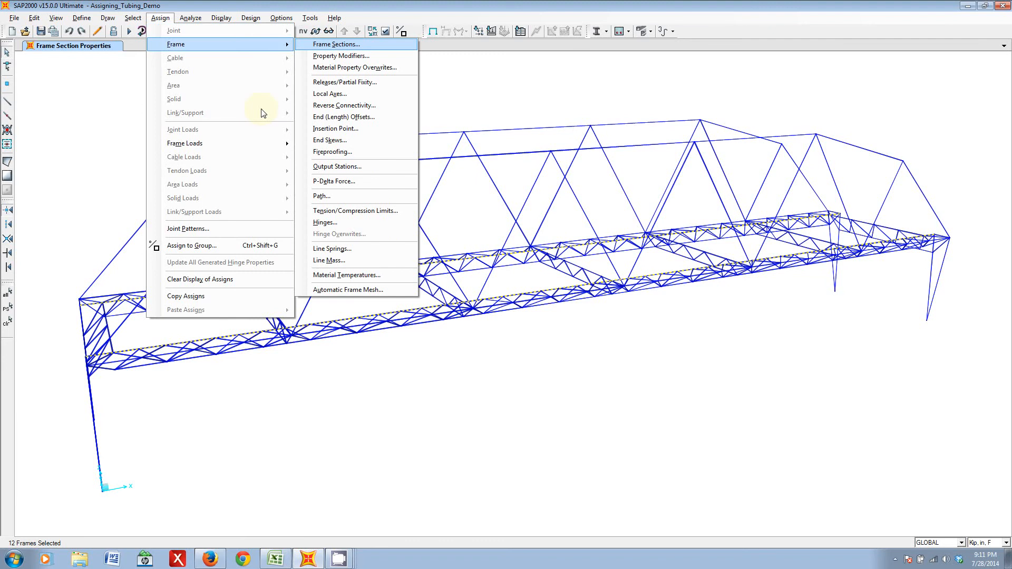
pyautogui.click(335, 45)
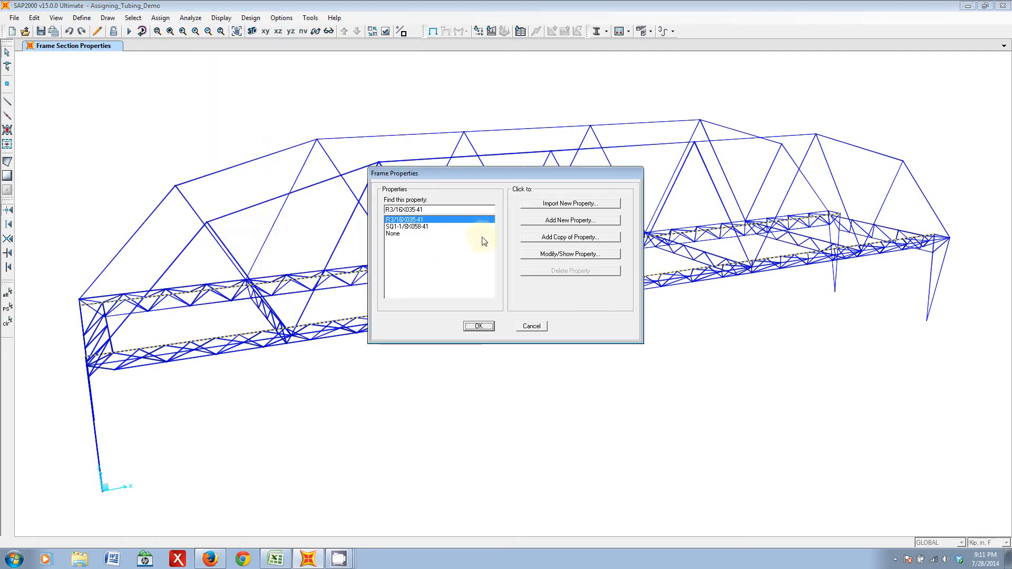
pyautogui.click(477, 326)
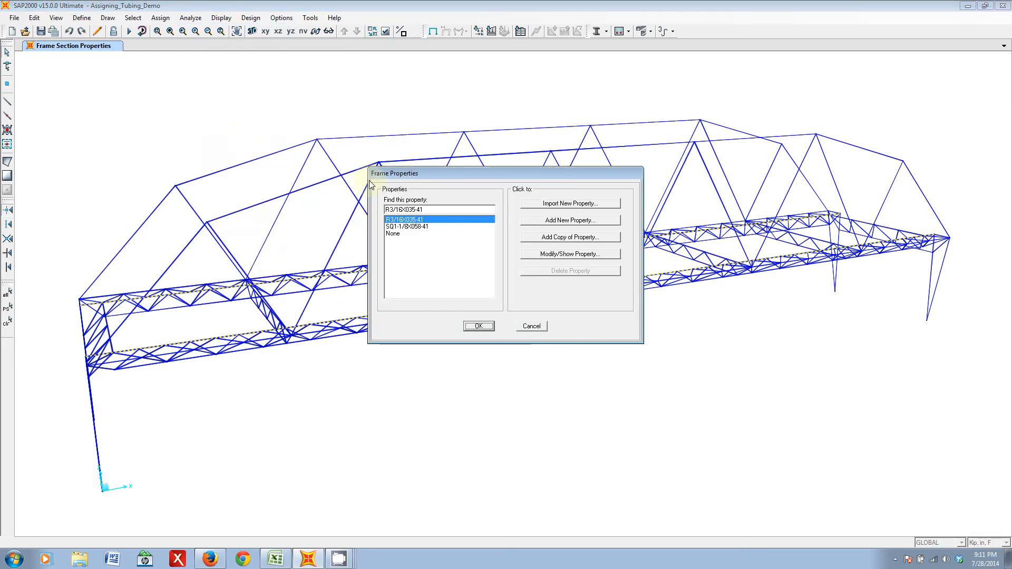
pyautogui.moveTo(393, 173); pyautogui.dragTo(599, 331)
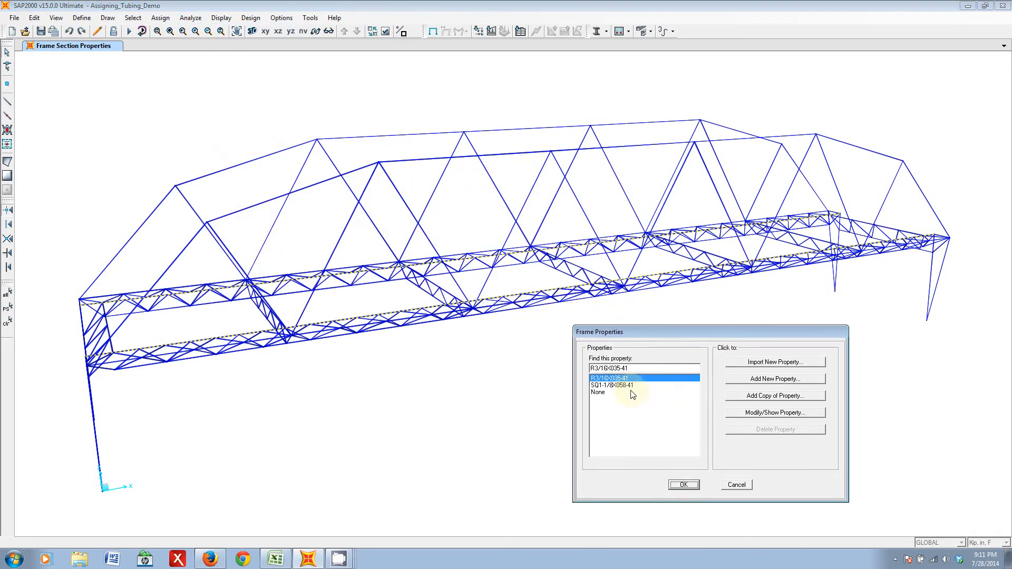
pyautogui.click(611, 386)
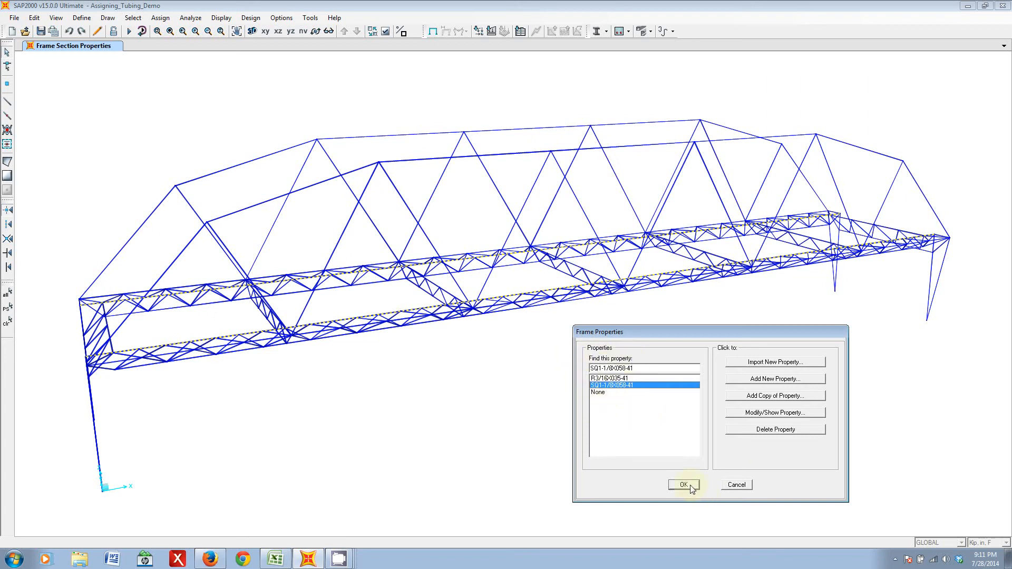
pyautogui.click(685, 485)
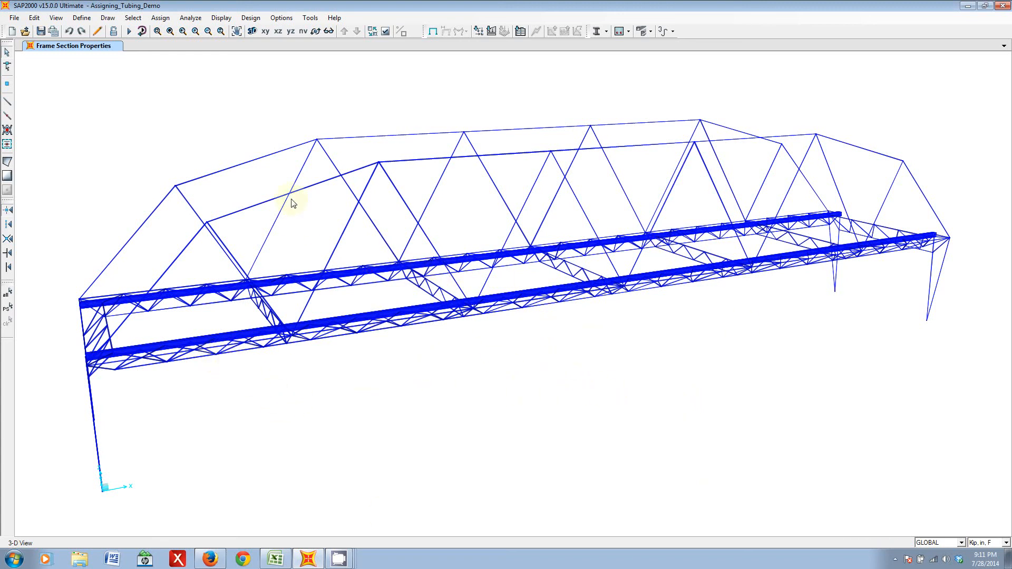
pyautogui.moveTo(376, 378)
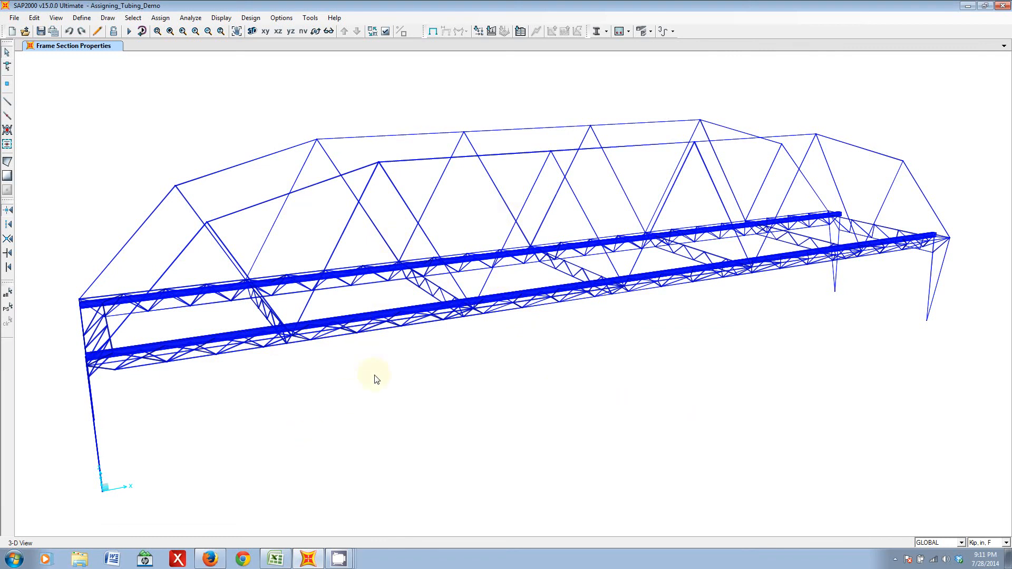
pyautogui.moveTo(360, 202)
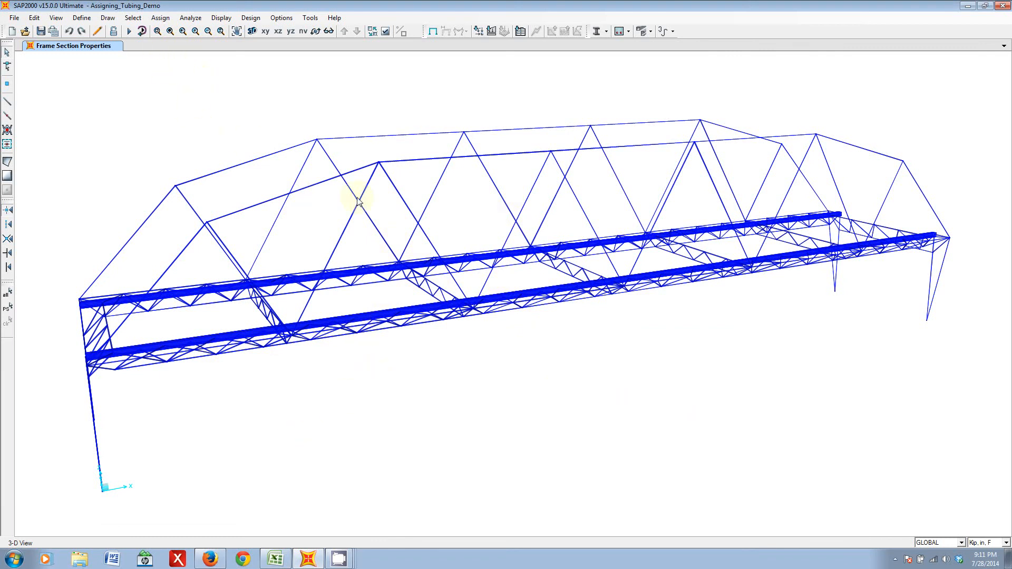
pyautogui.click(161, 18)
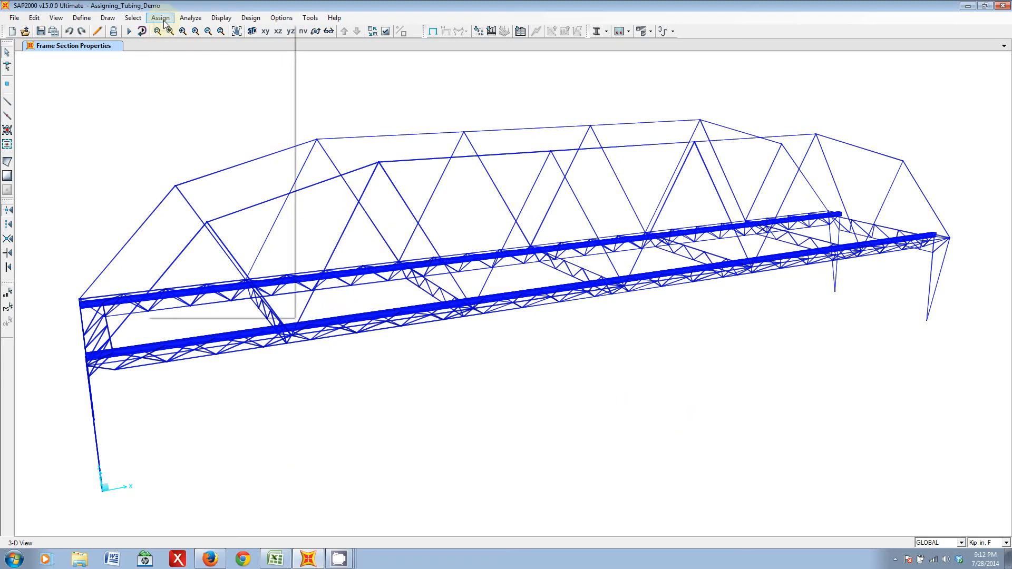
pyautogui.click(220, 18)
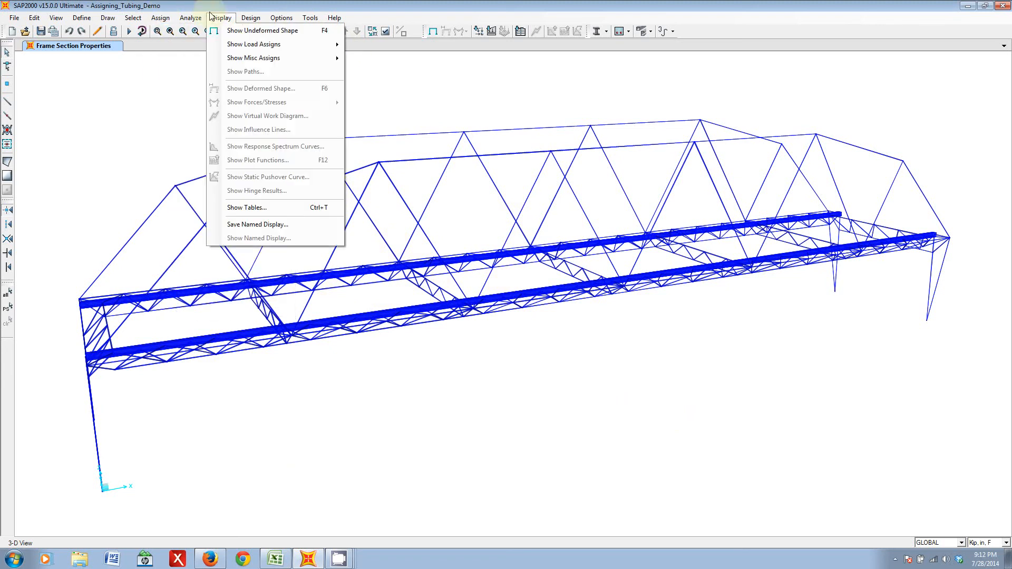
pyautogui.click(539, 146)
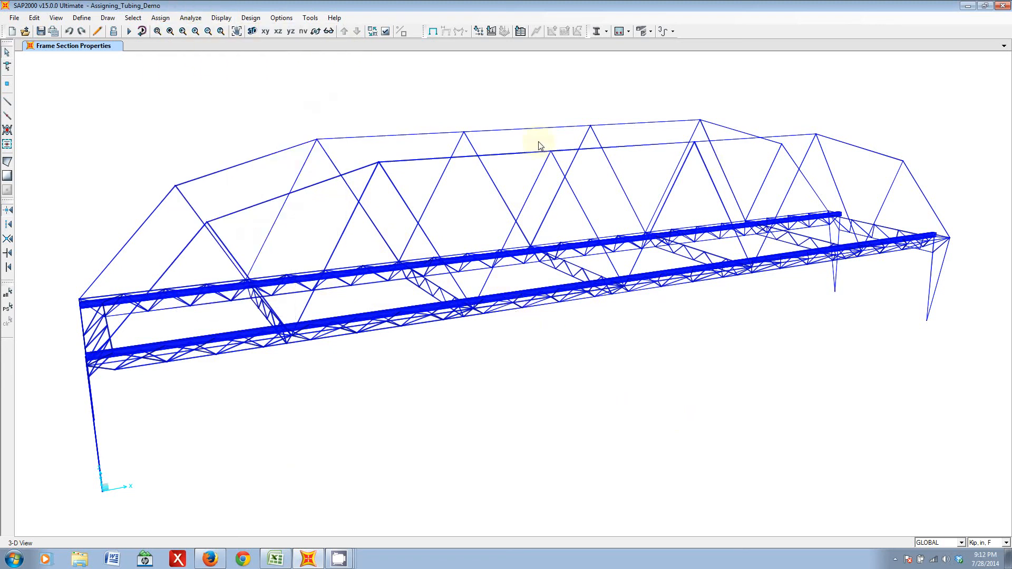
pyautogui.moveTo(565, 341)
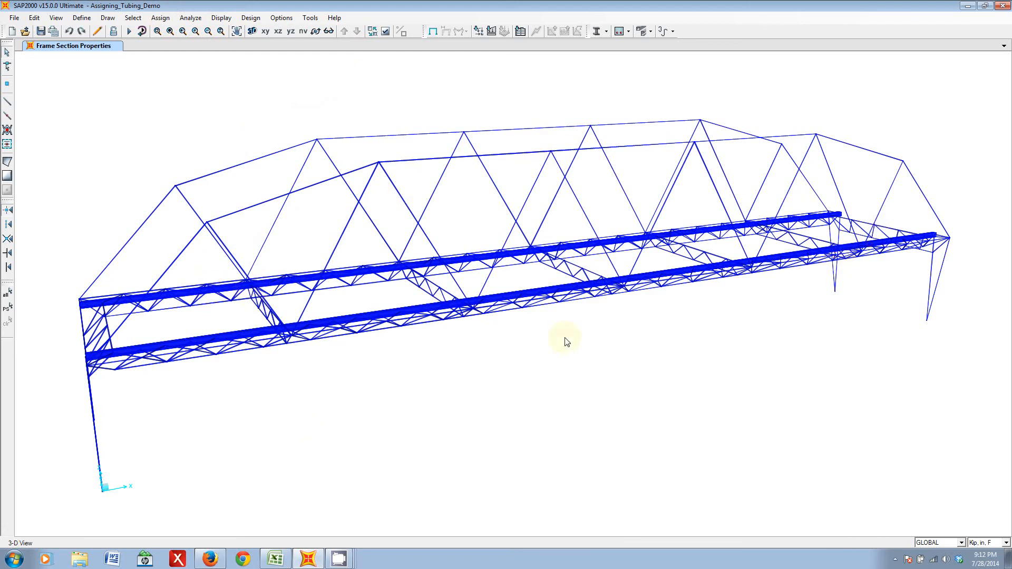
pyautogui.moveTo(973, 290)
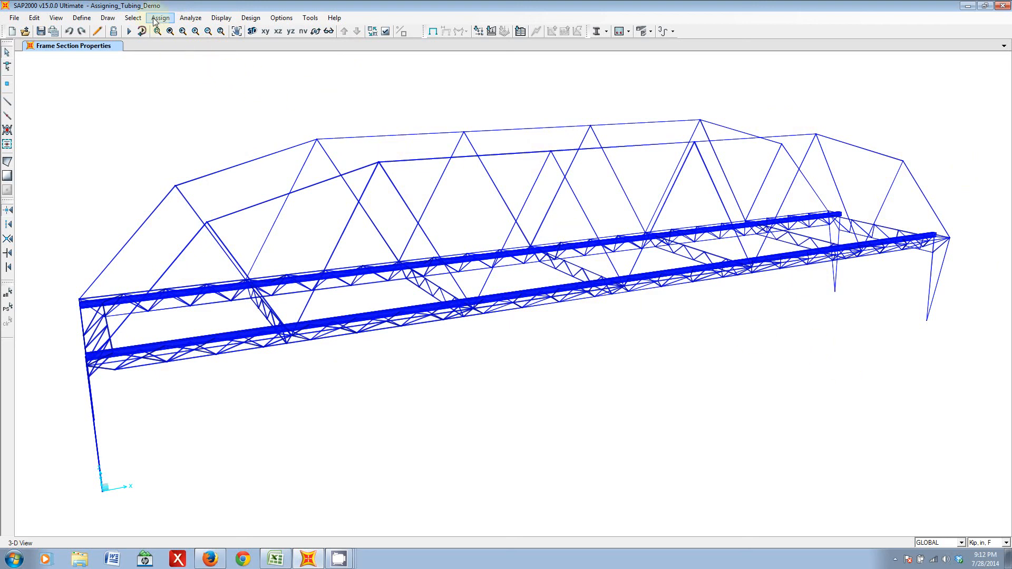
pyautogui.click(159, 18)
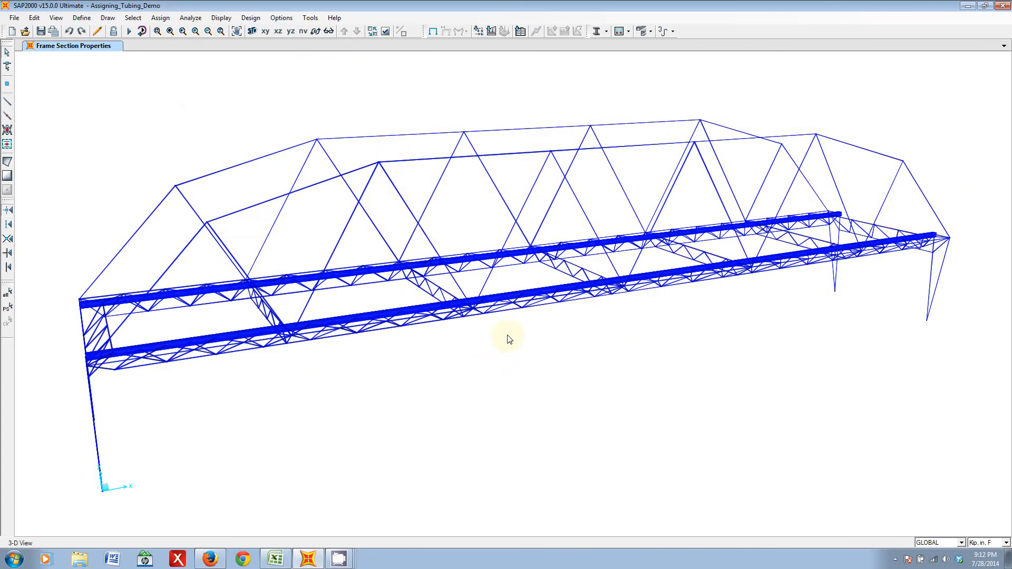
pyautogui.moveTo(752, 353)
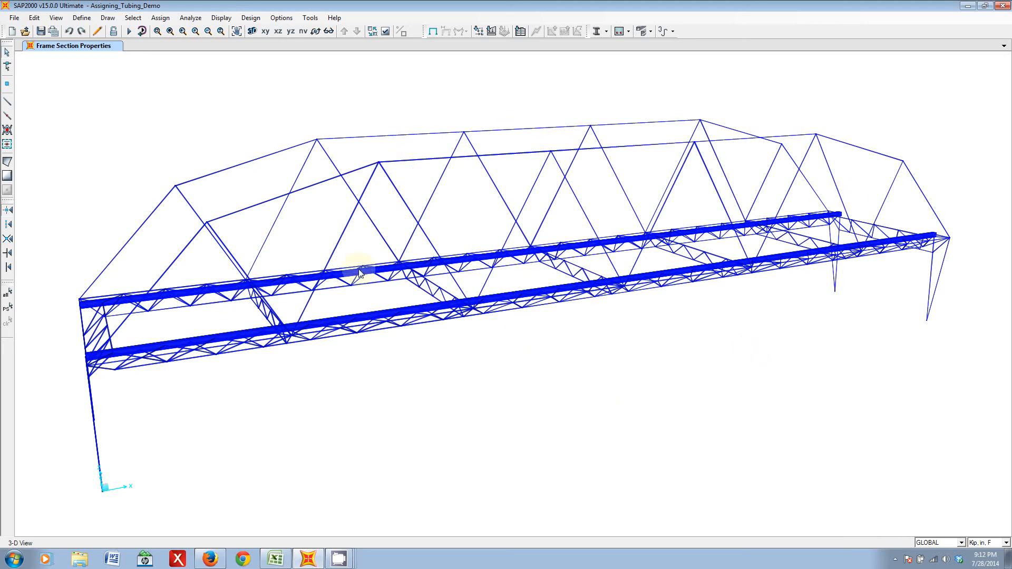
pyautogui.moveTo(474, 491)
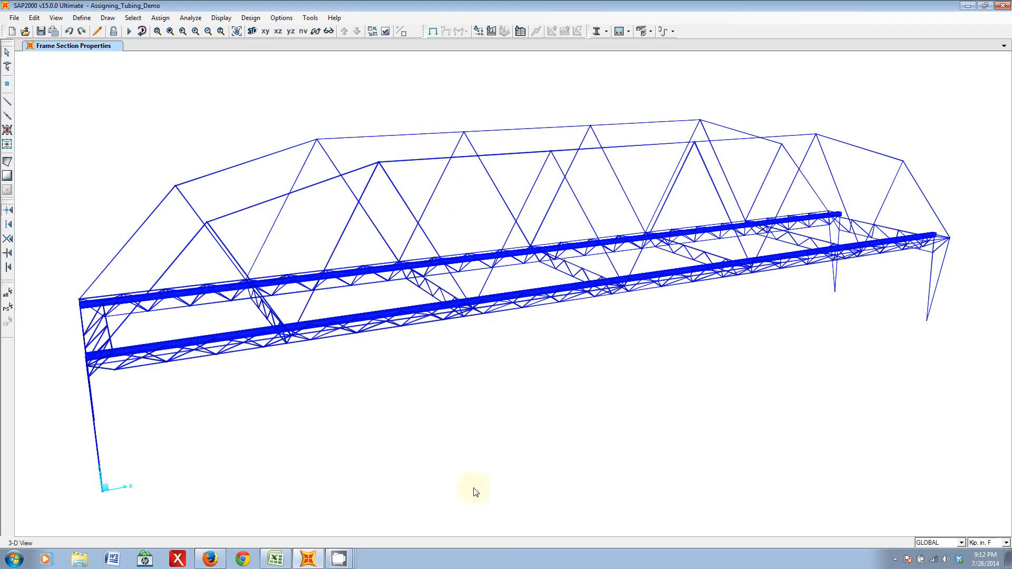
pyautogui.moveTo(632, 305)
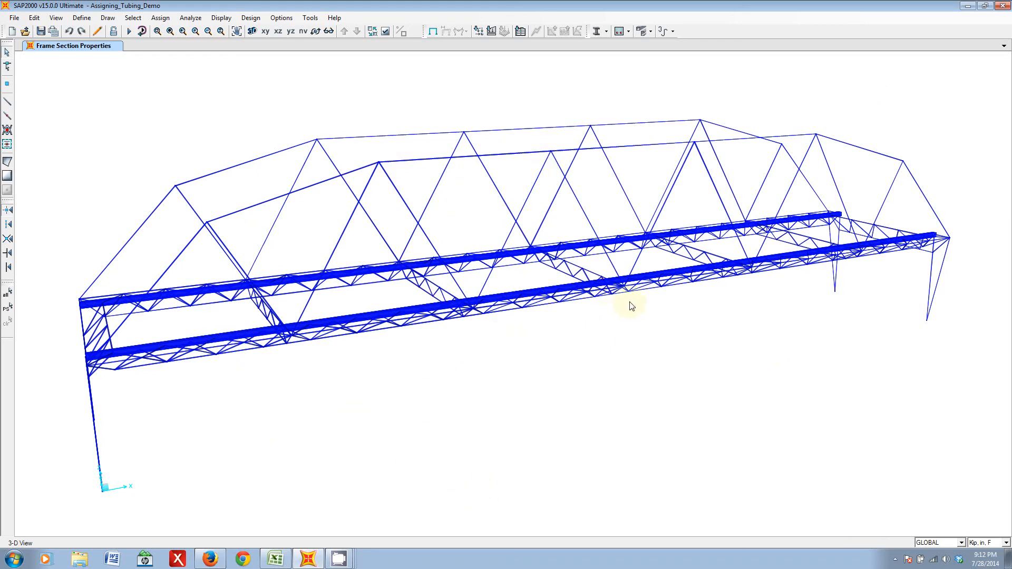
pyautogui.moveTo(505, 284)
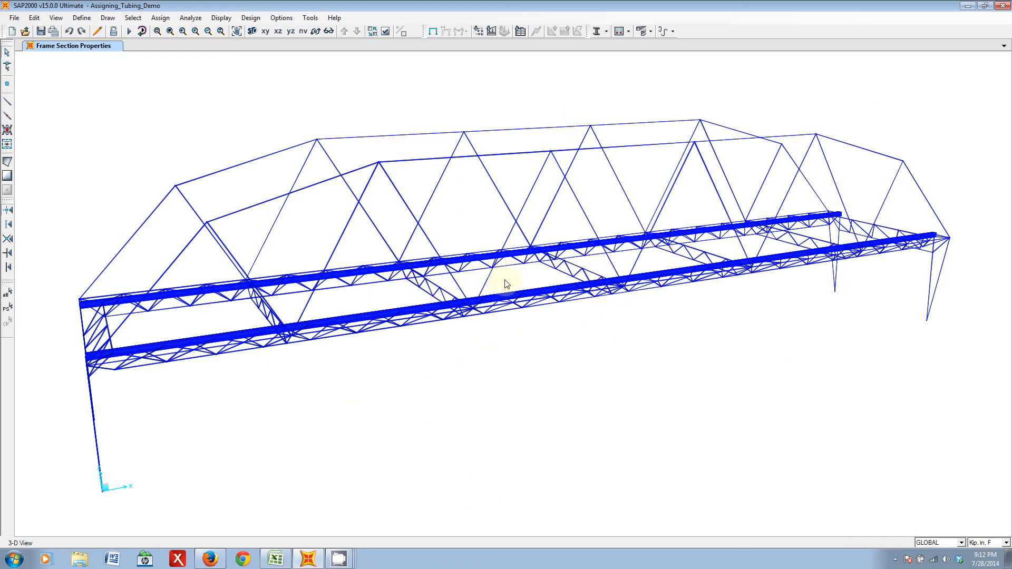
pyautogui.moveTo(460, 328)
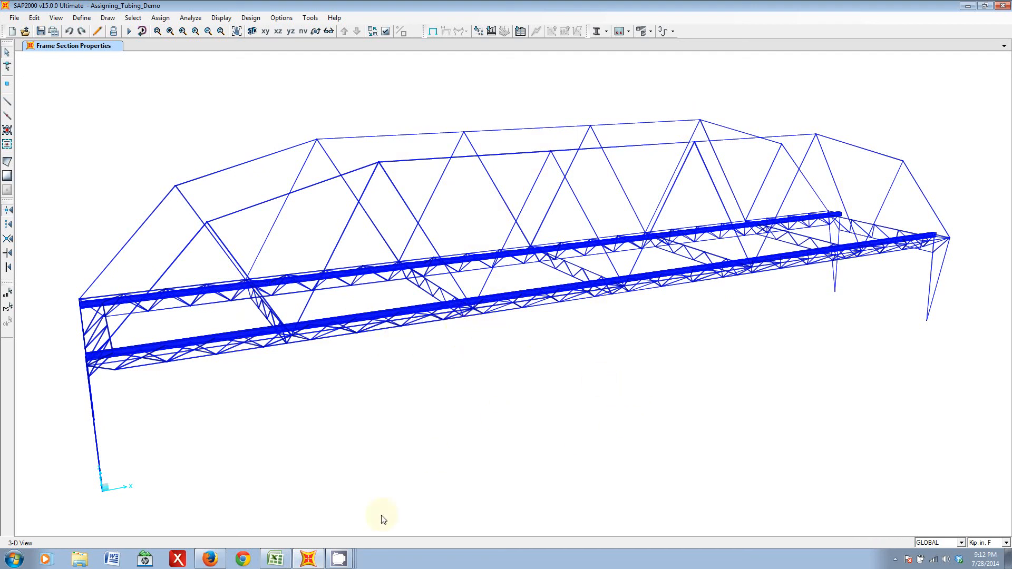
pyautogui.click(341, 557)
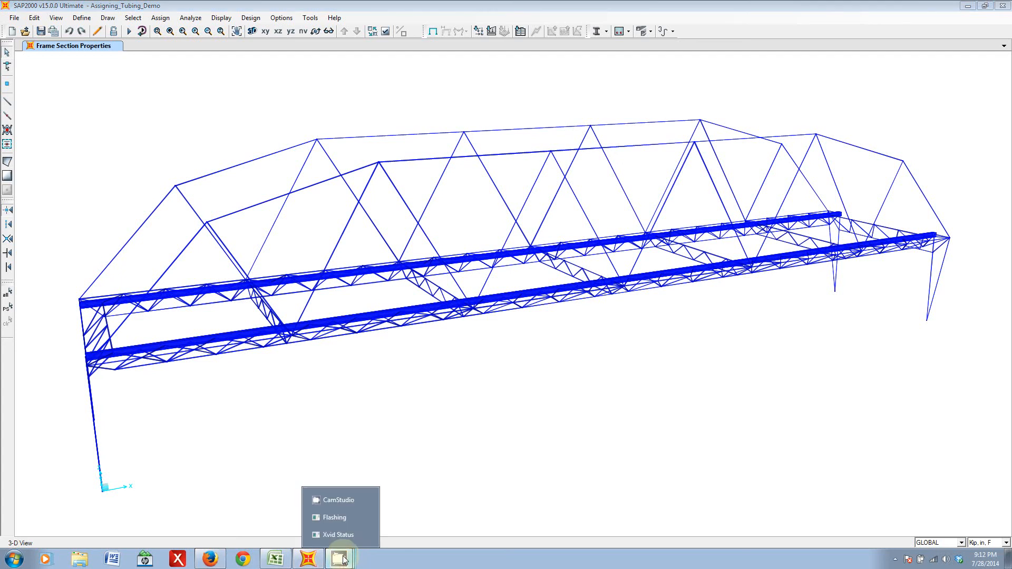
pyautogui.click(210, 558)
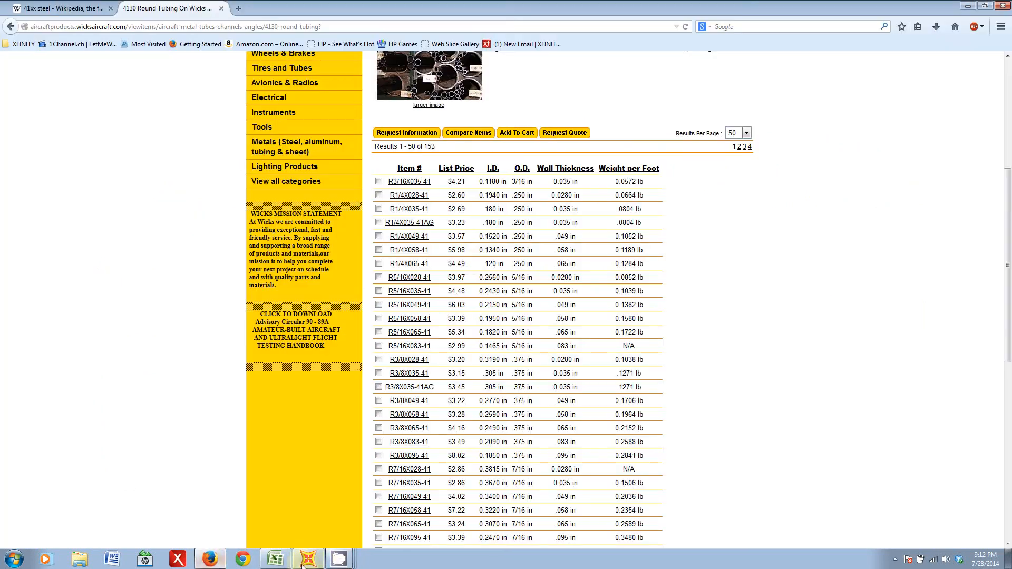
pyautogui.click(308, 559)
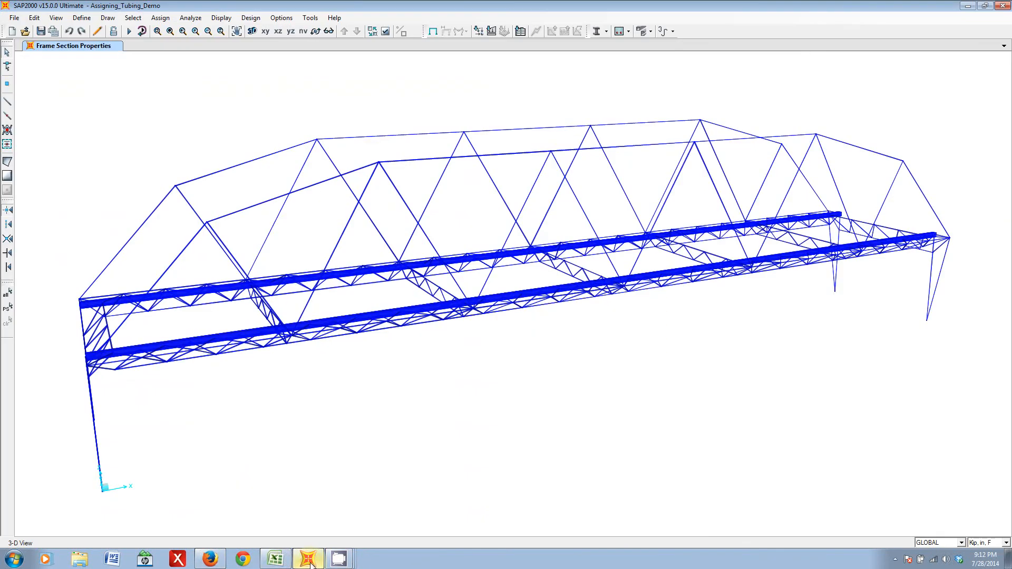